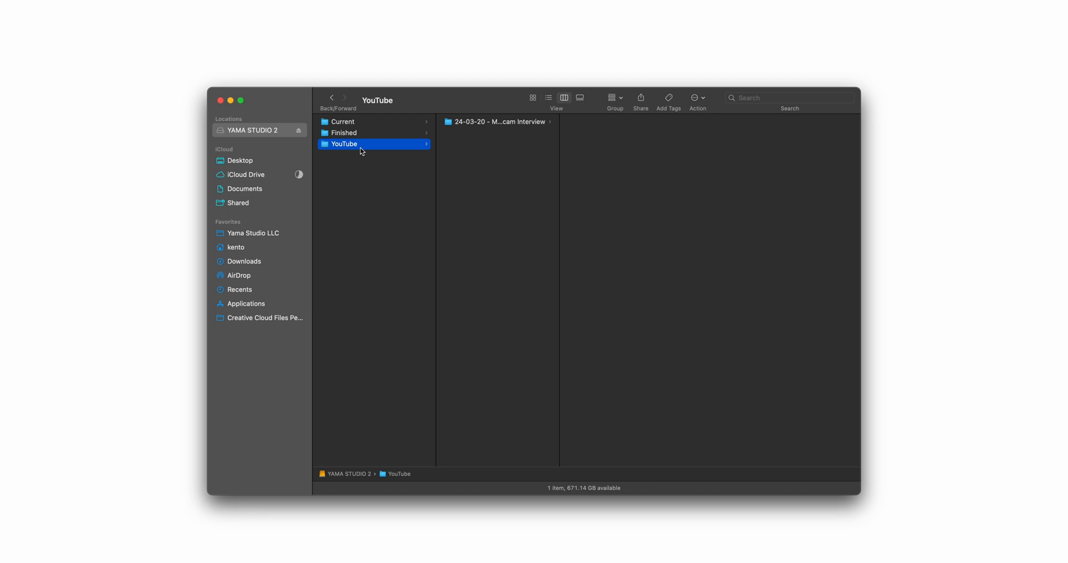
pyautogui.moveTo(465, 169)
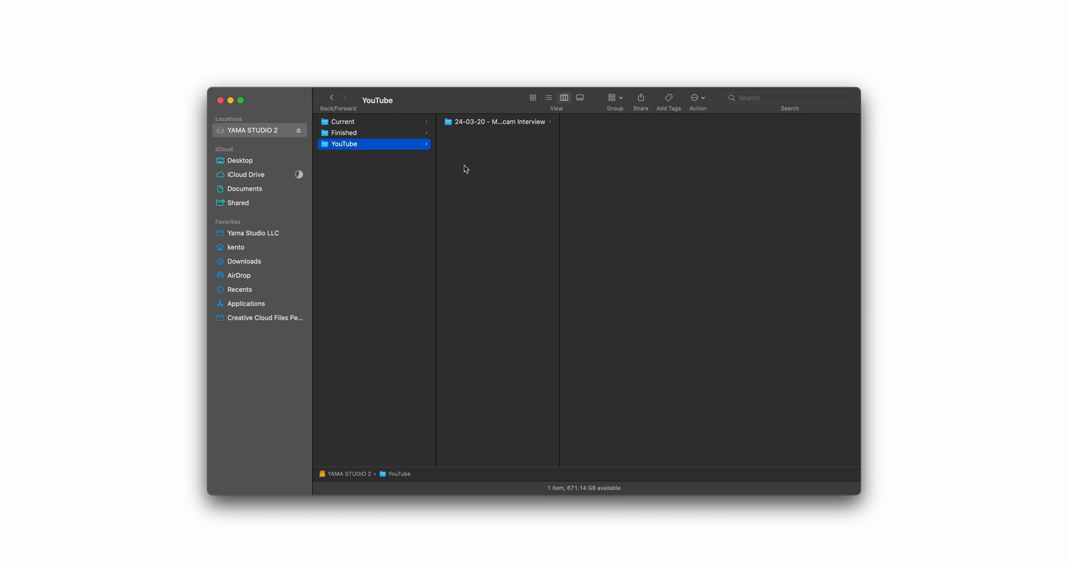
# Step: Browse the Multicam Interview project's 01_VIDEO and 02_AUDIO folders in Finder column view
pyautogui.click(498, 121)
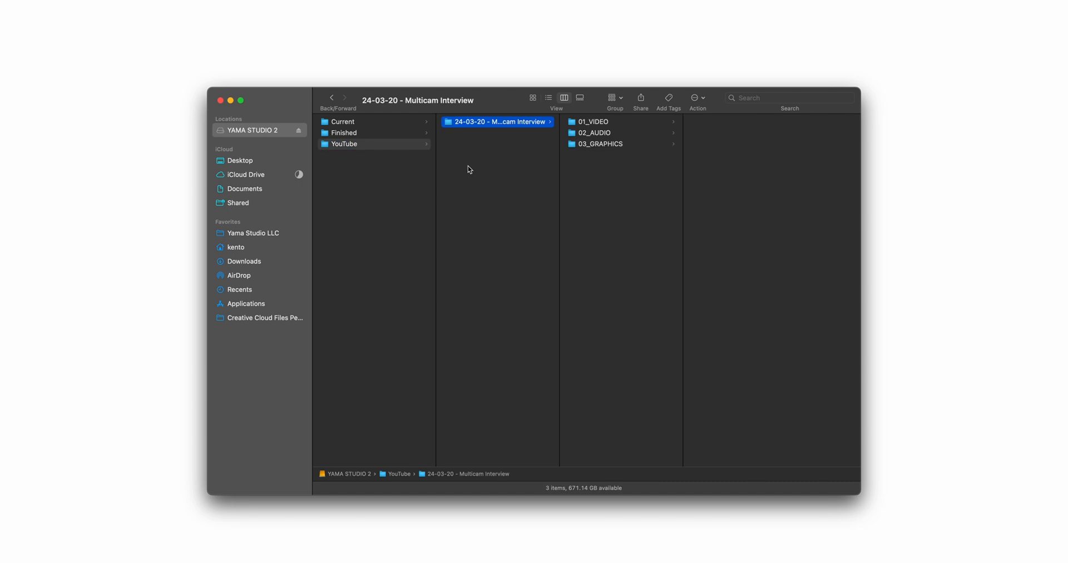
pyautogui.click(593, 121)
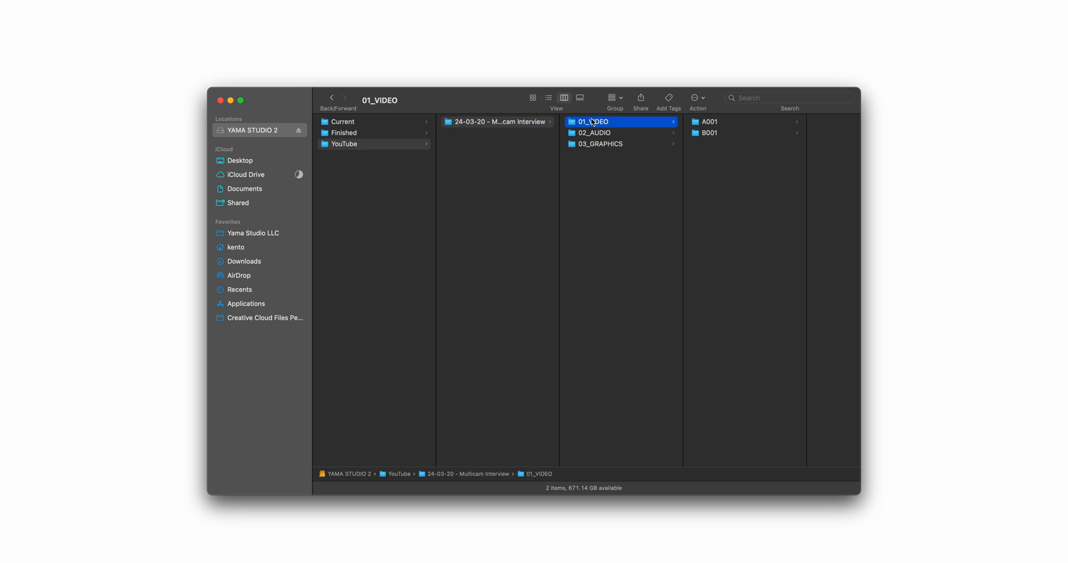
pyautogui.click(594, 133)
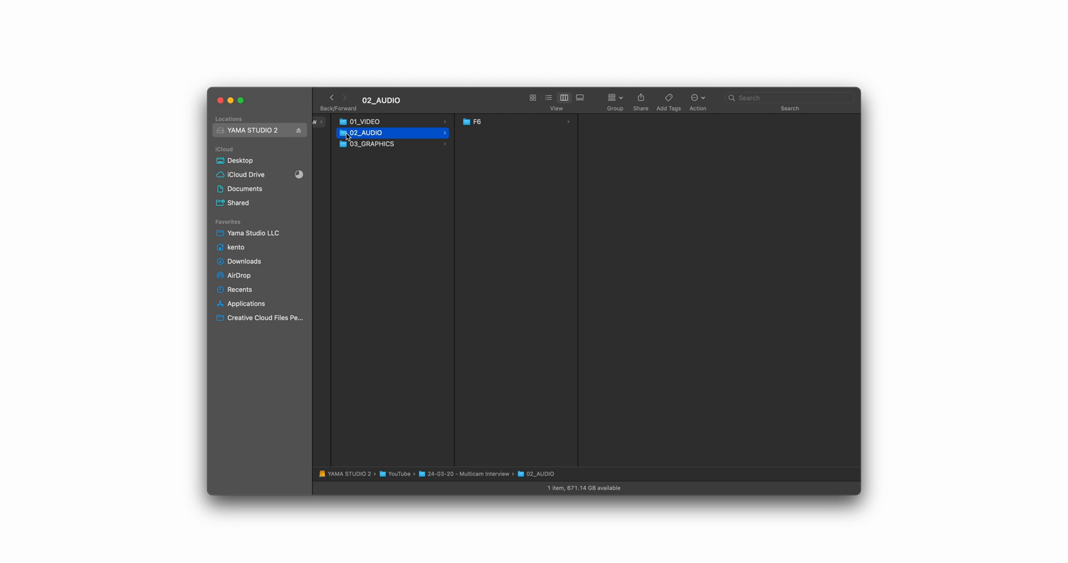
pyautogui.click(371, 143)
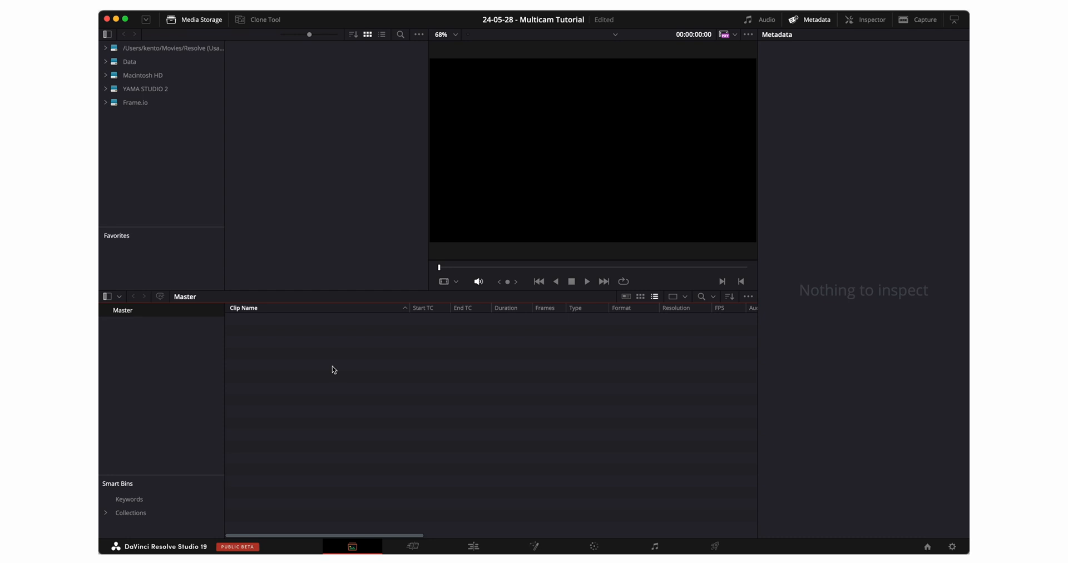
# Step: Import the project's video, audio, graphics and timelines subfolders into the Master bin as bins
pyautogui.click(106, 310)
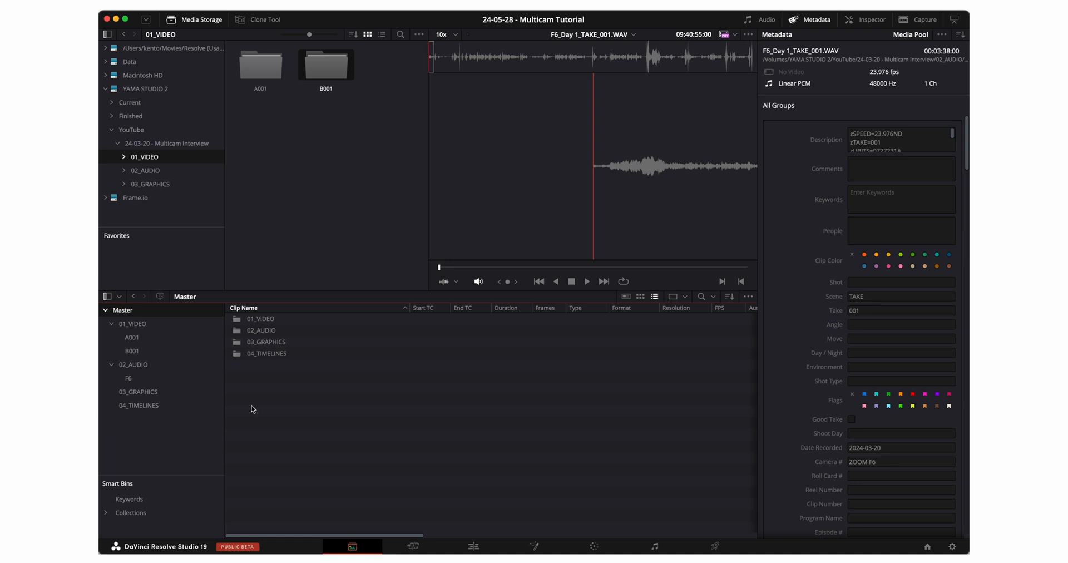
pyautogui.click(132, 323)
pyautogui.write('OFFSPEED')
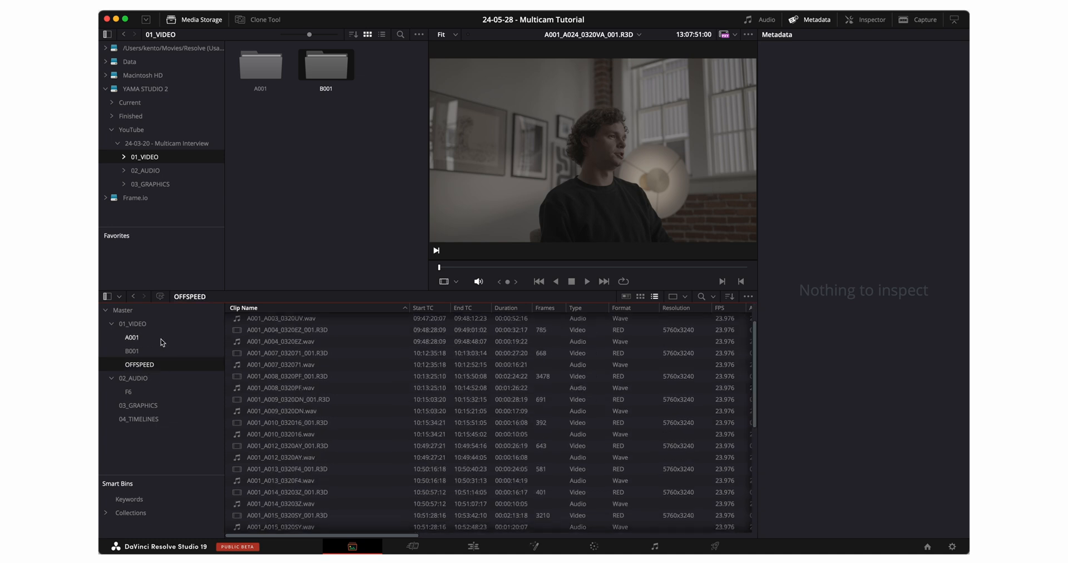
# Step: Look through the A001 and B001 camera bins and play the first A001 RED clip in the viewer
pyautogui.click(131, 337)
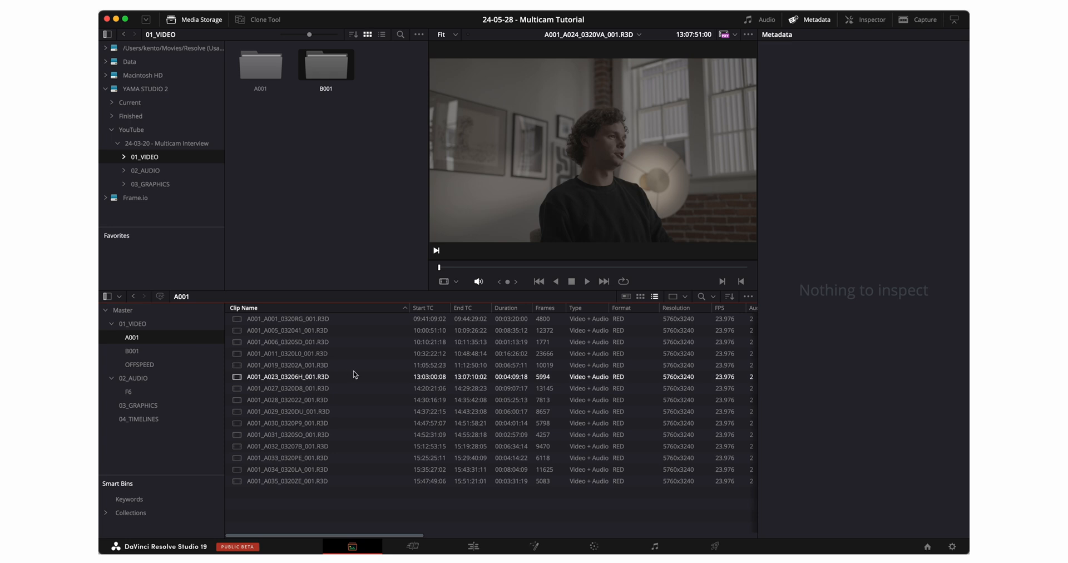
pyautogui.click(132, 350)
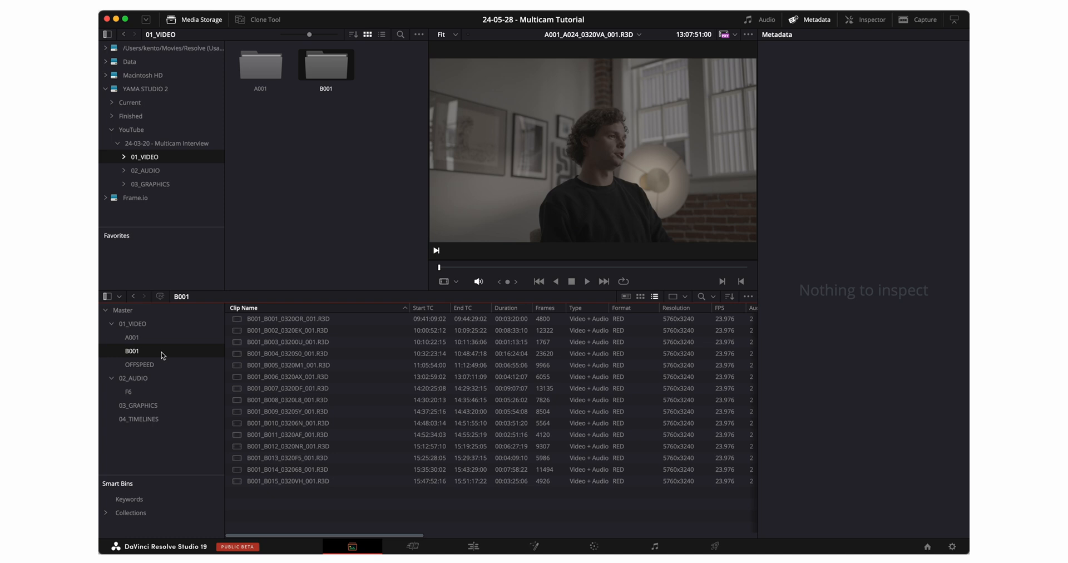
pyautogui.click(132, 324)
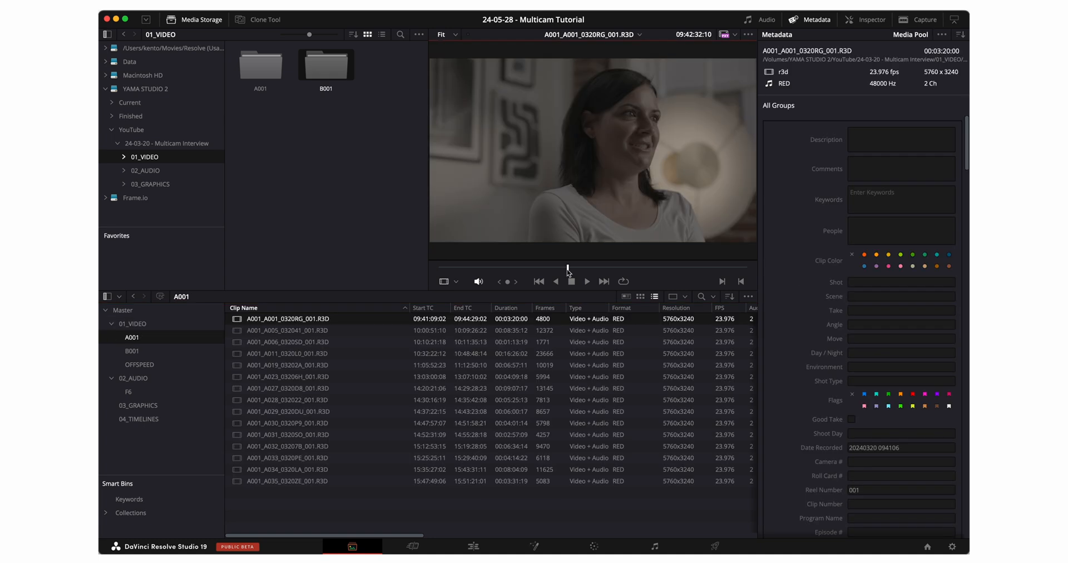
pyautogui.click(587, 281)
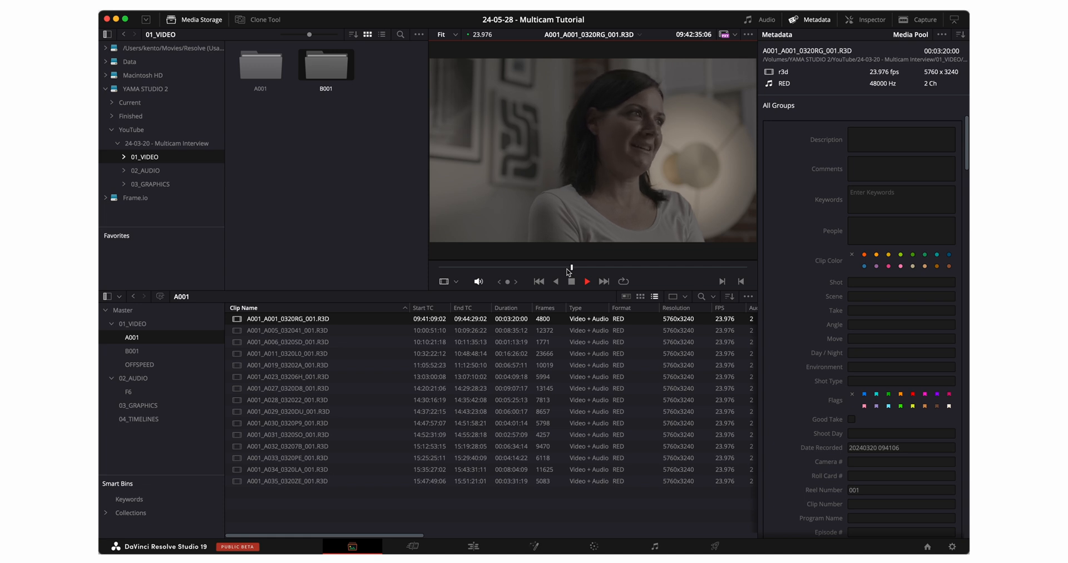
pyautogui.click(586, 280)
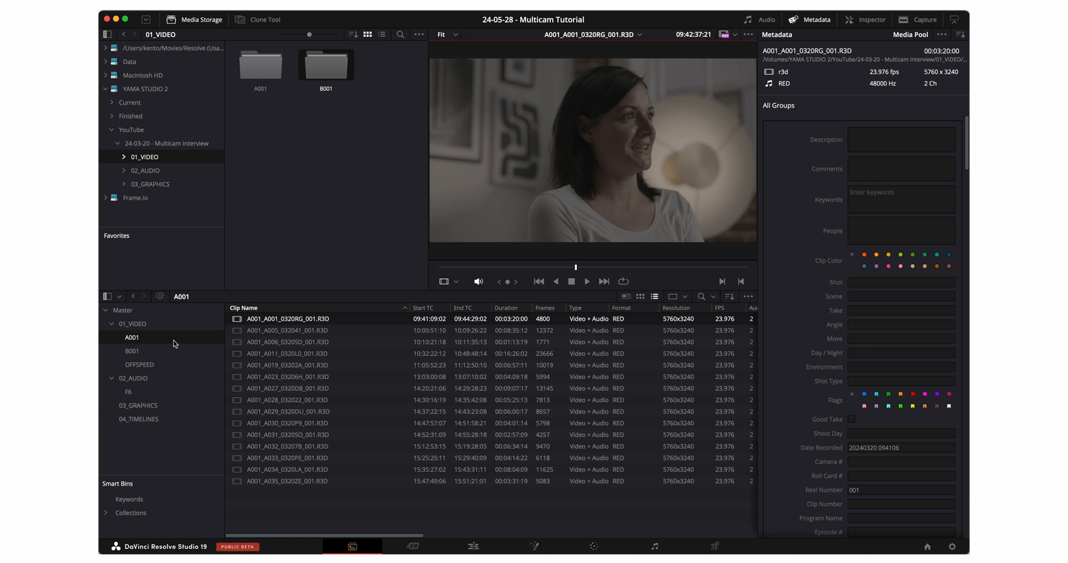
# Step: Auto Sync Audio across all A001, B001 and F6 clips using Timecode matching
pyautogui.click(132, 350)
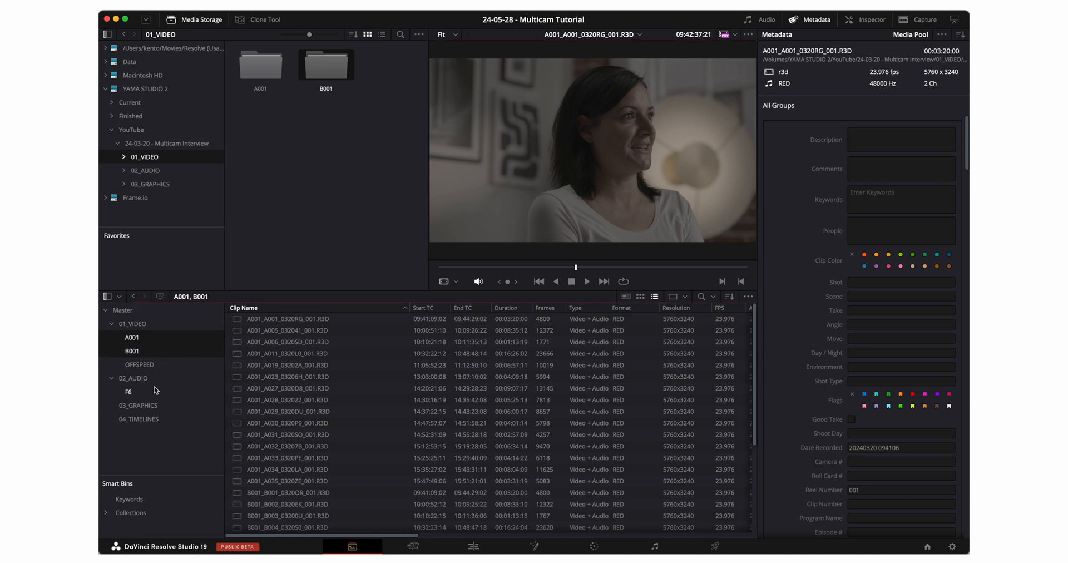
pyautogui.click(128, 392)
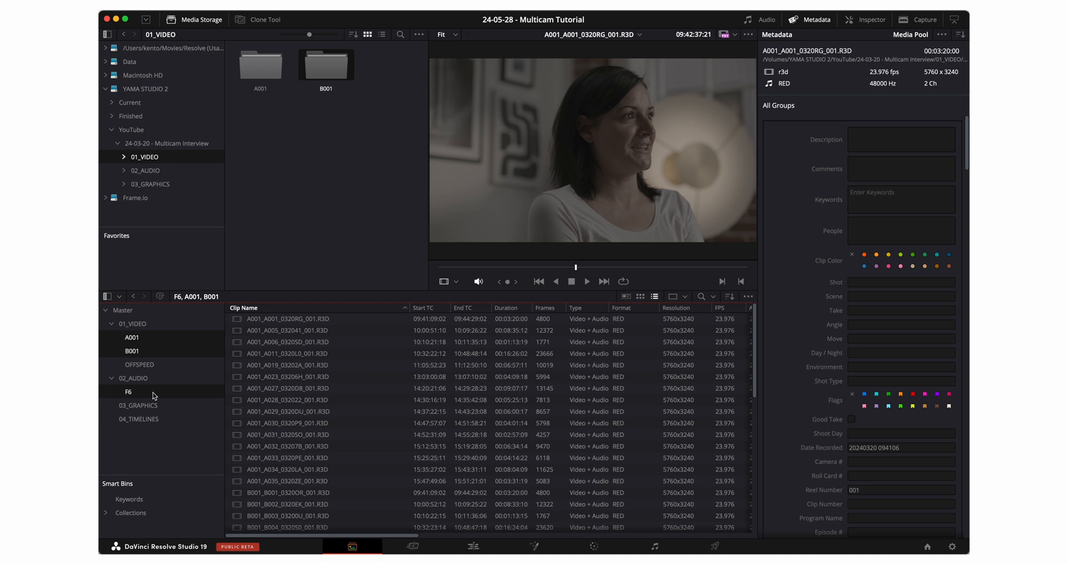
pyautogui.scroll(-3)
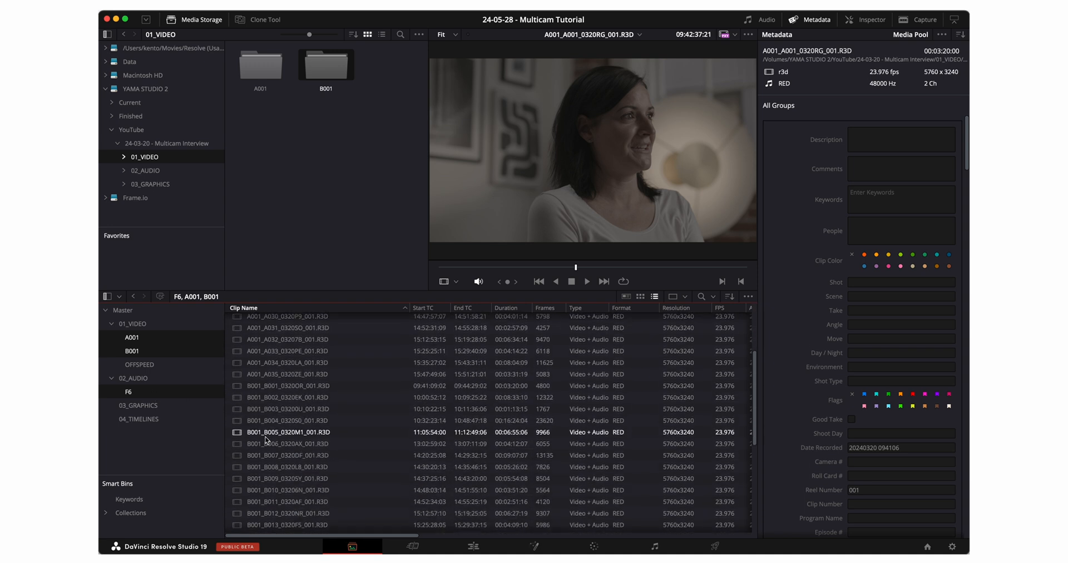
pyautogui.scroll(-3)
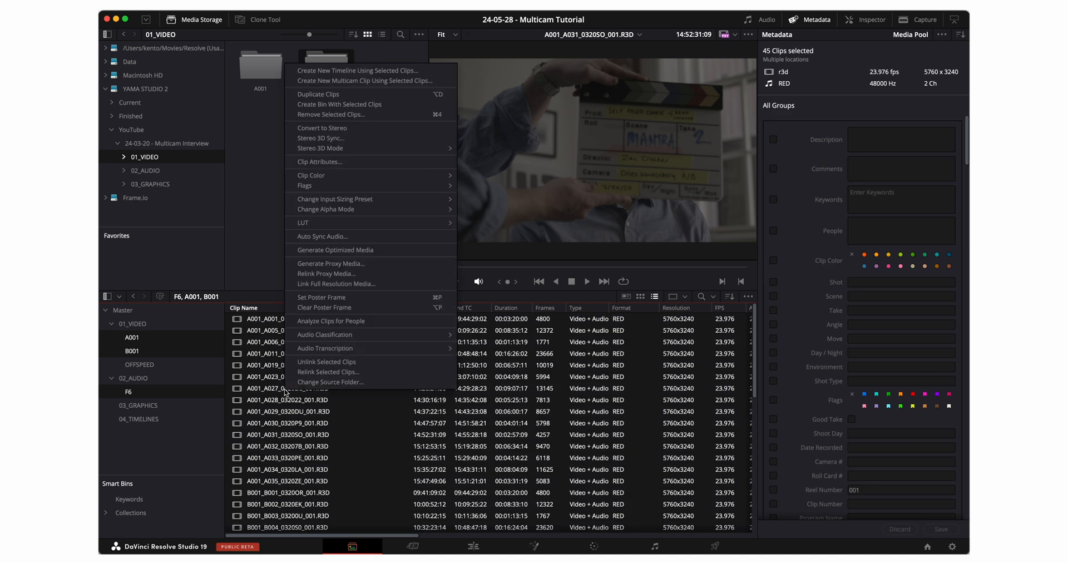
pyautogui.moveTo(326, 237)
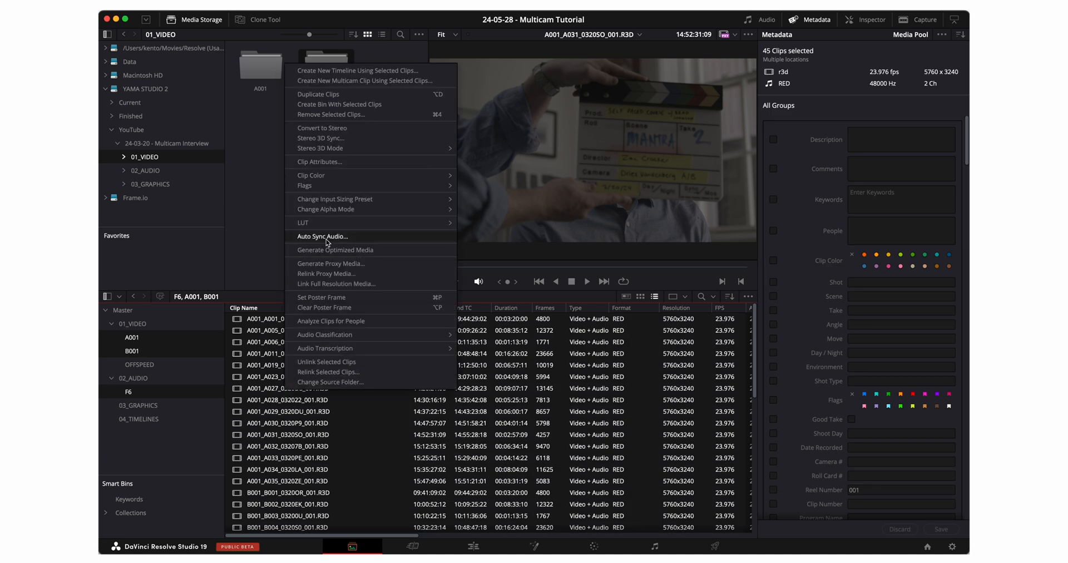
pyautogui.click(323, 237)
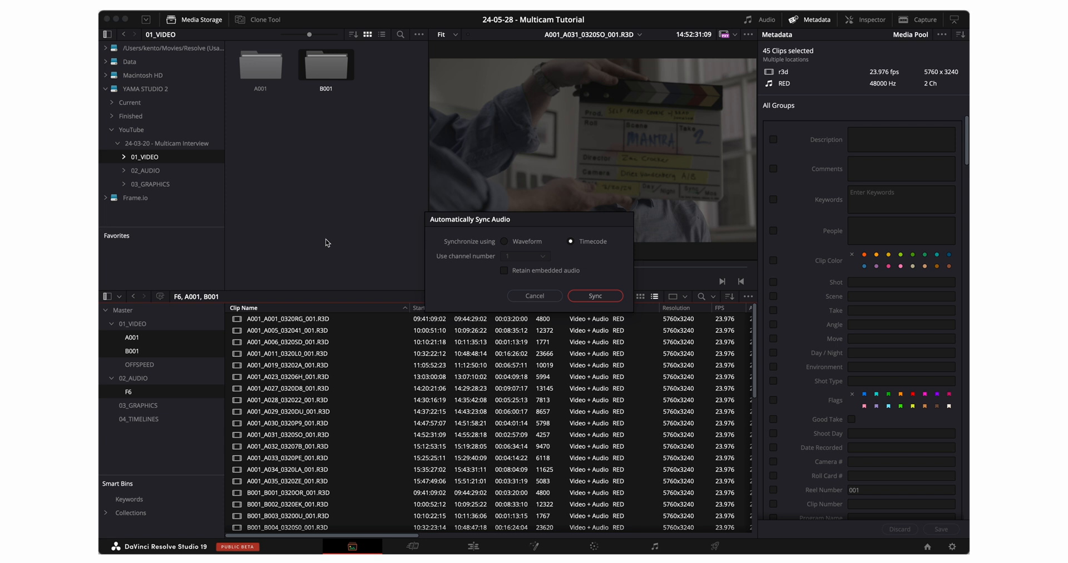
pyautogui.moveTo(602, 242)
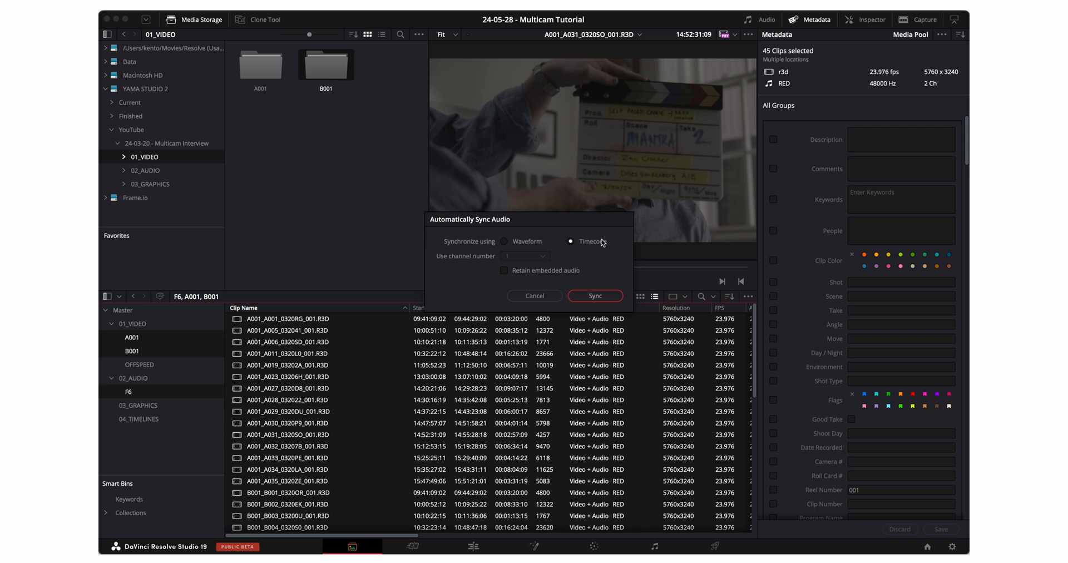
pyautogui.click(594, 296)
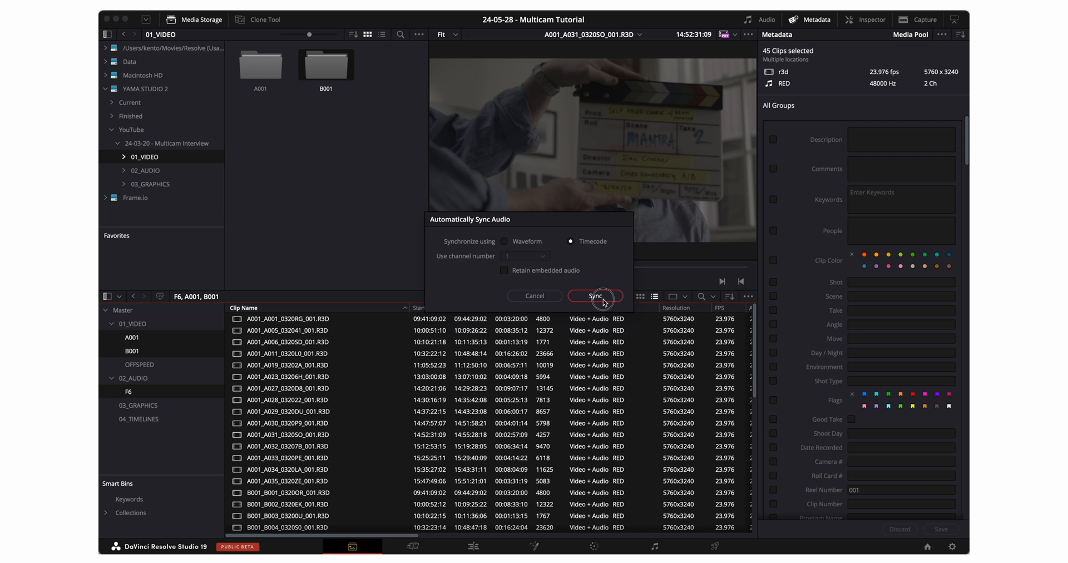
pyautogui.click(594, 296)
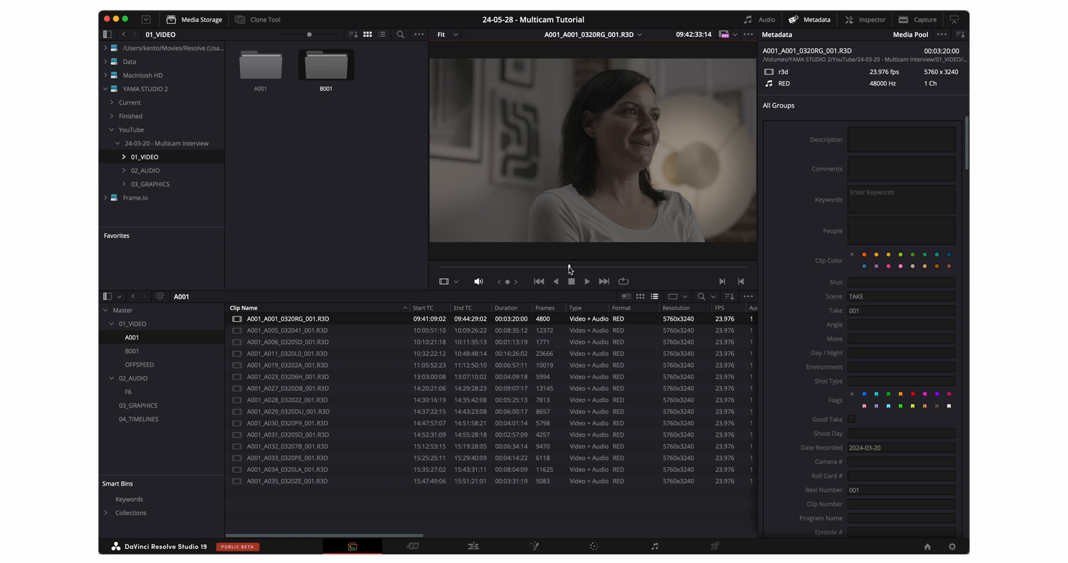
pyautogui.click(586, 280)
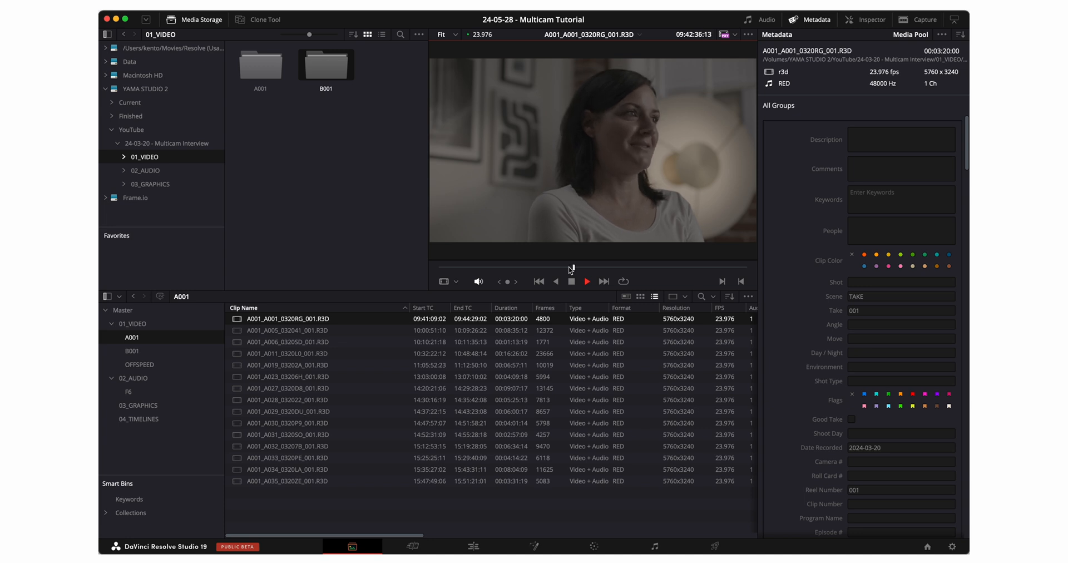
pyautogui.click(586, 280)
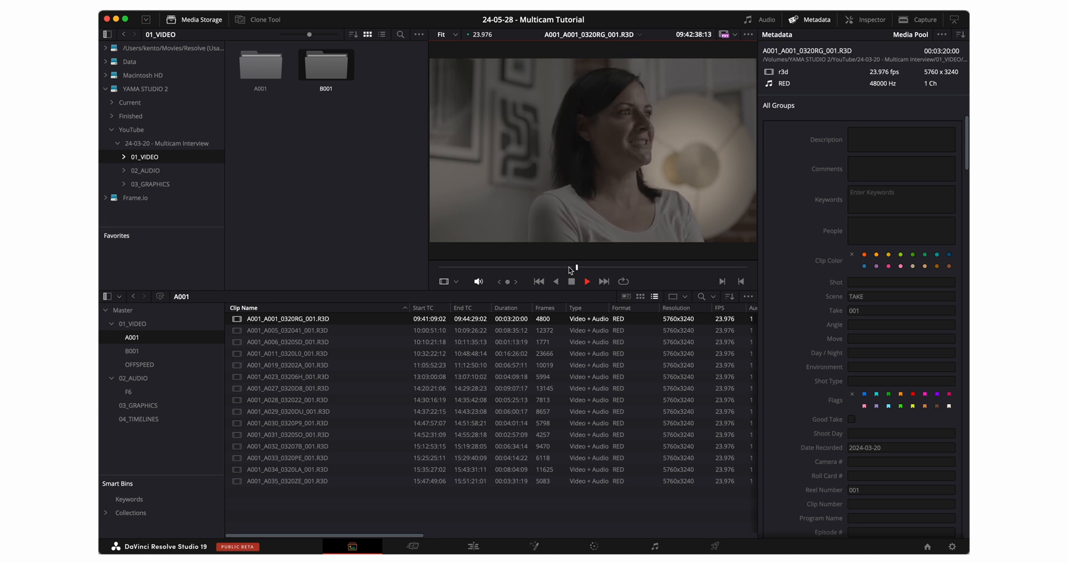
pyautogui.click(586, 280)
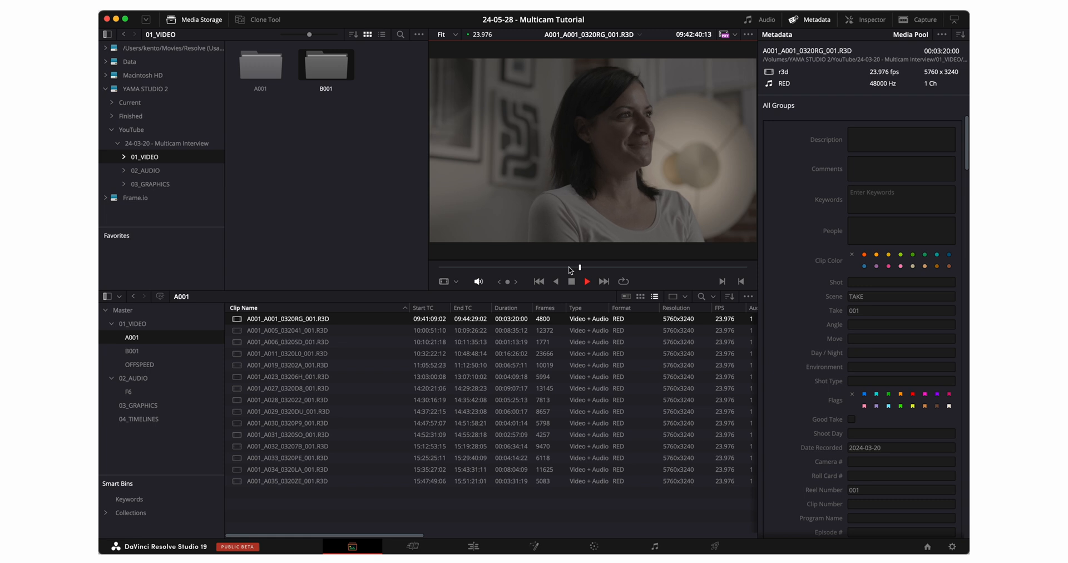
# Step: Create a Test timeline from the first A001 clip and open it on the Edit page
pyautogui.rightClick(286, 318)
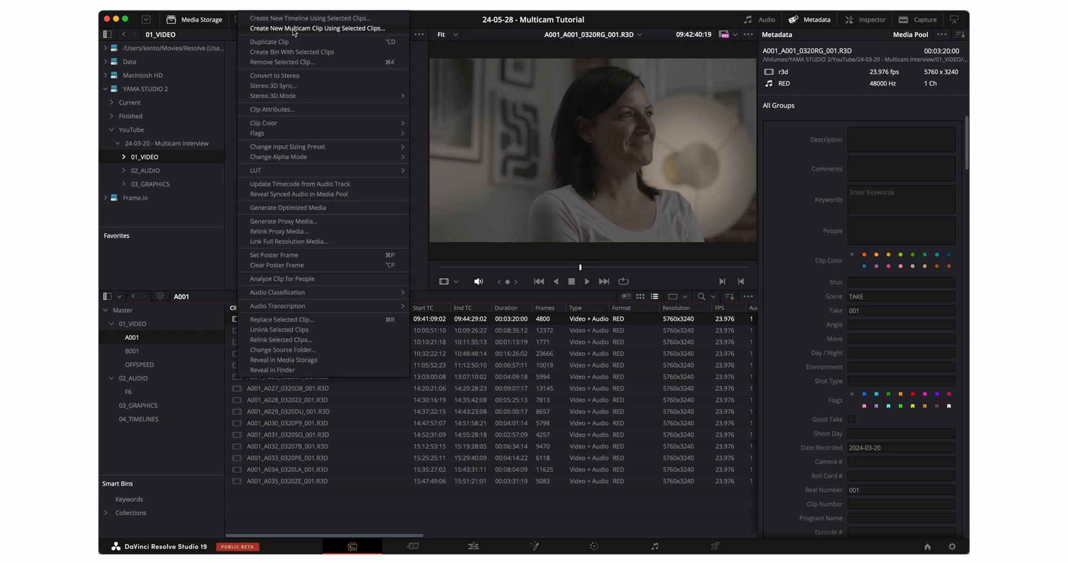
pyautogui.moveTo(310, 18)
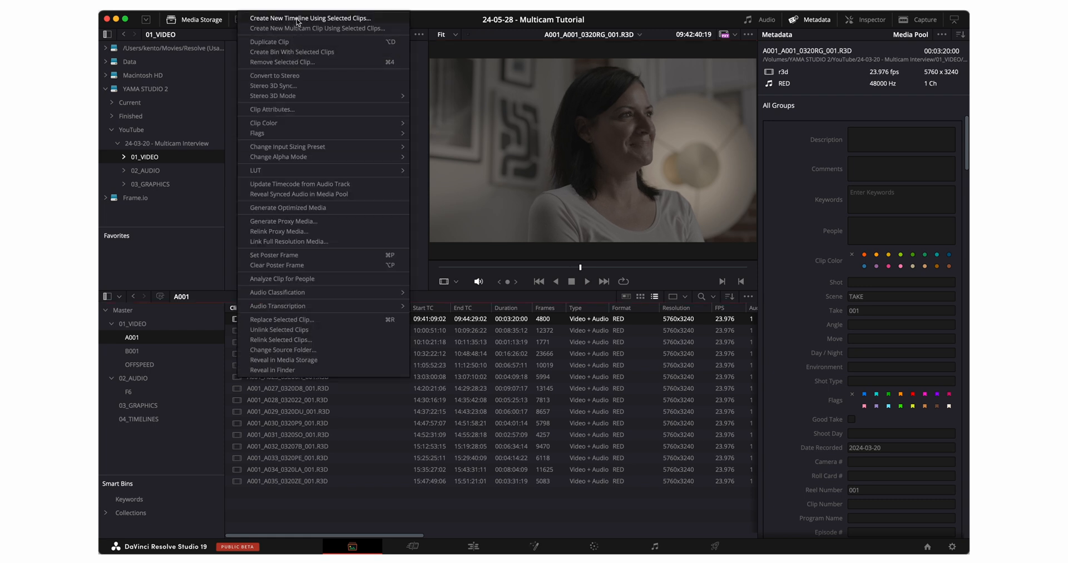
pyautogui.click(310, 18)
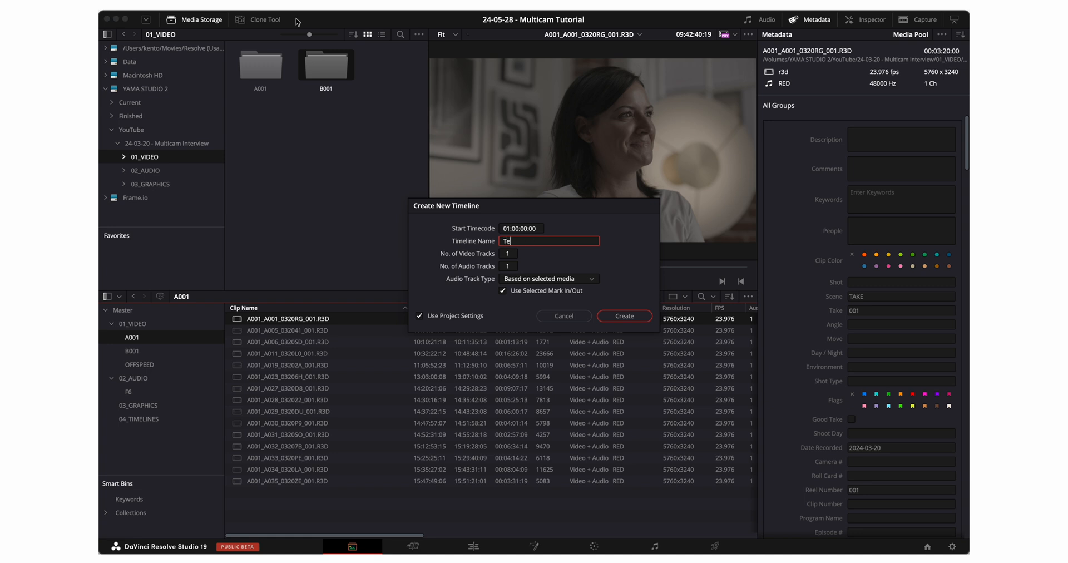
pyautogui.click(623, 316)
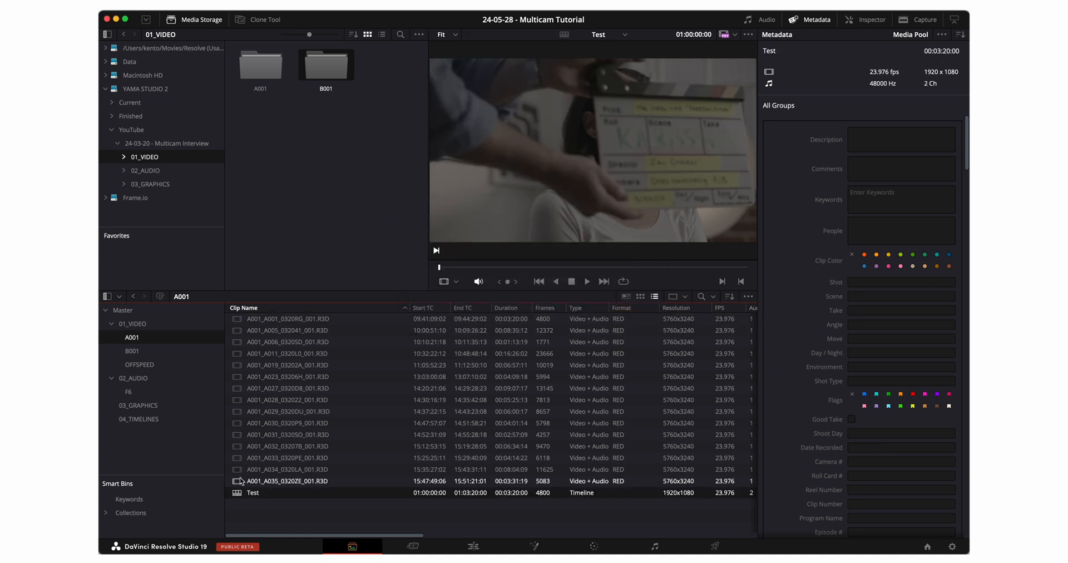
pyautogui.click(472, 546)
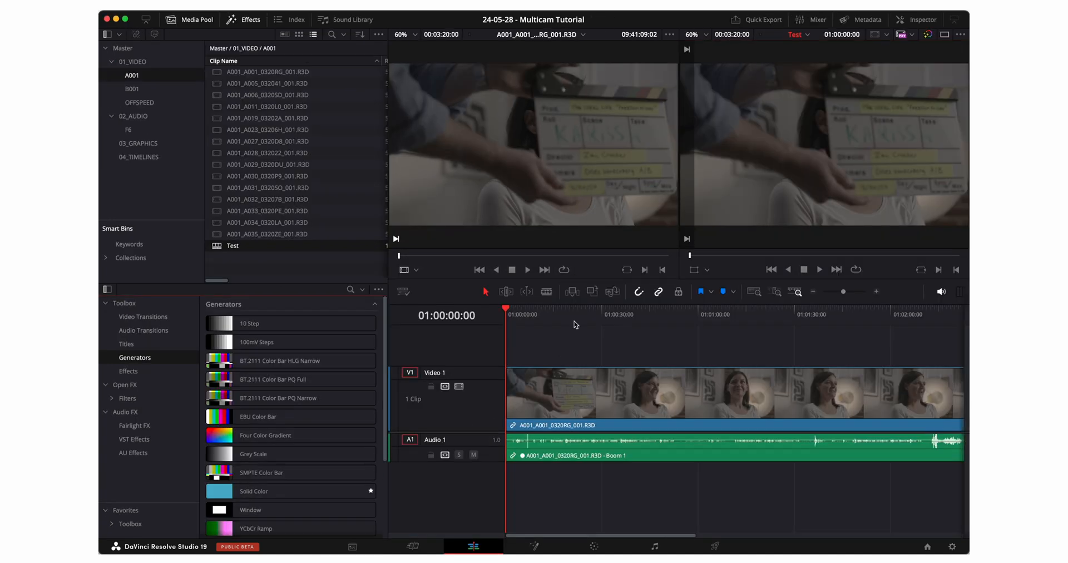
pyautogui.moveTo(551, 464)
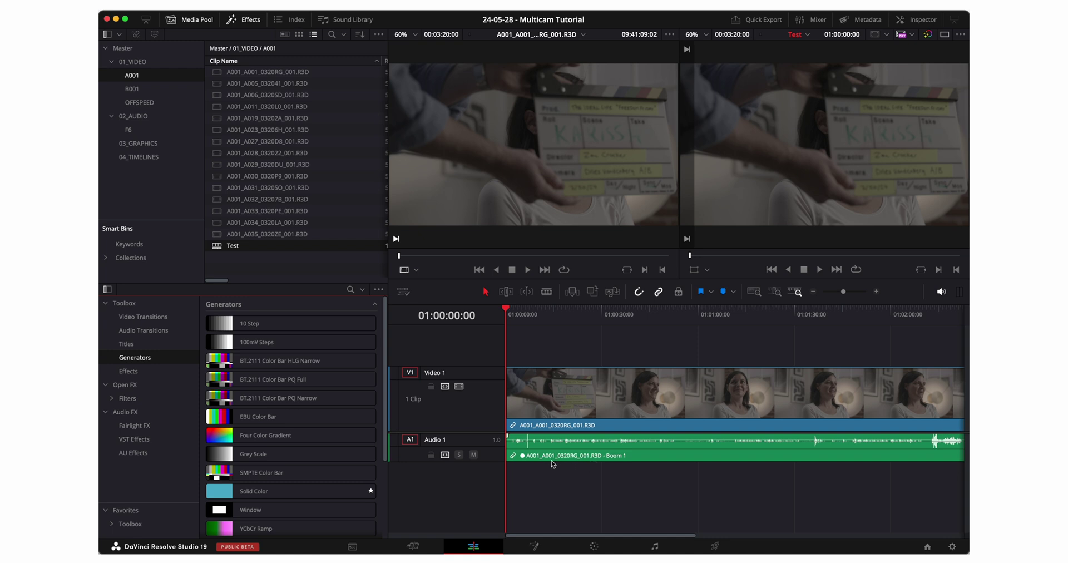
pyautogui.moveTo(513, 465)
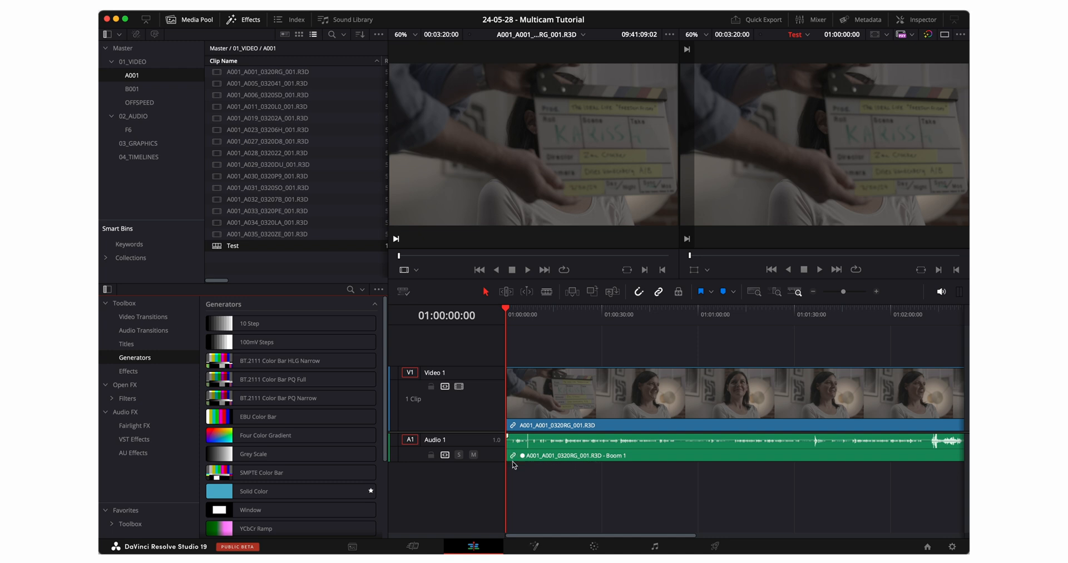
pyautogui.moveTo(635, 461)
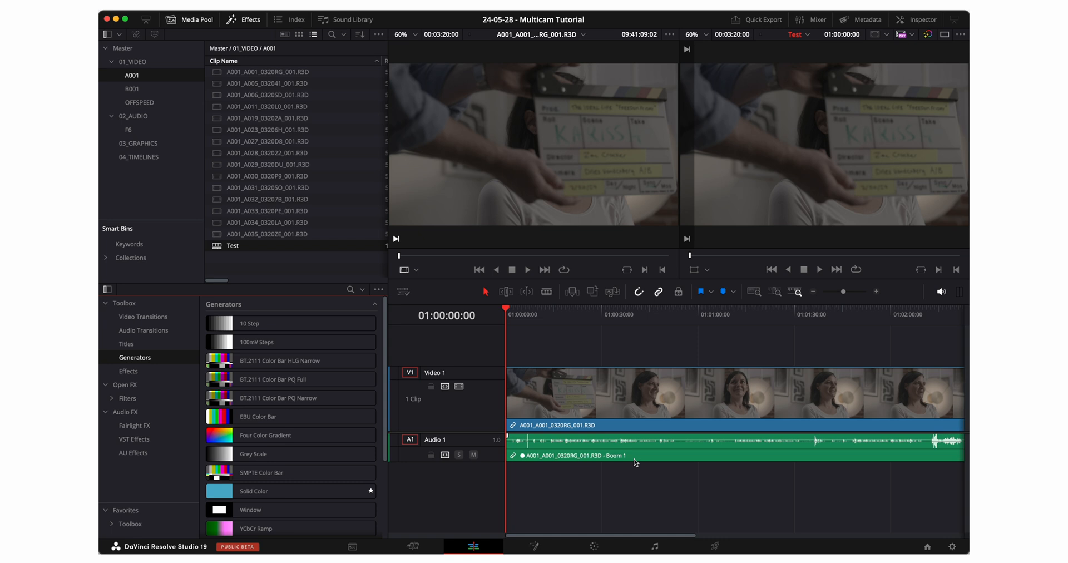
pyautogui.rightClick(636, 455)
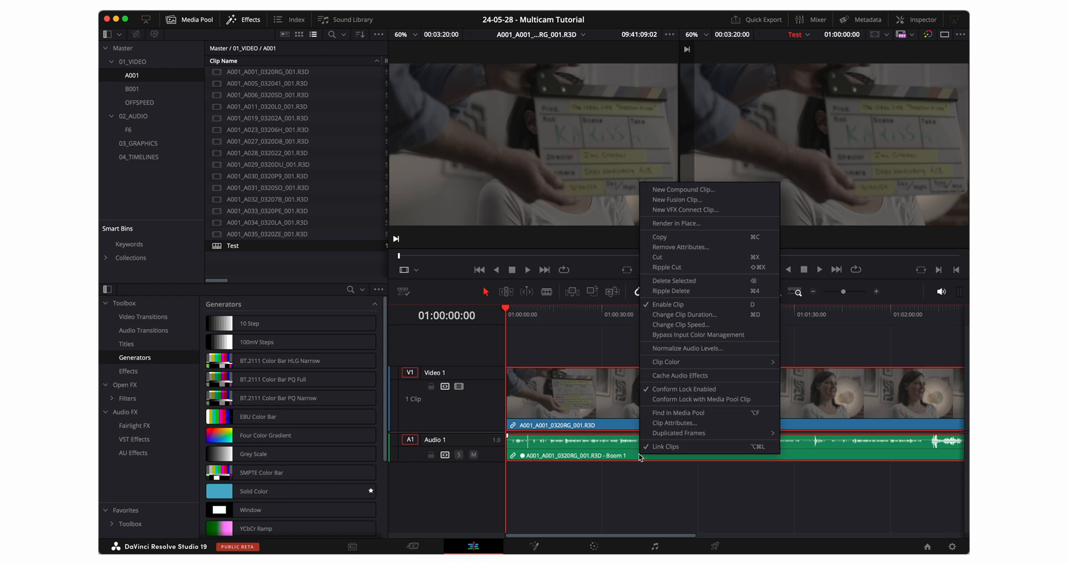
pyautogui.click(675, 422)
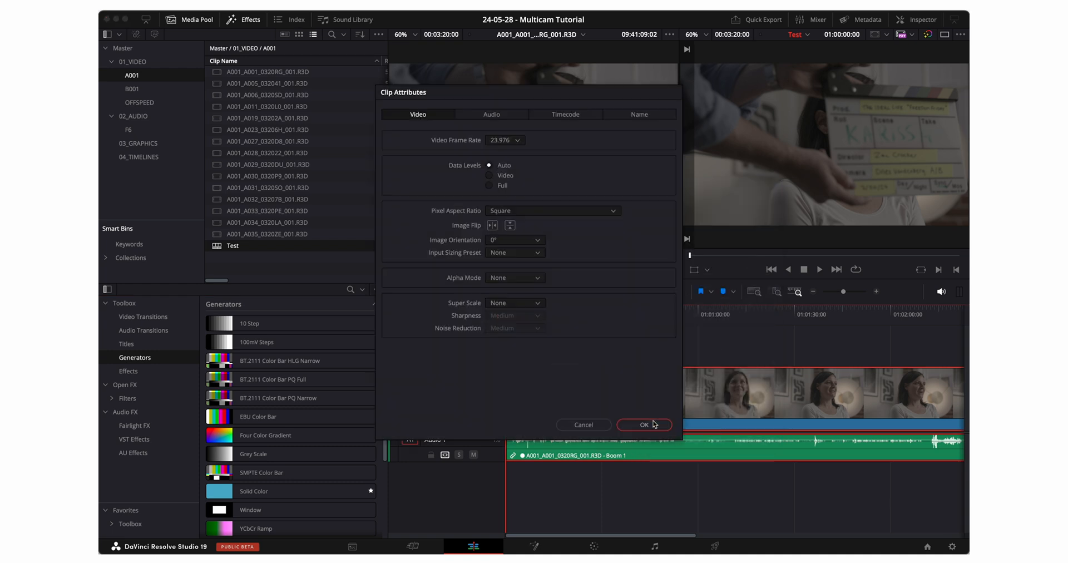
pyautogui.click(490, 114)
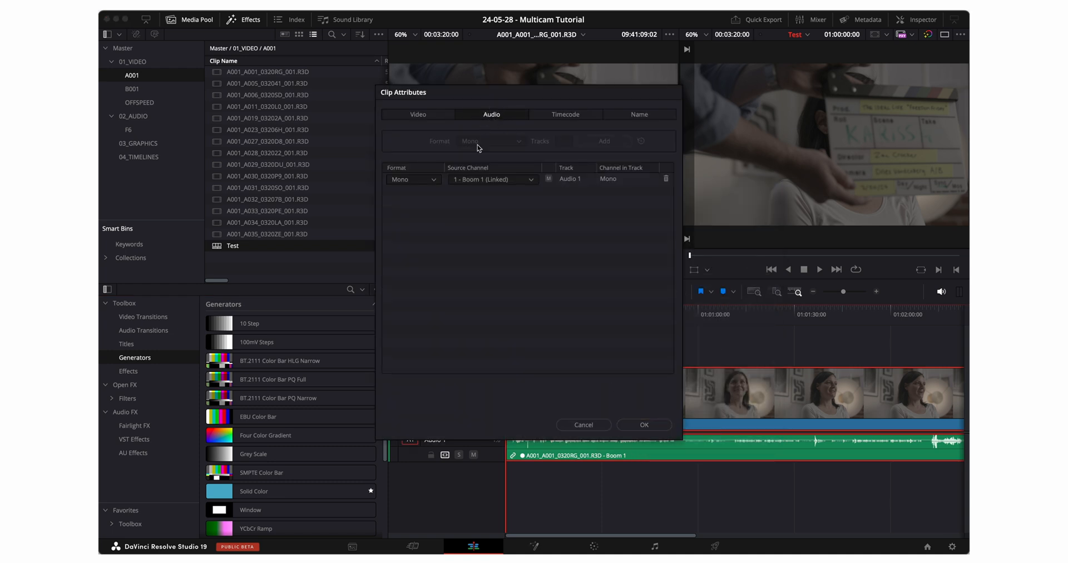
pyautogui.moveTo(457, 185)
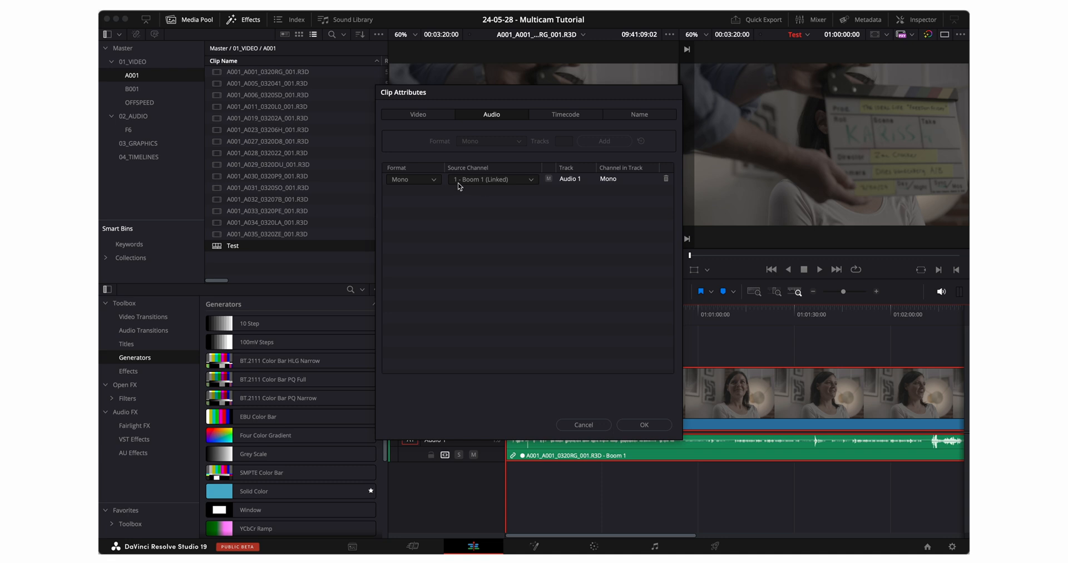
pyautogui.moveTo(472, 183)
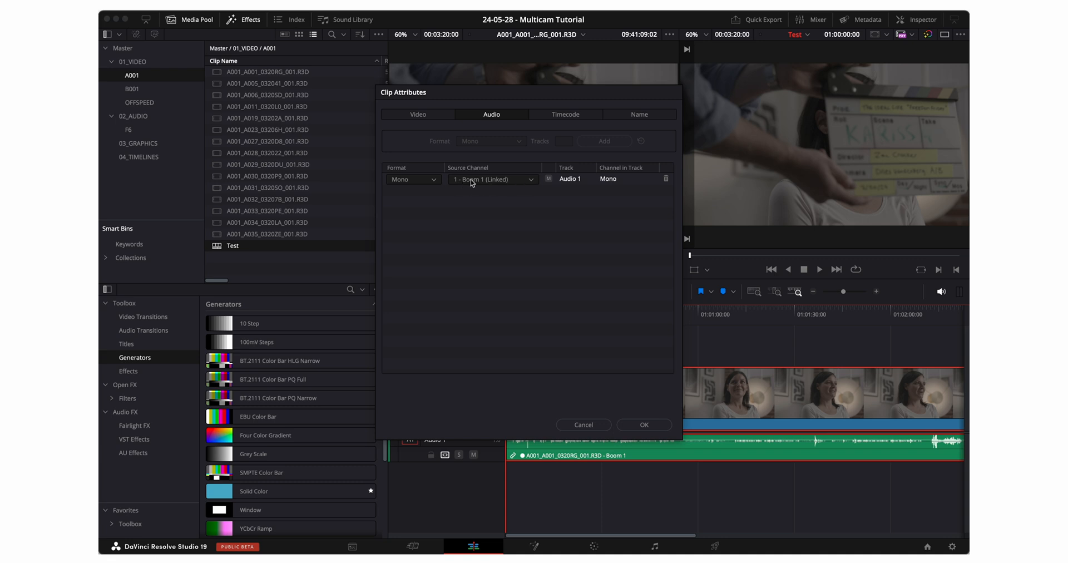
pyautogui.moveTo(529, 182)
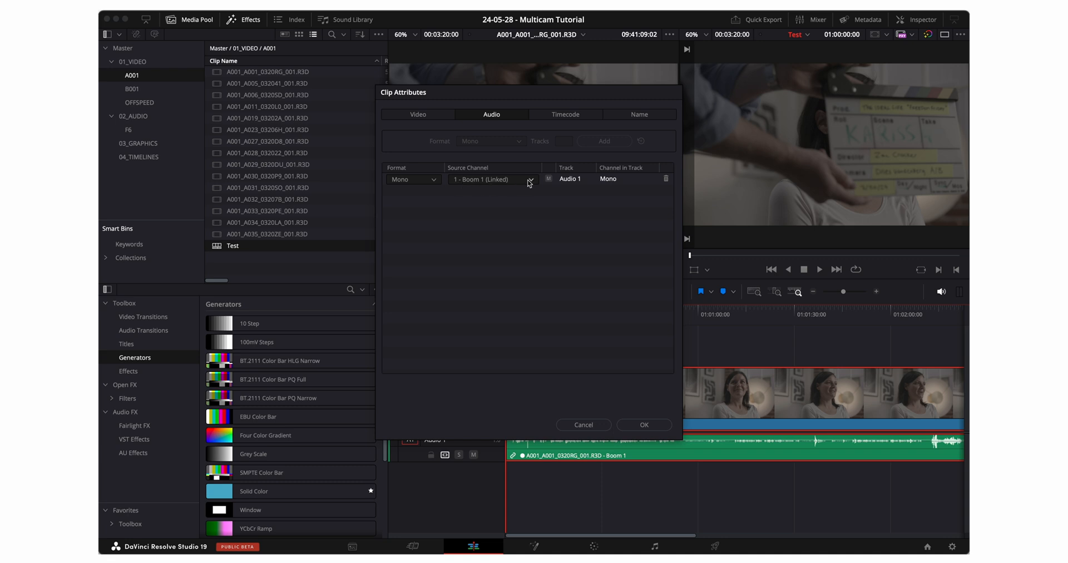
pyautogui.click(530, 179)
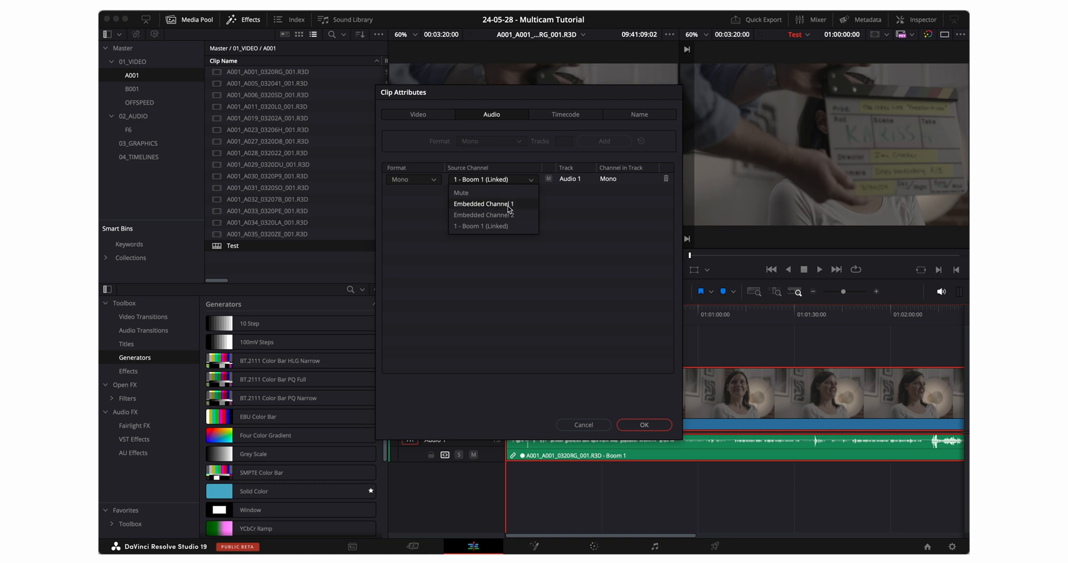
pyautogui.moveTo(483, 214)
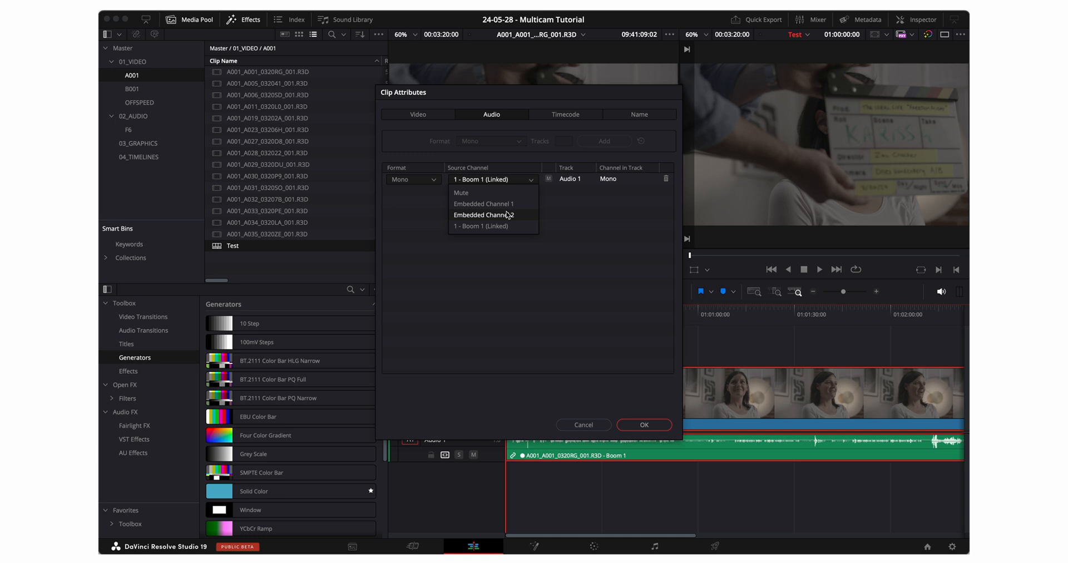
pyautogui.moveTo(493, 226)
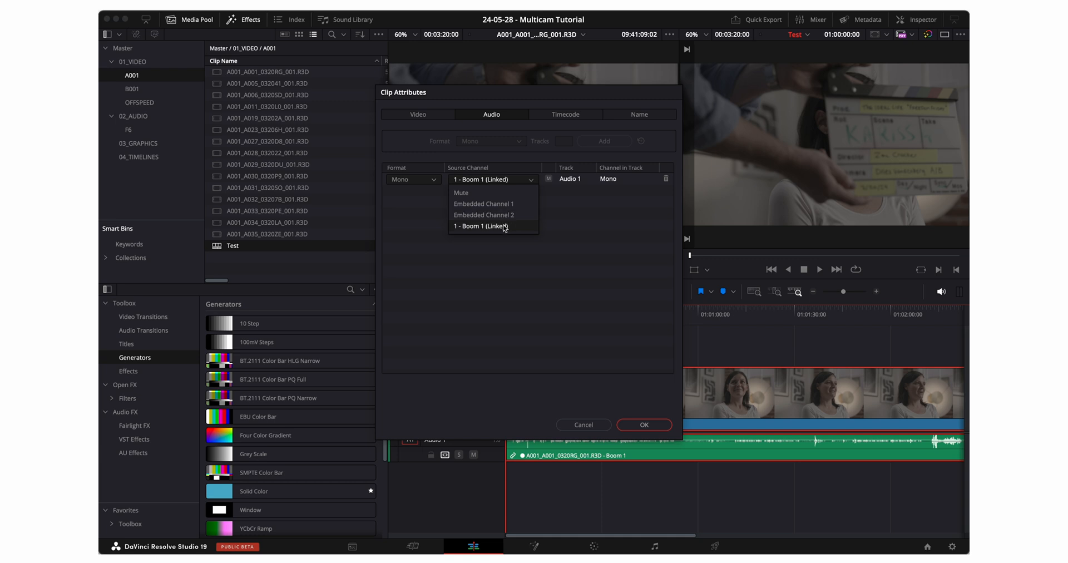
pyautogui.click(484, 226)
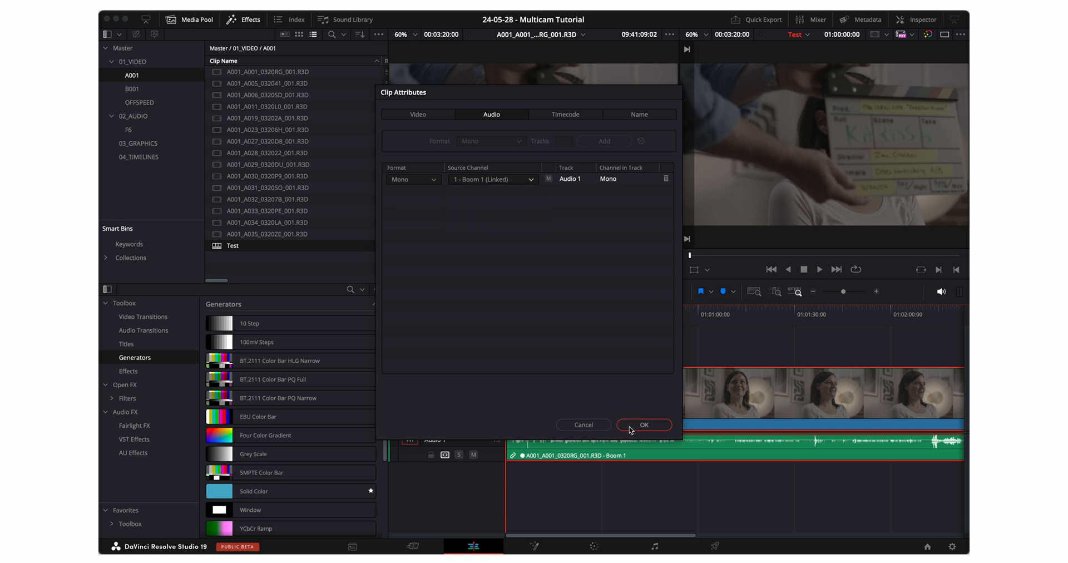
pyautogui.click(642, 424)
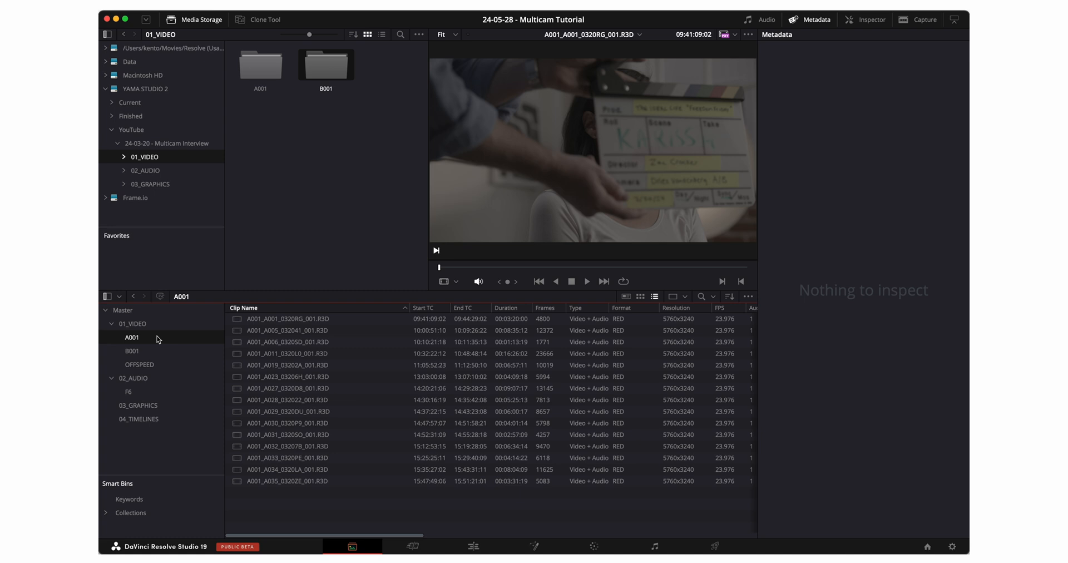
# Step: Select all A001 and B001 clips and choose Create New Multicam Clip Using Selected Clips
pyautogui.click(133, 323)
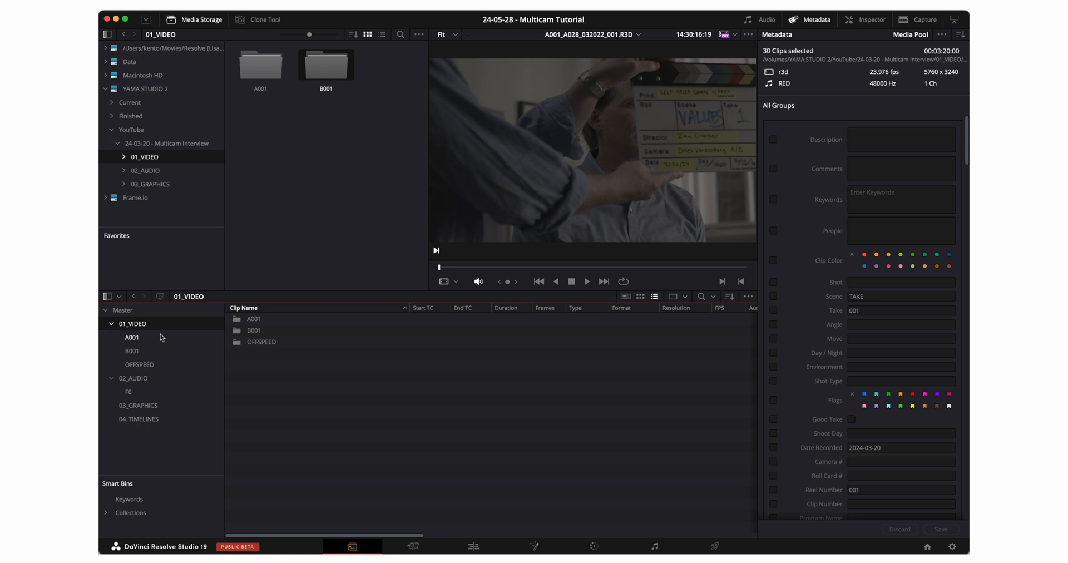
pyautogui.click(133, 351)
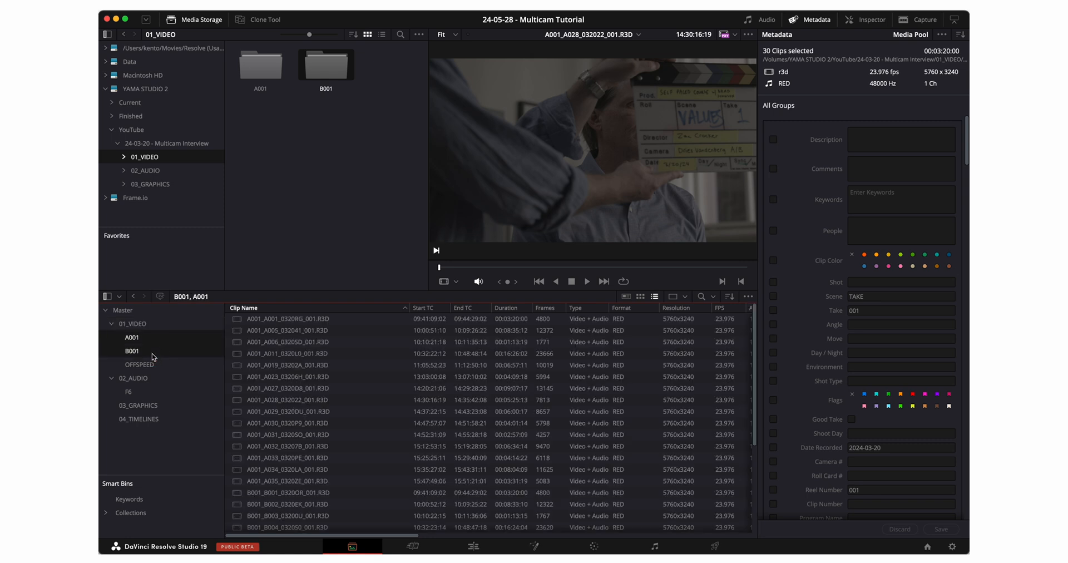
pyautogui.click(285, 388)
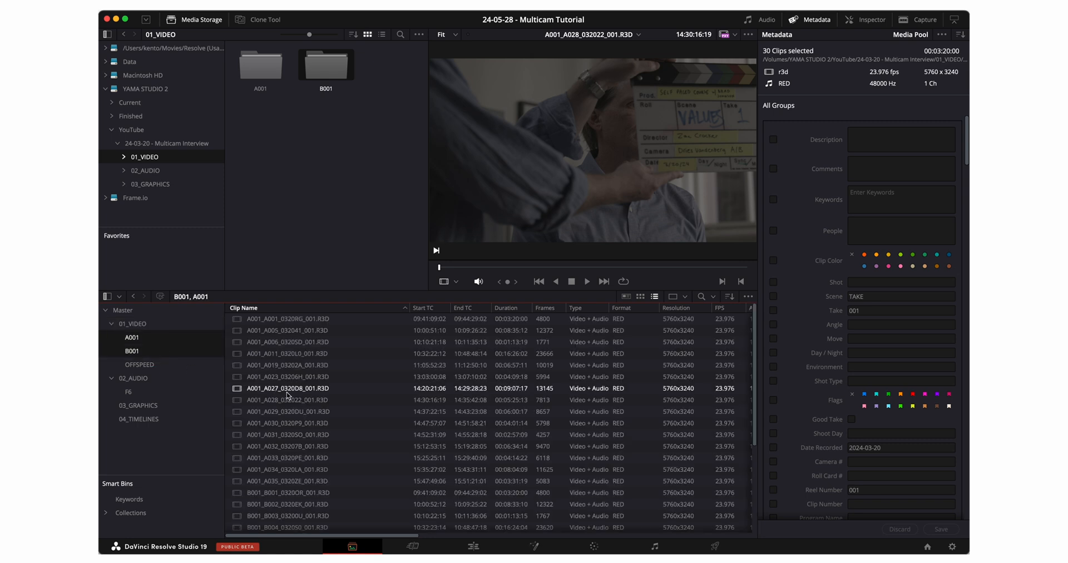
pyautogui.rightClick(287, 388)
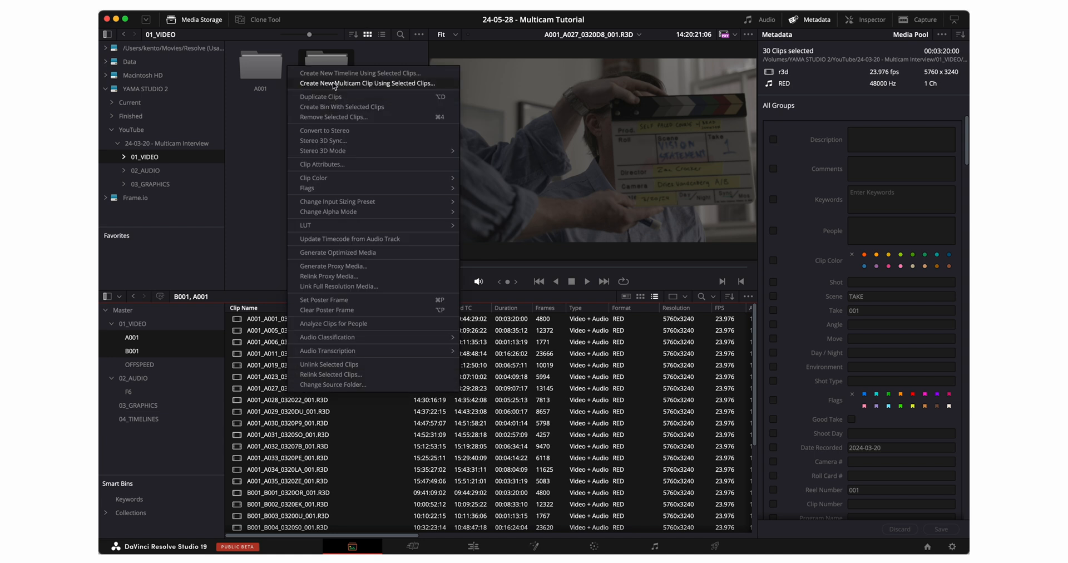
pyautogui.click(366, 83)
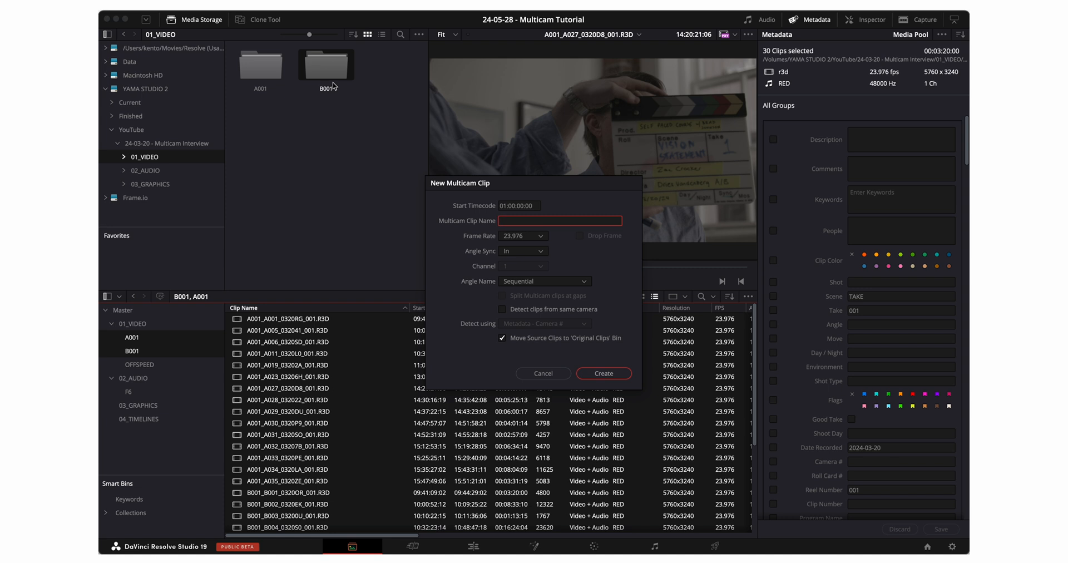
# Step: Name it Multi-camera Master, sync angles by Timecode, name and detect angles by Metadata - Camera, and create it
pyautogui.write('Multi-camera Master')
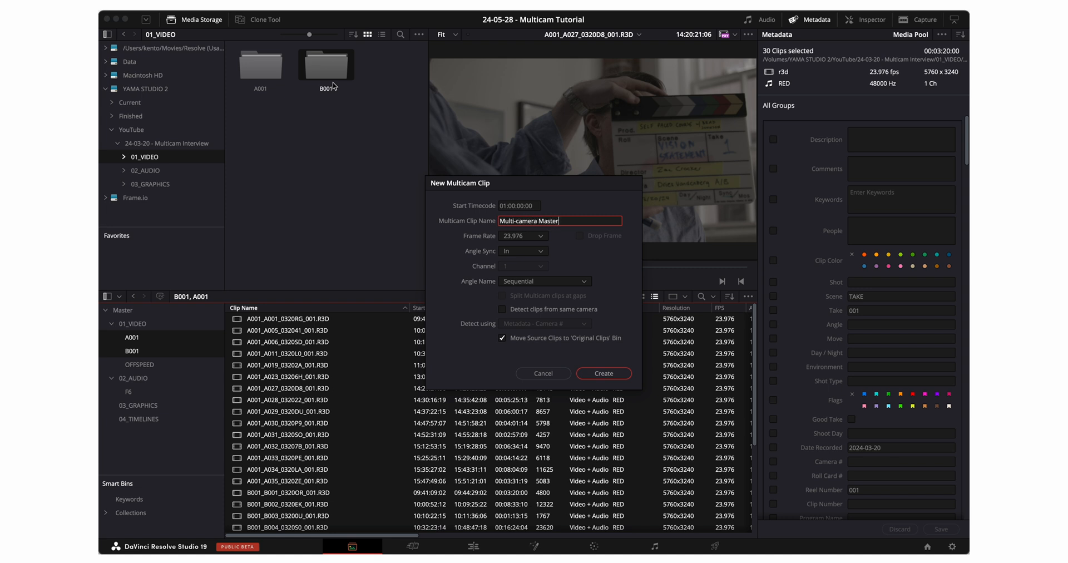
pyautogui.click(522, 250)
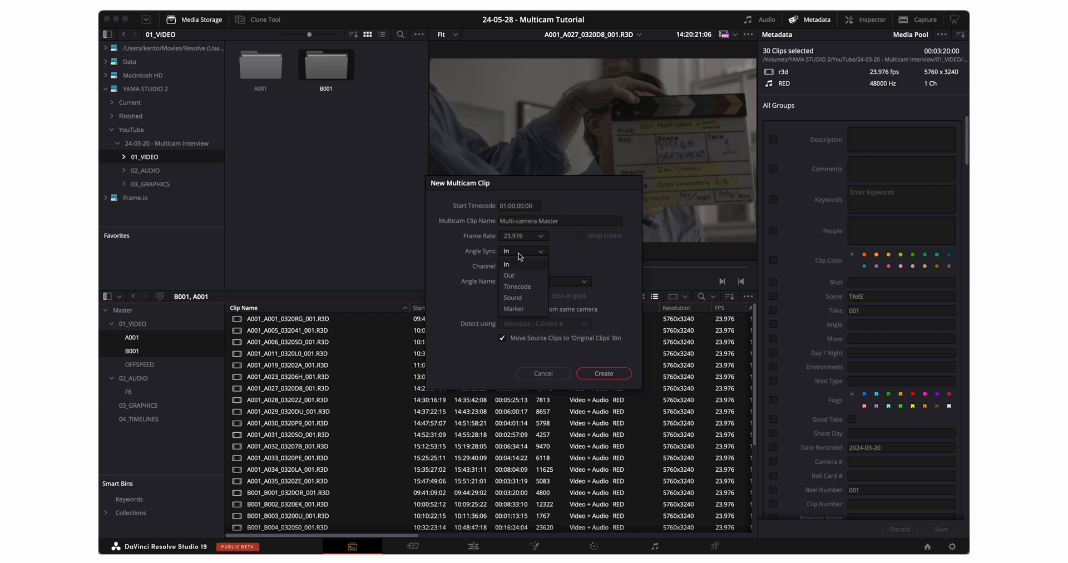
pyautogui.click(517, 286)
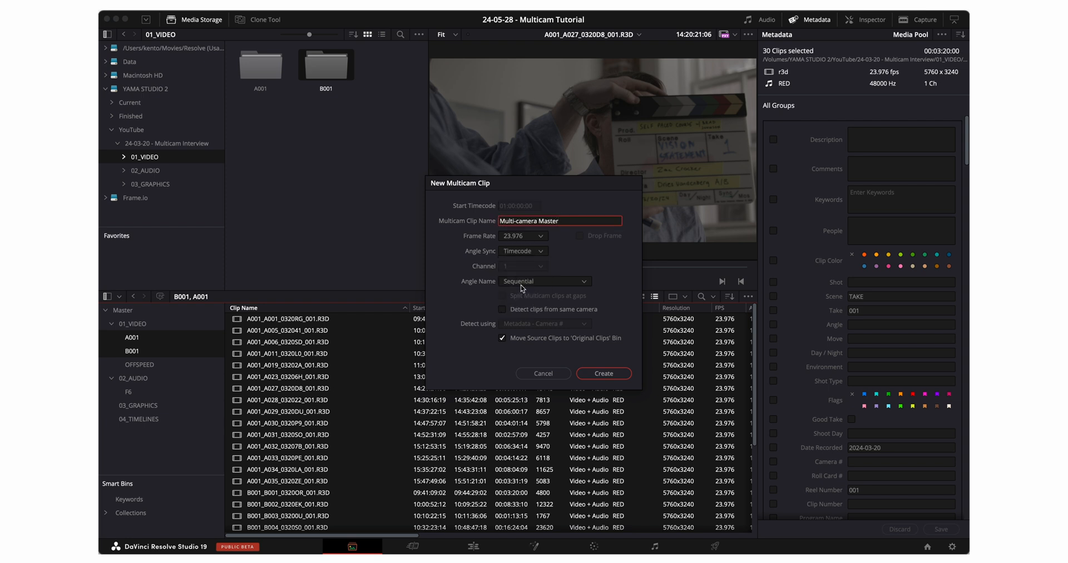
pyautogui.click(544, 280)
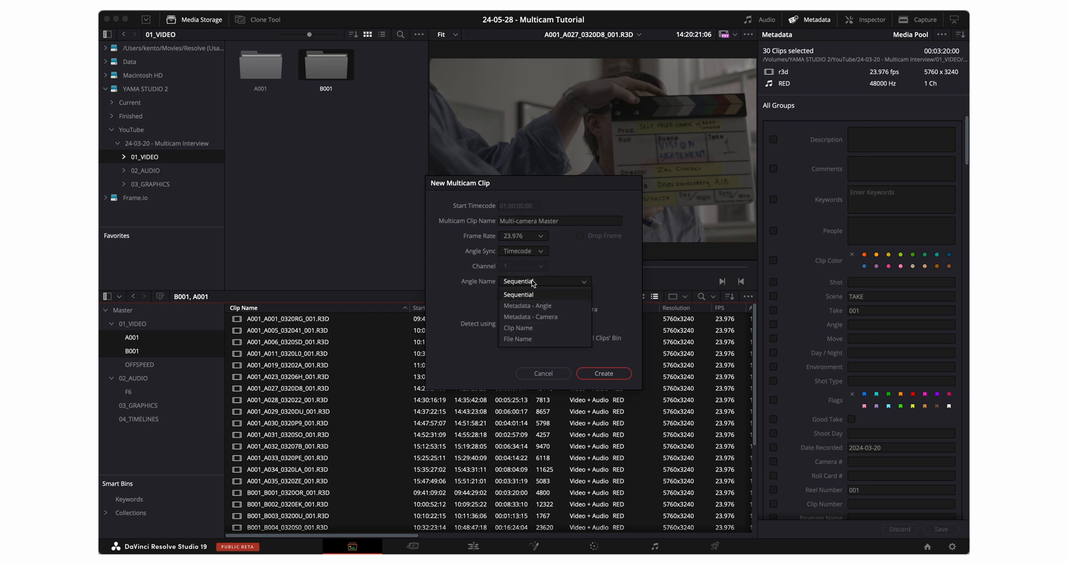
pyautogui.moveTo(532, 305)
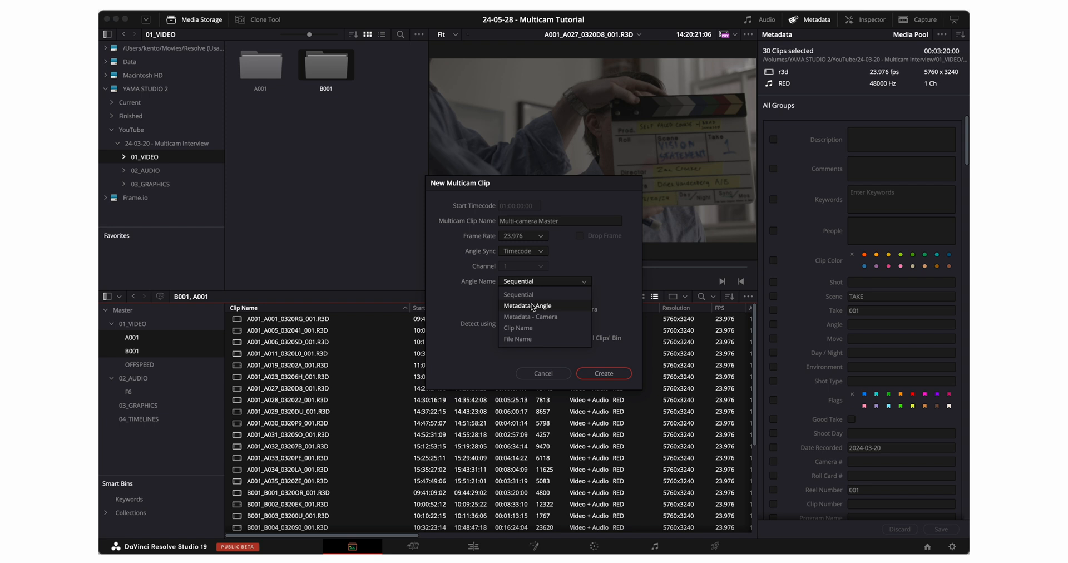
pyautogui.click(530, 316)
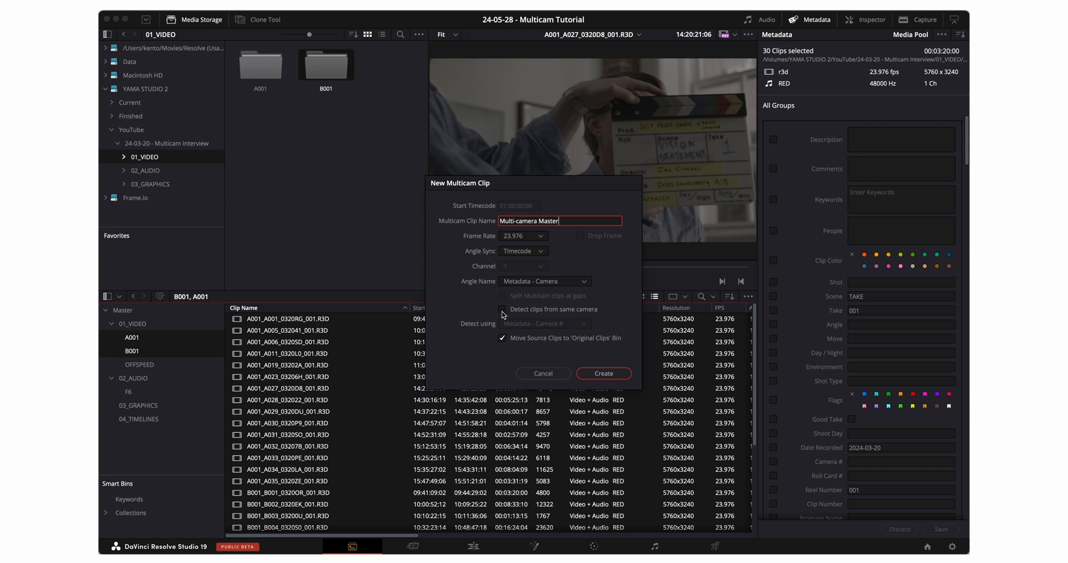
pyautogui.click(502, 309)
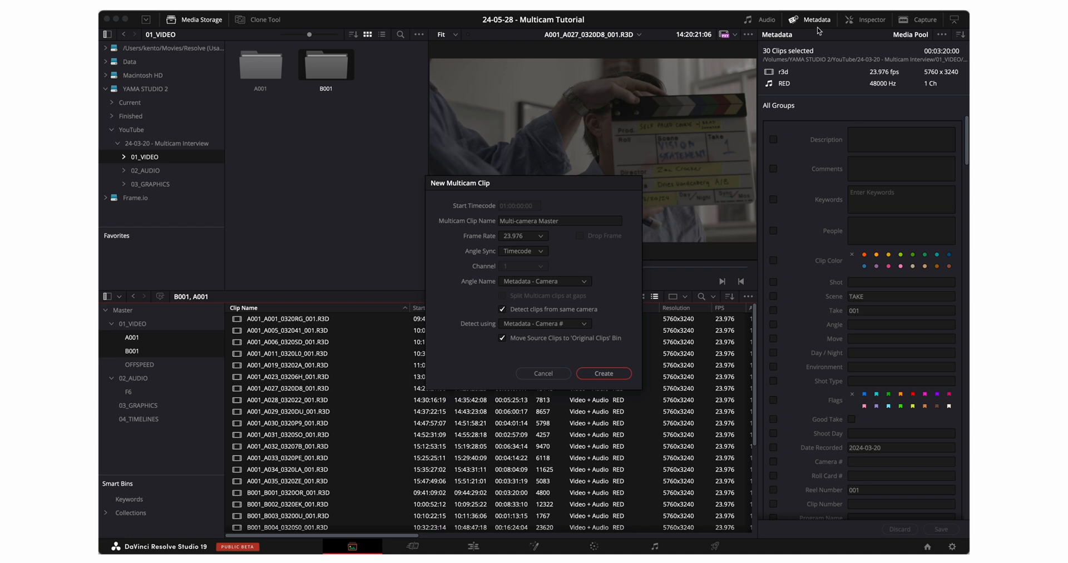
pyautogui.moveTo(862, 322)
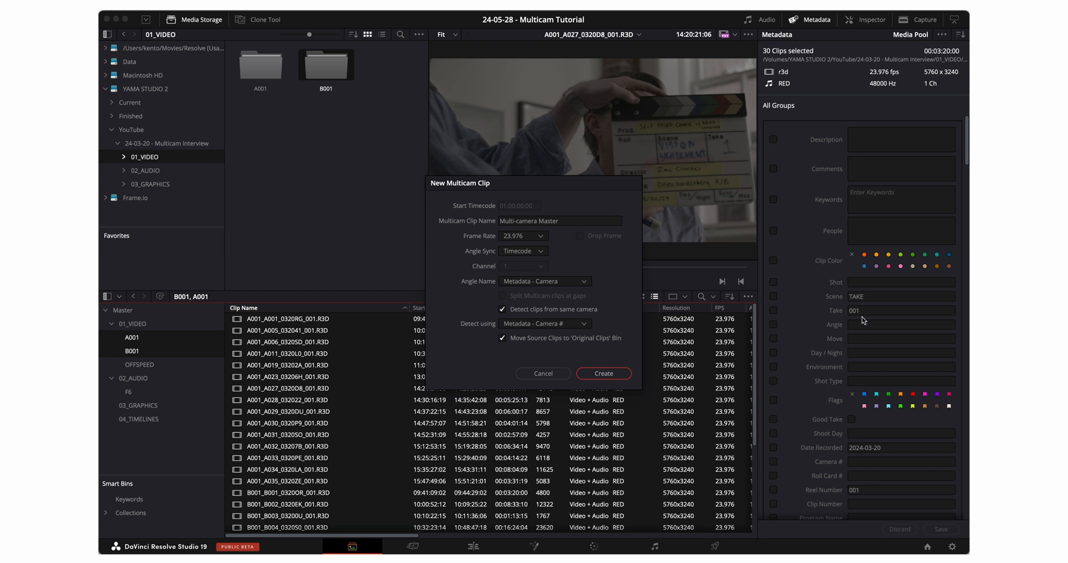
pyautogui.moveTo(872, 446)
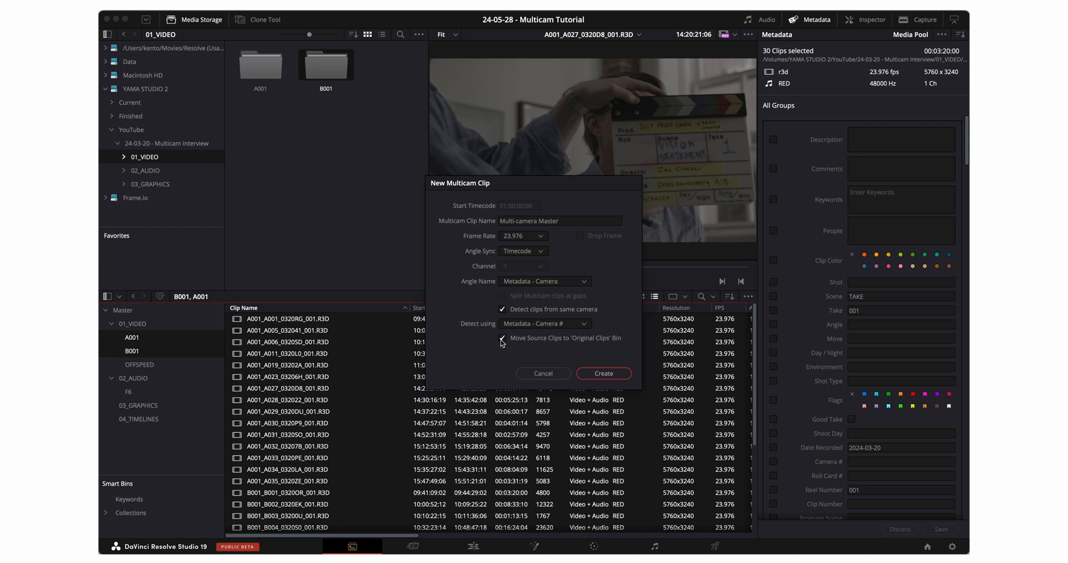
pyautogui.click(542, 373)
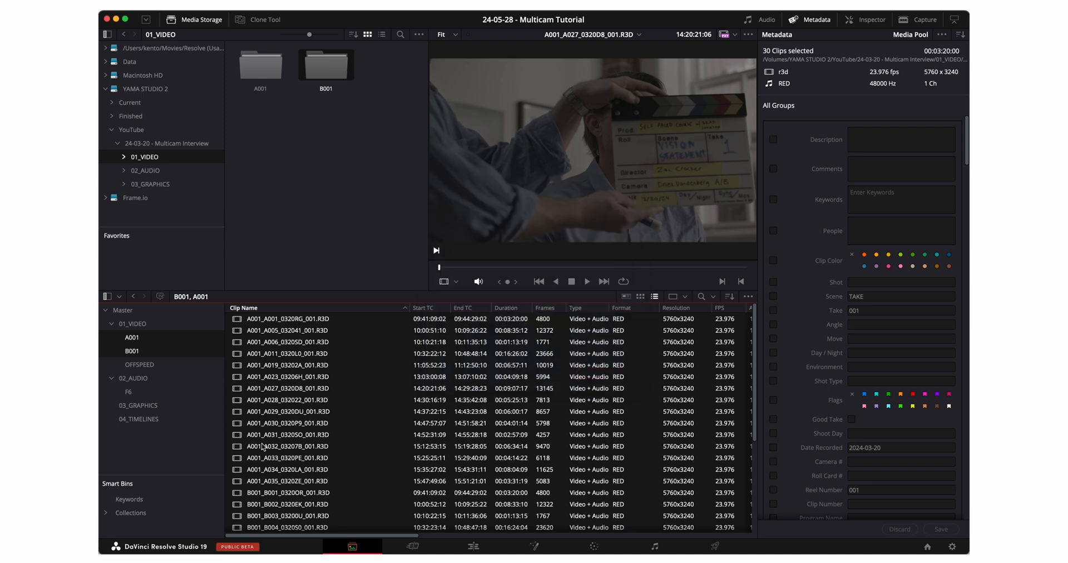
# Step: File the Multi-camera Master clip in the 04_TIMELINES bin and open it in the timeline
pyautogui.scroll(-3)
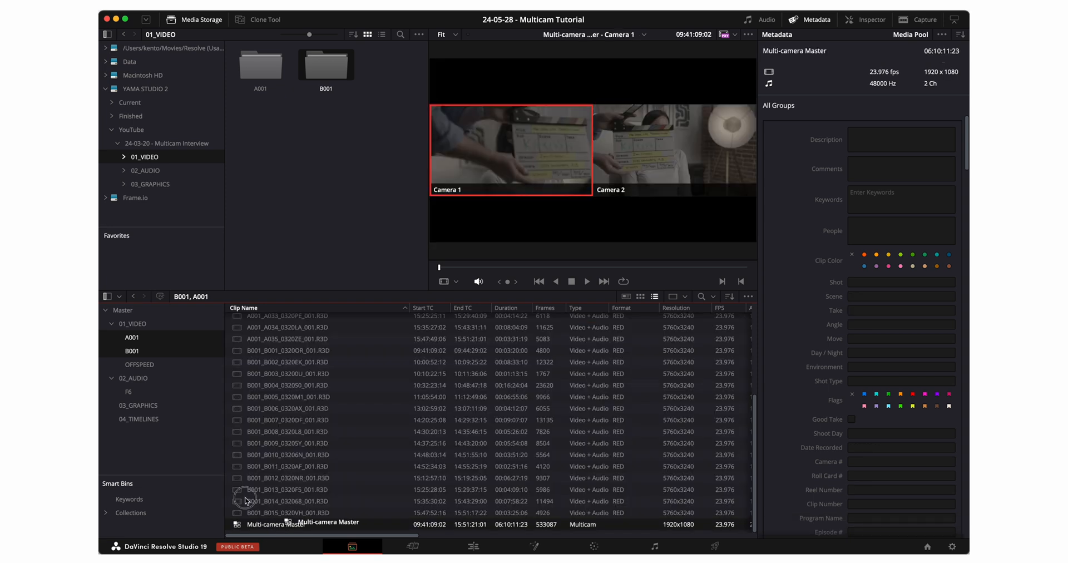
pyautogui.click(139, 419)
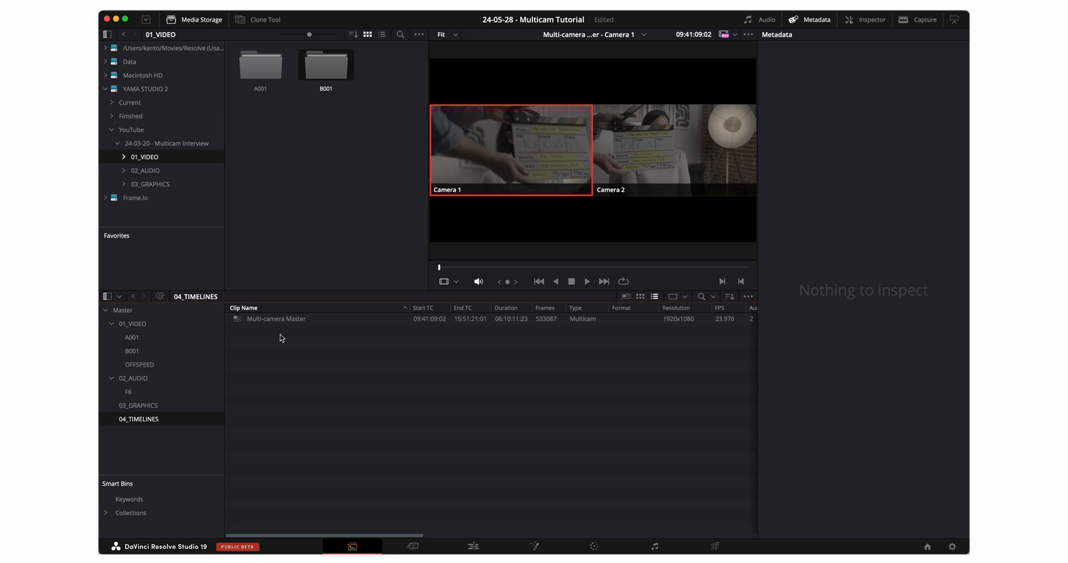
pyautogui.rightClick(276, 318)
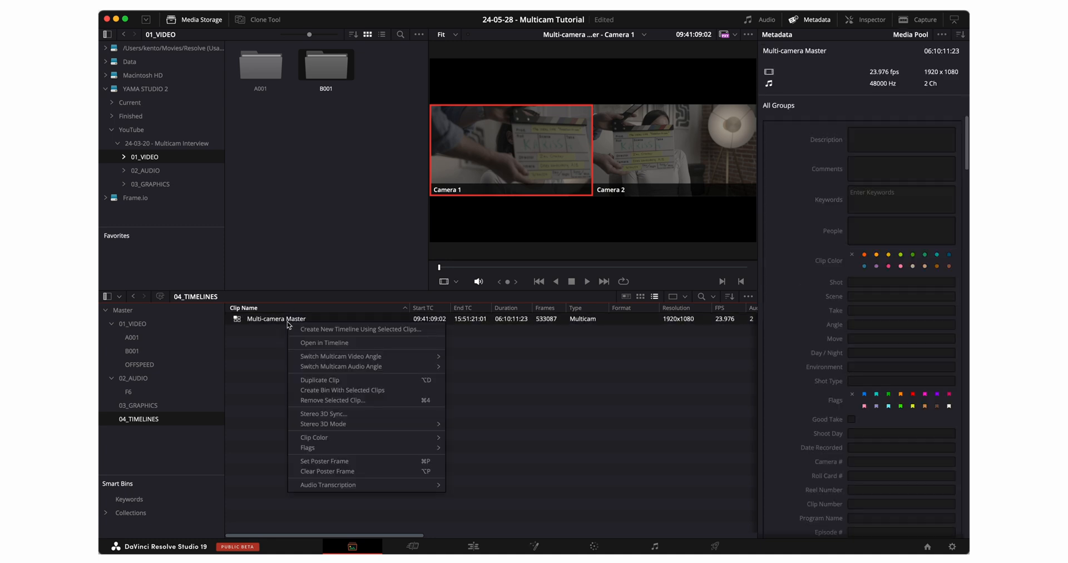
pyautogui.moveTo(323, 343)
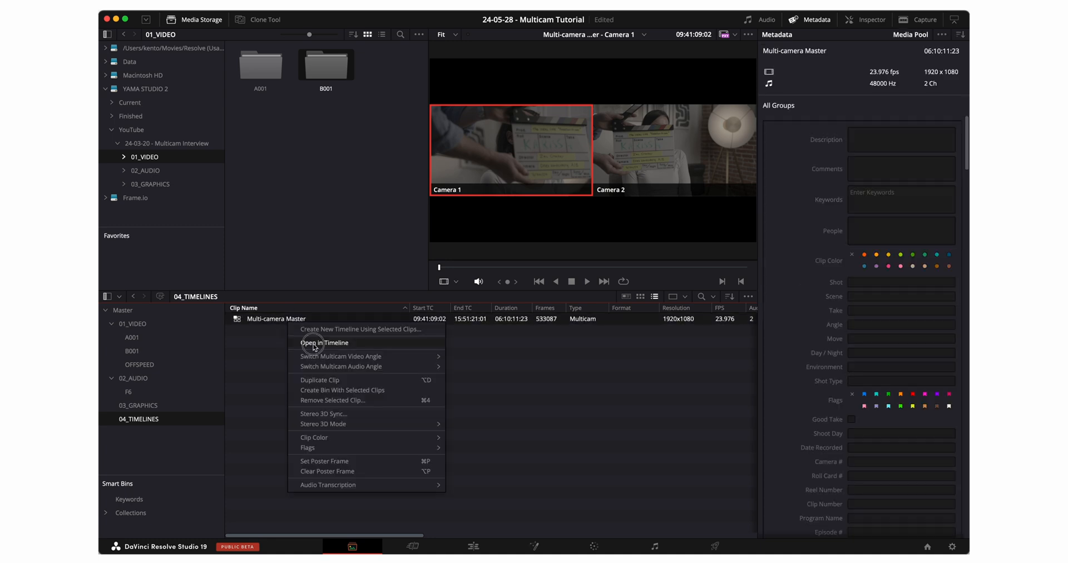
pyautogui.click(324, 342)
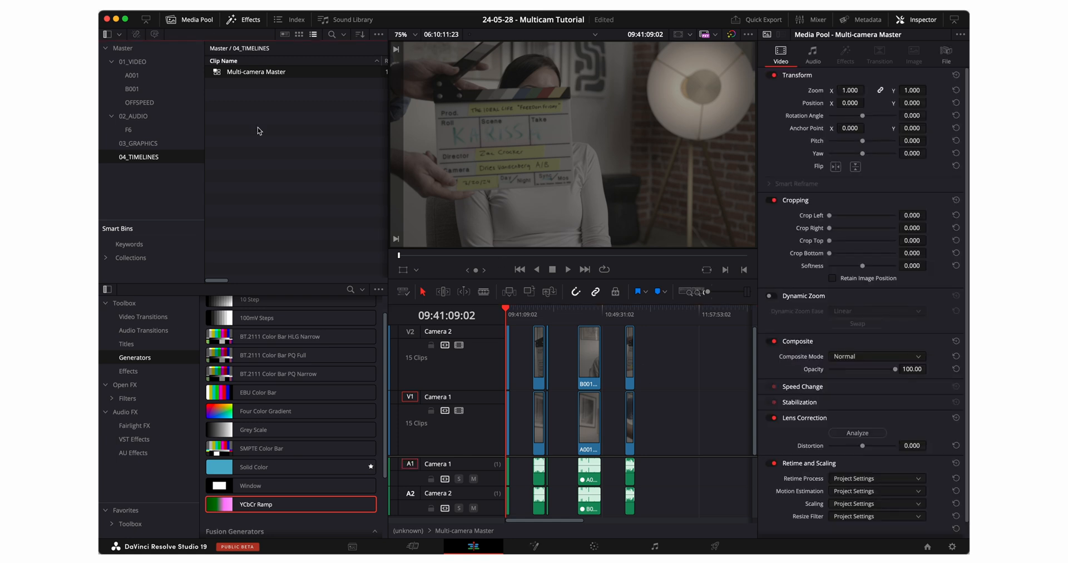
# Step: Bring up the context menu on the Multi-camera Master clip after reviewing its two stacked angles
pyautogui.rightClick(256, 71)
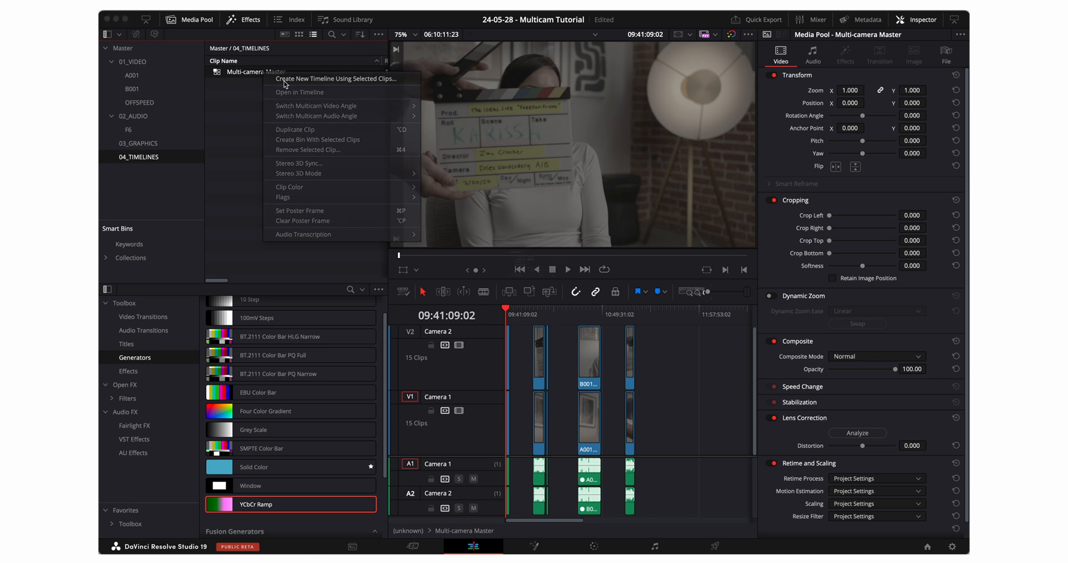
# Step: Create a new timeline named Master containing the Multi-camera Master clip
pyautogui.click(336, 78)
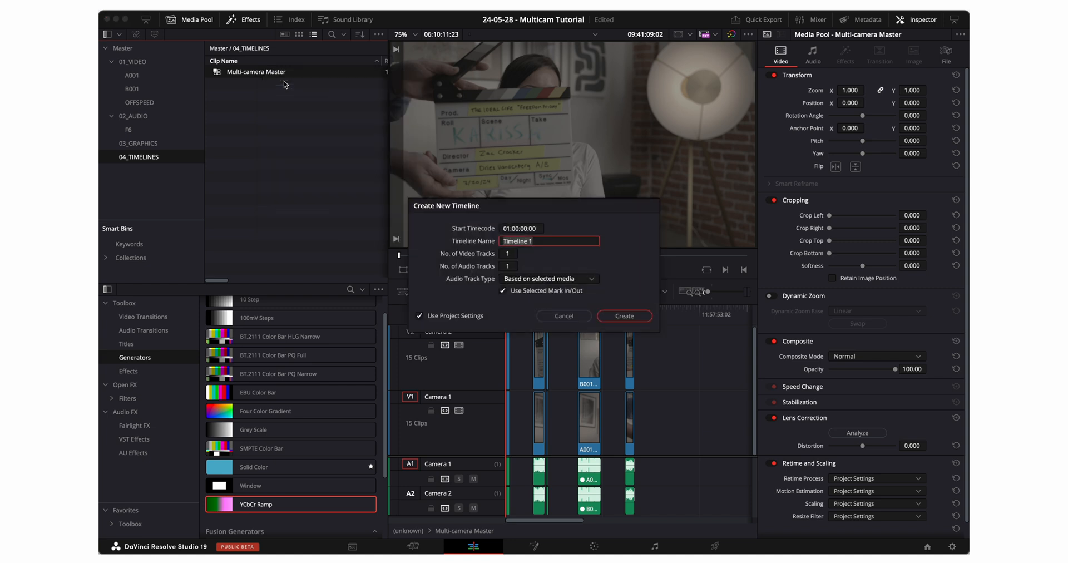
pyautogui.write('Master')
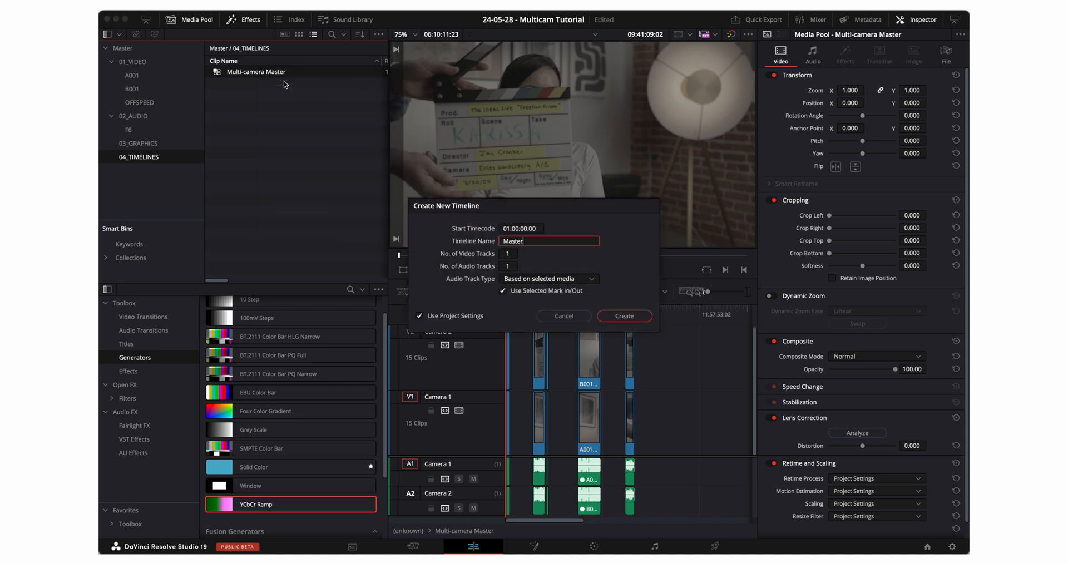
pyautogui.click(623, 316)
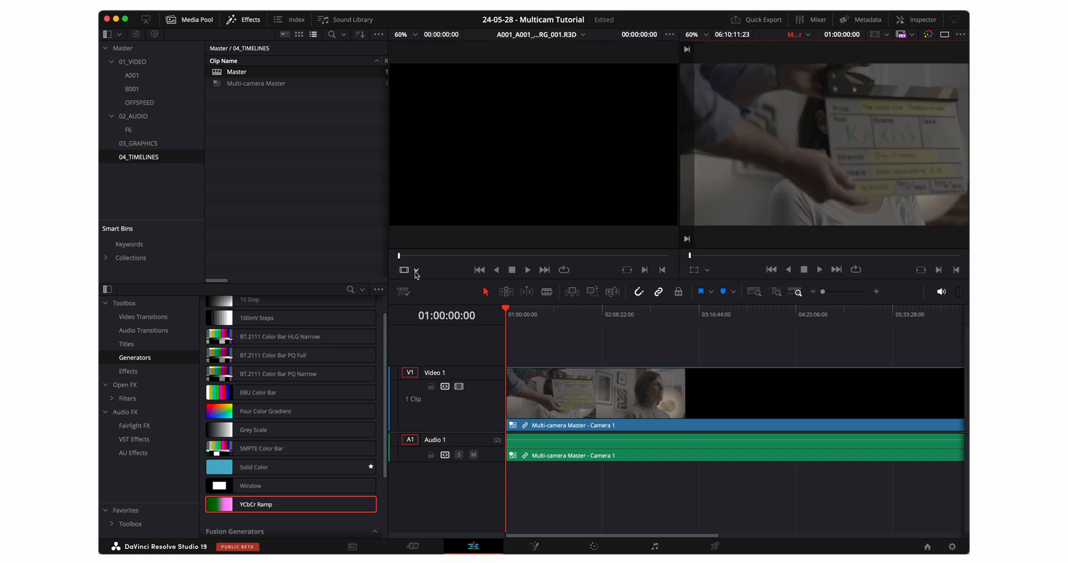
# Step: Switch the source viewer to Multicam so Camera 1 and Camera 2 appear side by side, then scrub the timeline
pyautogui.click(410, 269)
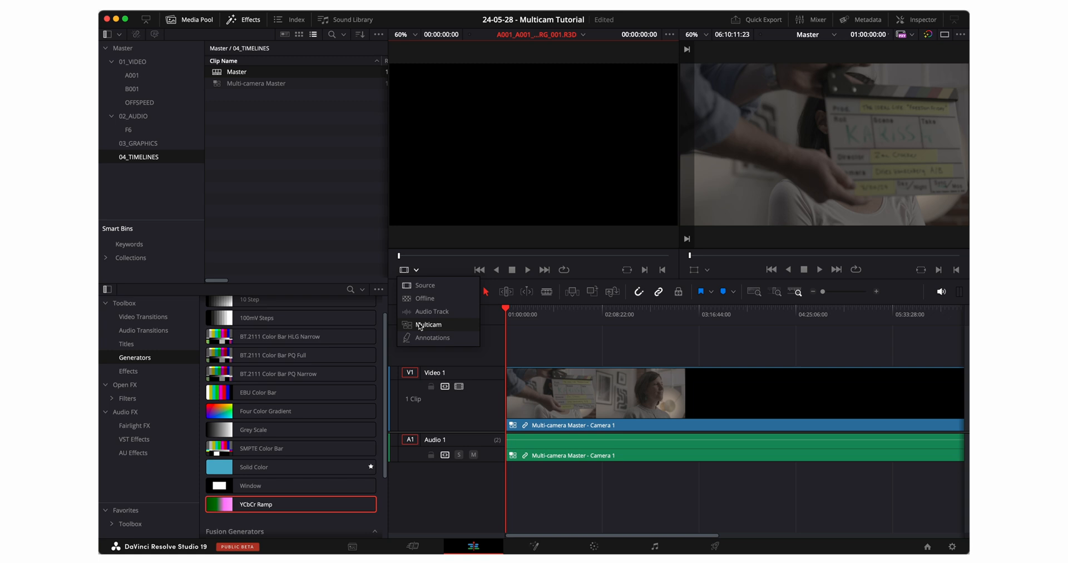
pyautogui.click(429, 325)
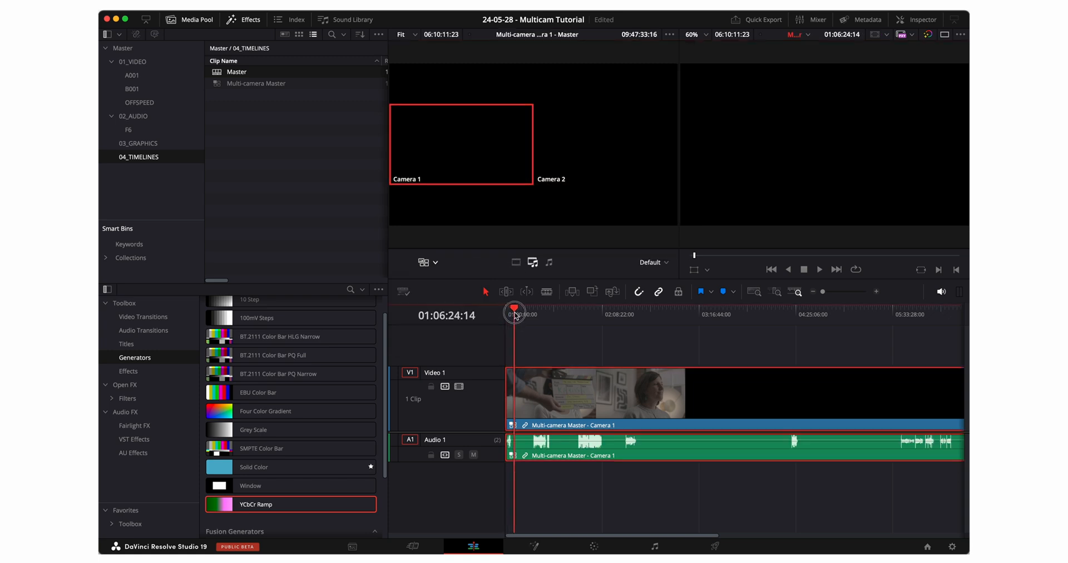
pyautogui.moveTo(514, 311); pyautogui.dragTo(574, 311)
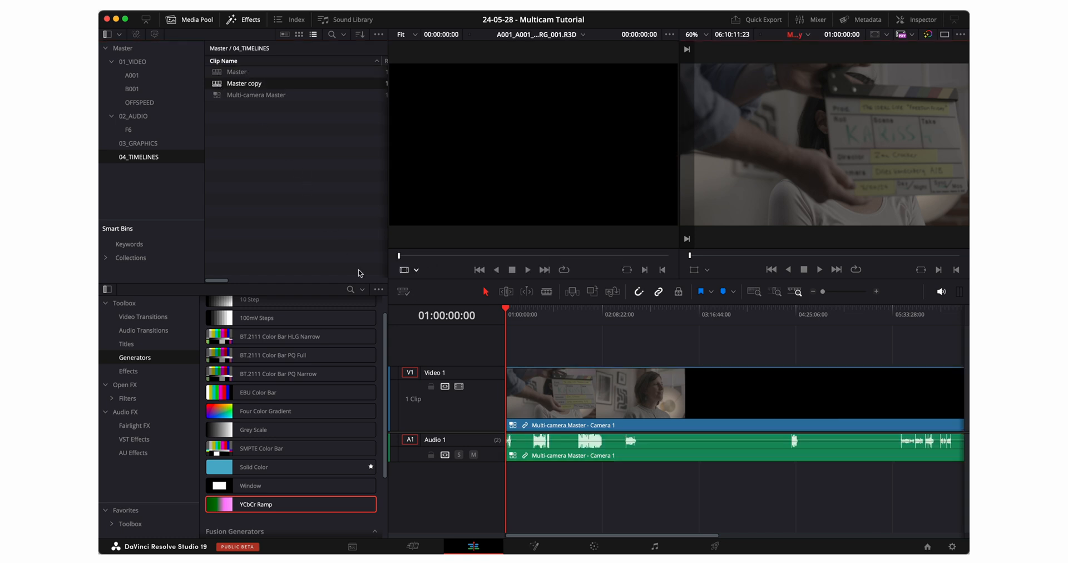
pyautogui.moveTo(403, 292)
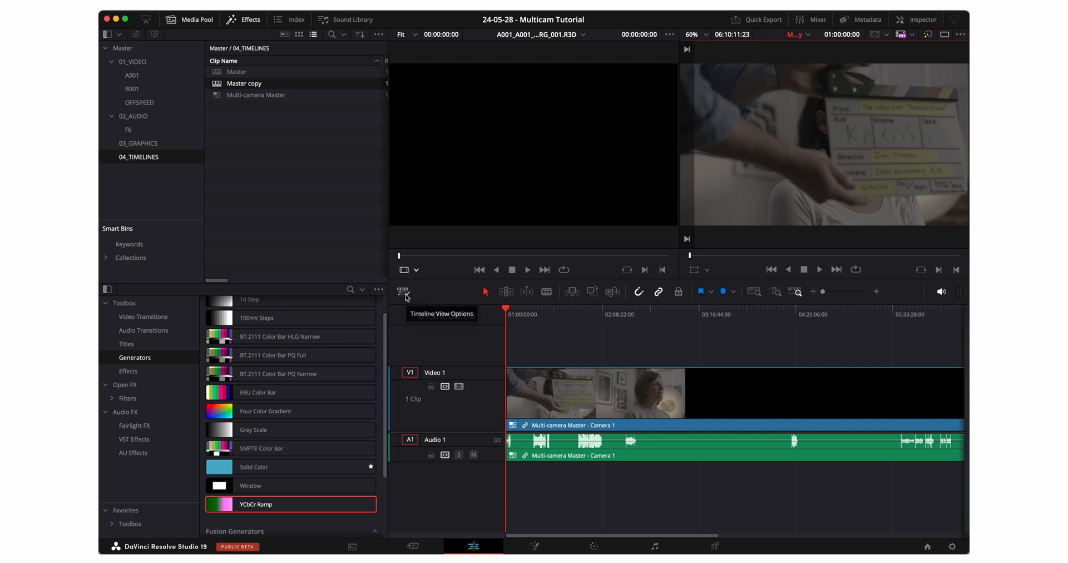
# Step: Enable Display Stacked Timelines, open Master in its own tab, then close that tab again
pyautogui.click(402, 292)
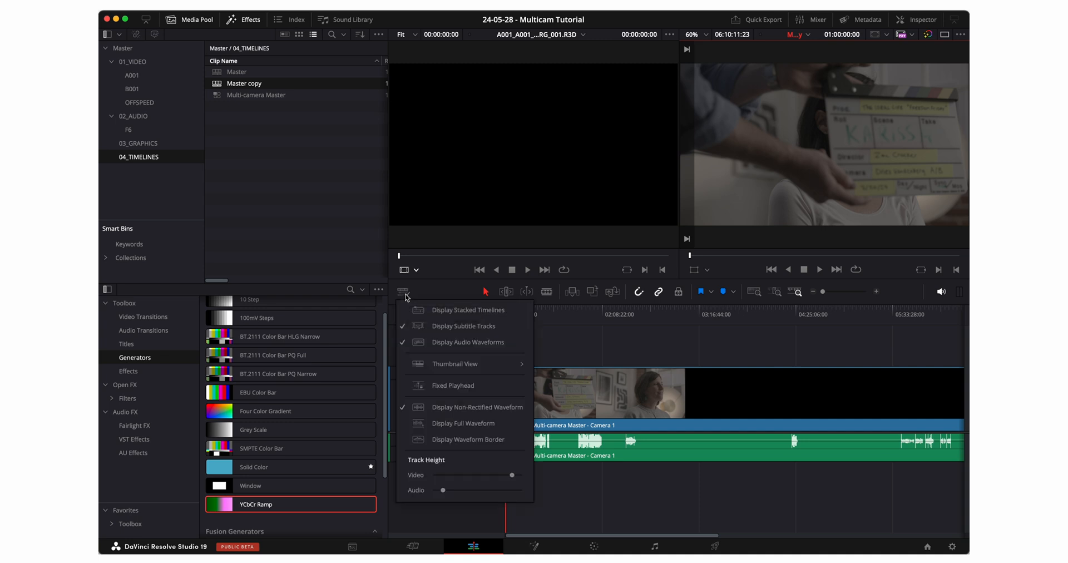
pyautogui.moveTo(468, 309)
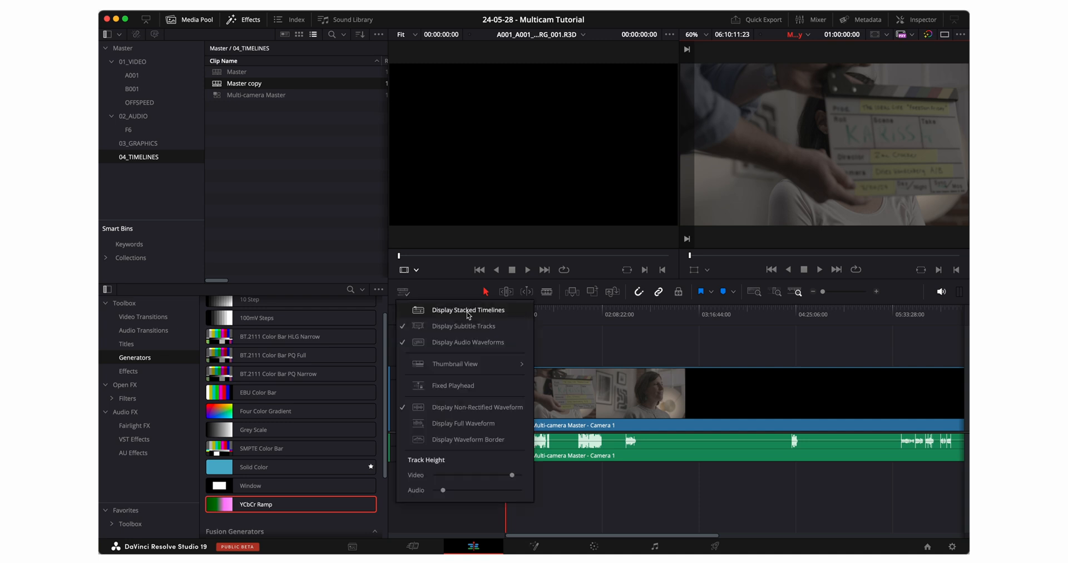
pyautogui.click(472, 309)
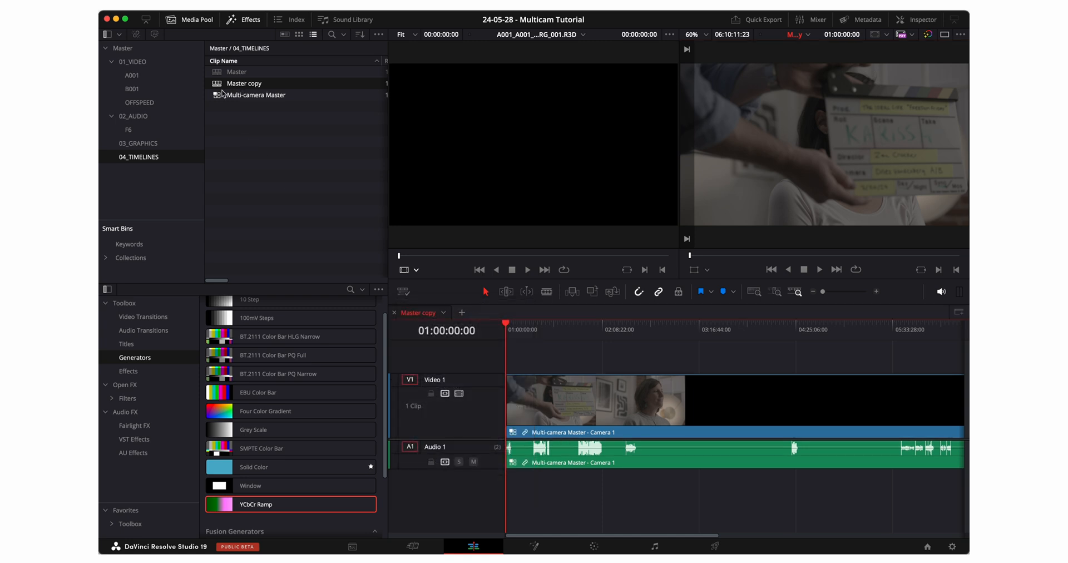
pyautogui.doubleClick(237, 71)
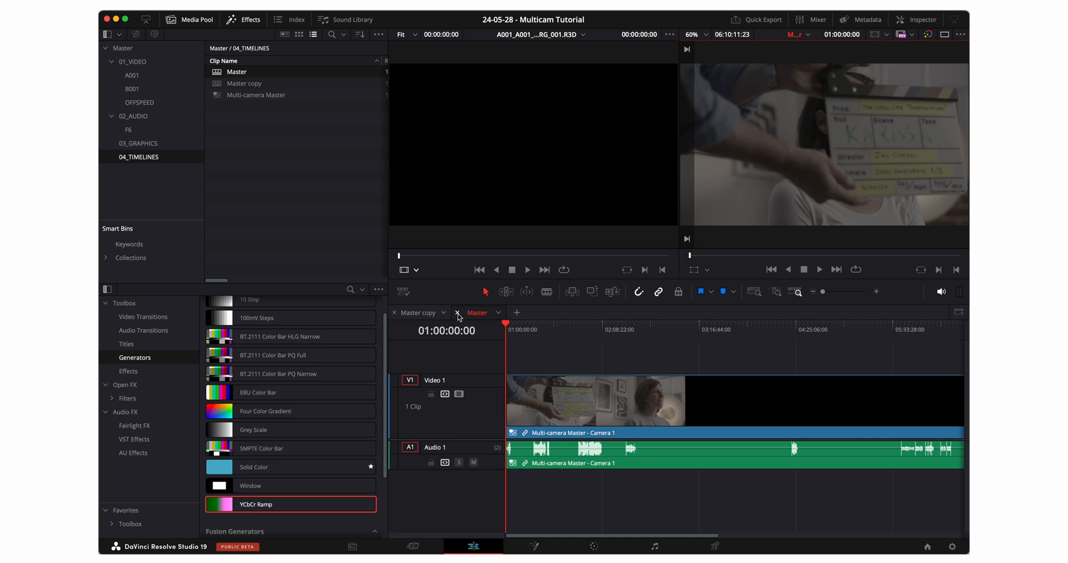
pyautogui.click(452, 313)
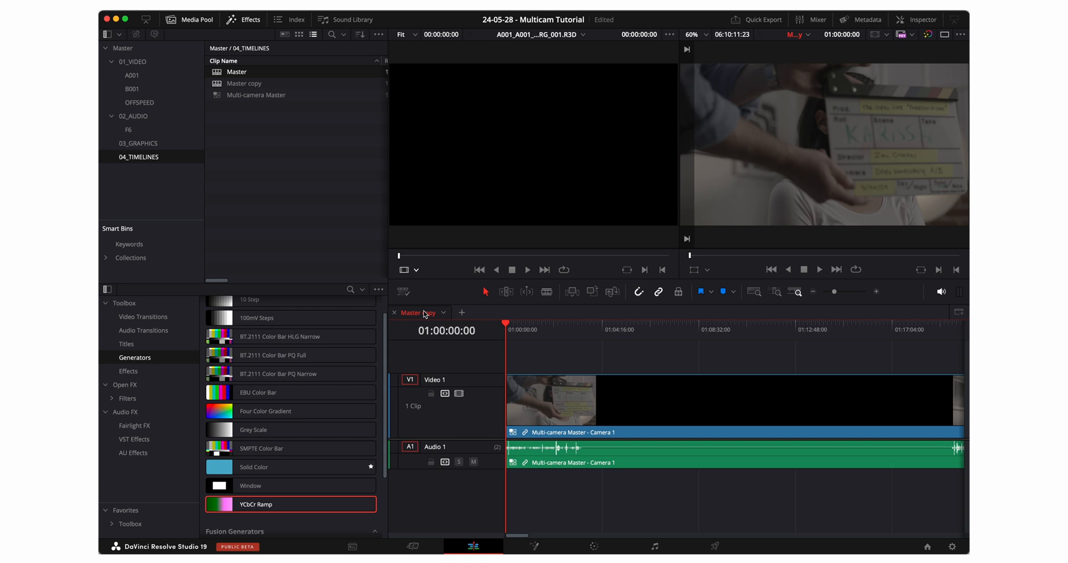
# Step: Rename the Master copy timeline in the Media Pool to 'Freedom Friday_Karissa'
pyautogui.doubleClick(243, 84)
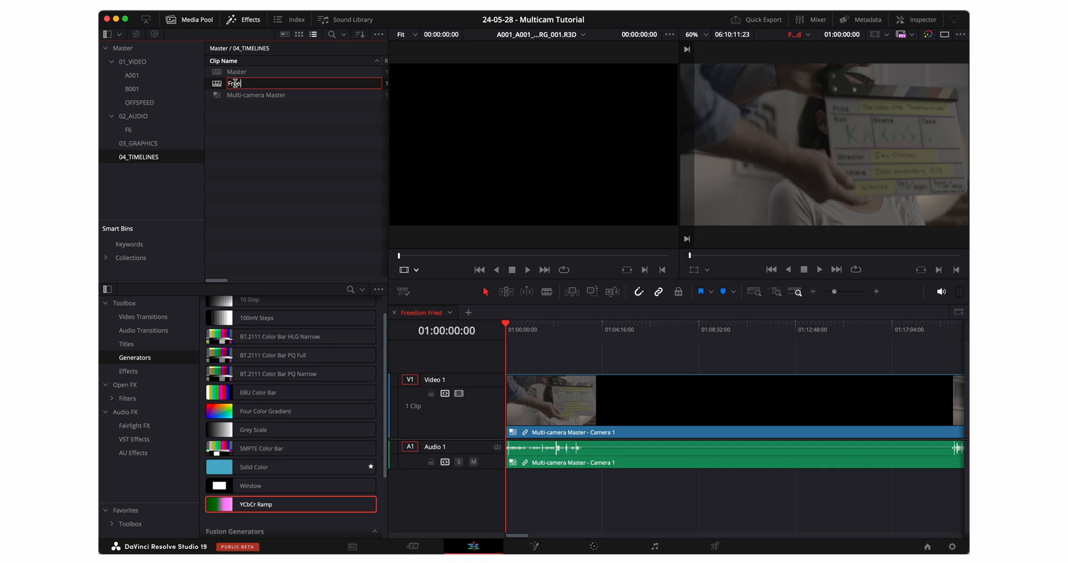
pyautogui.write('Freedom Friday_')
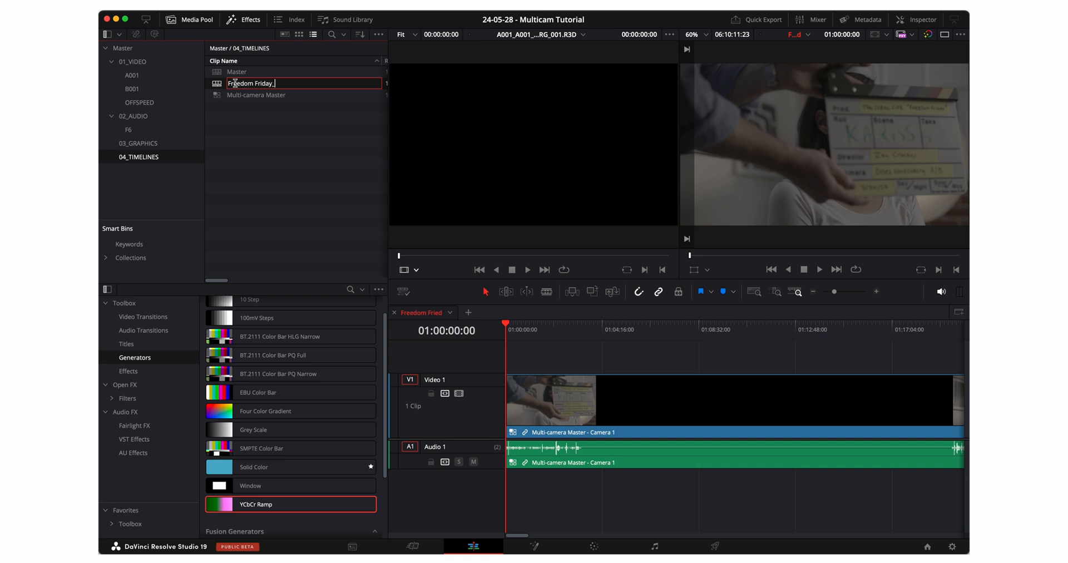
pyautogui.write('Karissa')
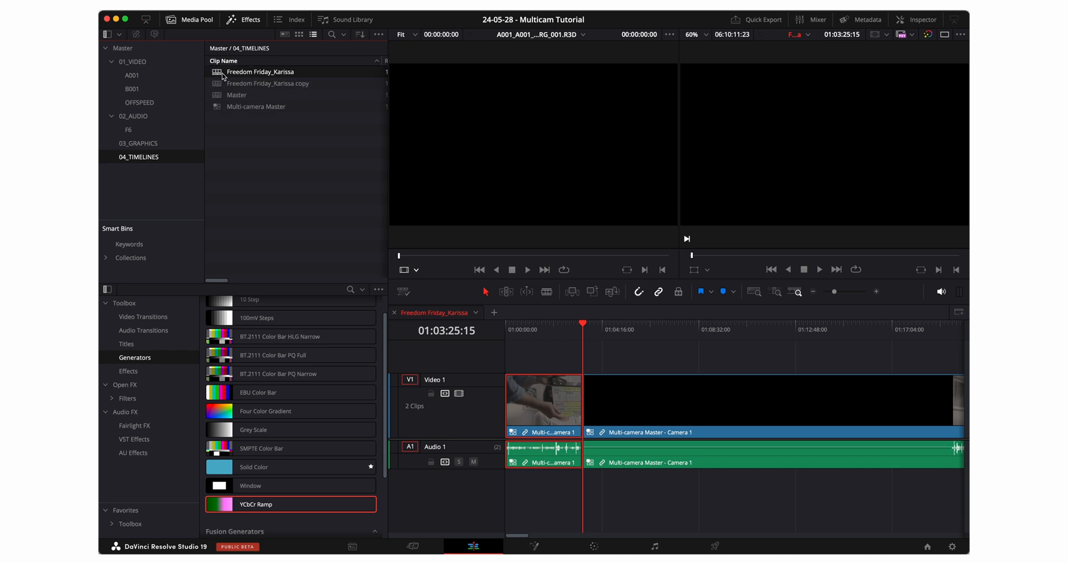
pyautogui.moveTo(647, 417)
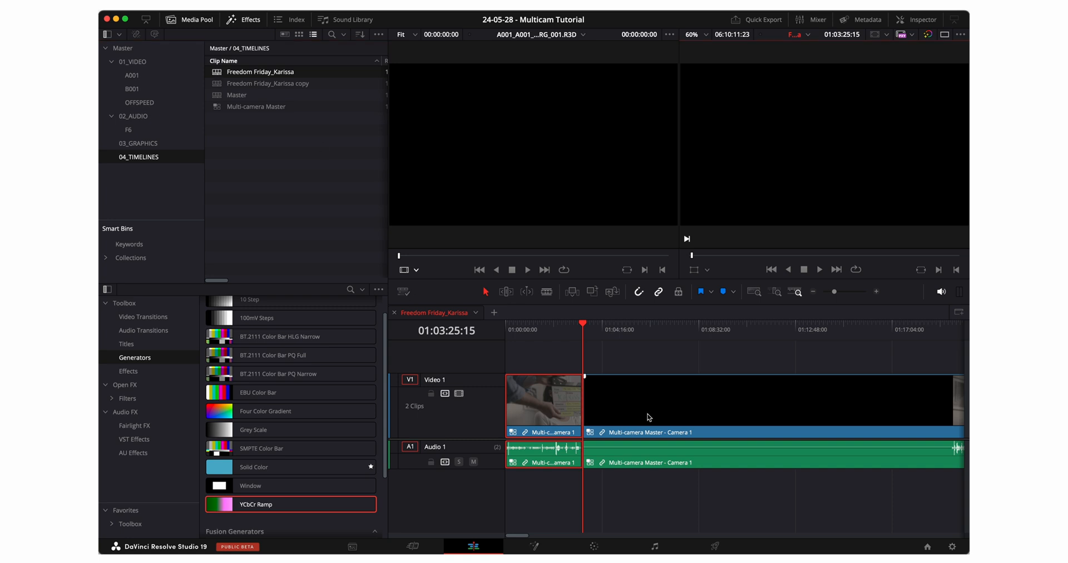
# Step: Select and remove the unwanted clip portion after the blade cut in Freedom Friday_Karissa
pyautogui.click(597, 321)
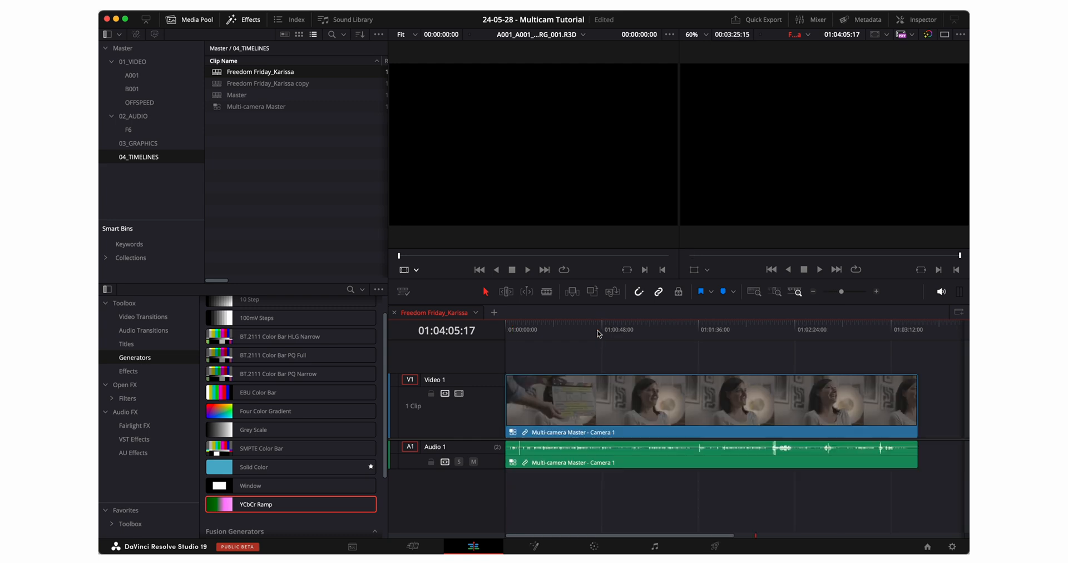
pyautogui.click(783, 330)
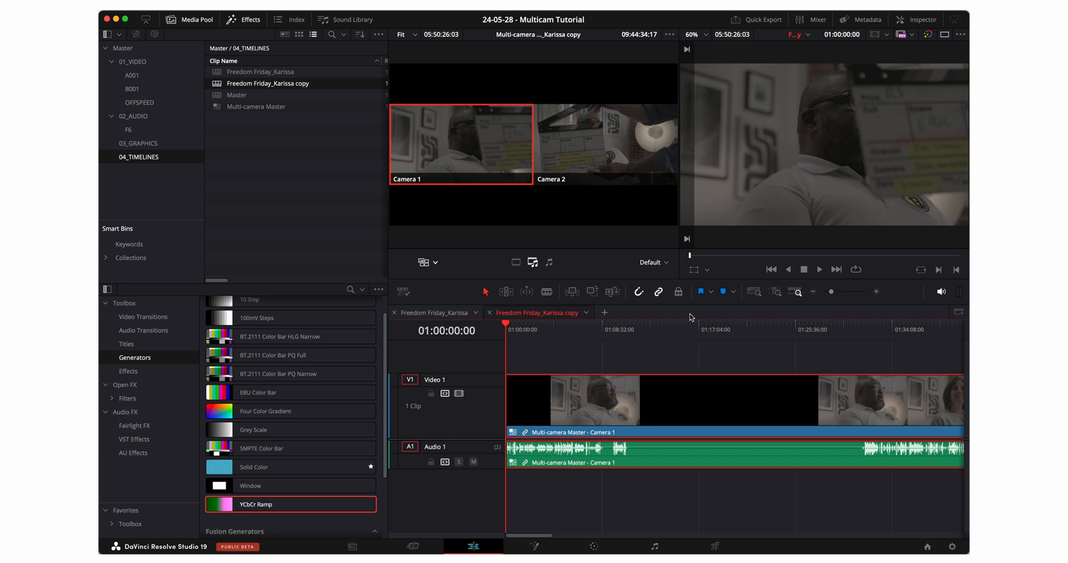
pyautogui.moveTo(244, 89)
pyautogui.write('RS_Eric')
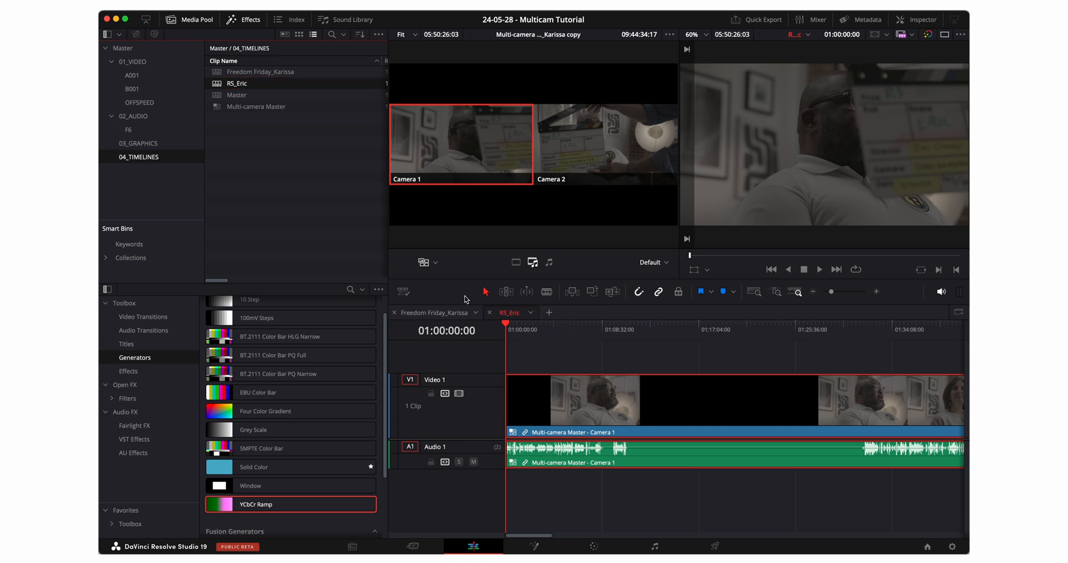
# Step: Duplicate the RS_Eric timeline from the Media Pool and open RS_Eric copy in a new tab
pyautogui.click(625, 323)
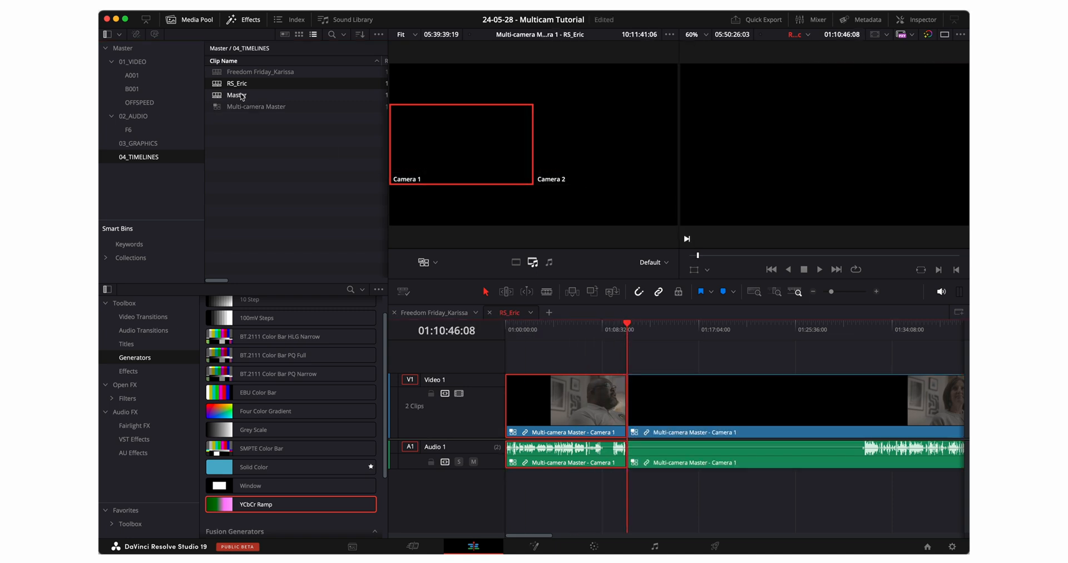
pyautogui.rightClick(236, 94)
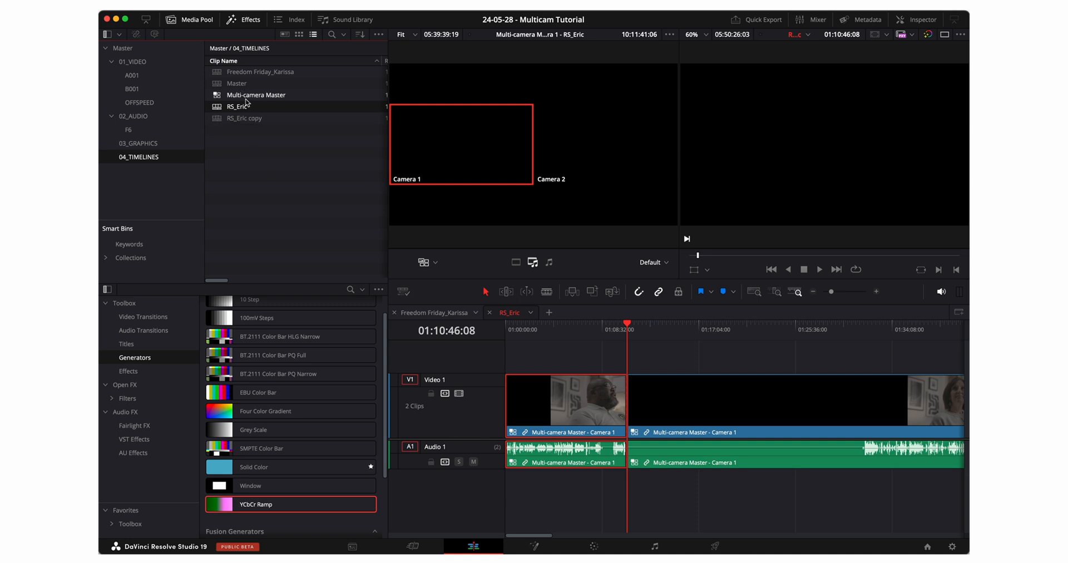
pyautogui.click(658, 321)
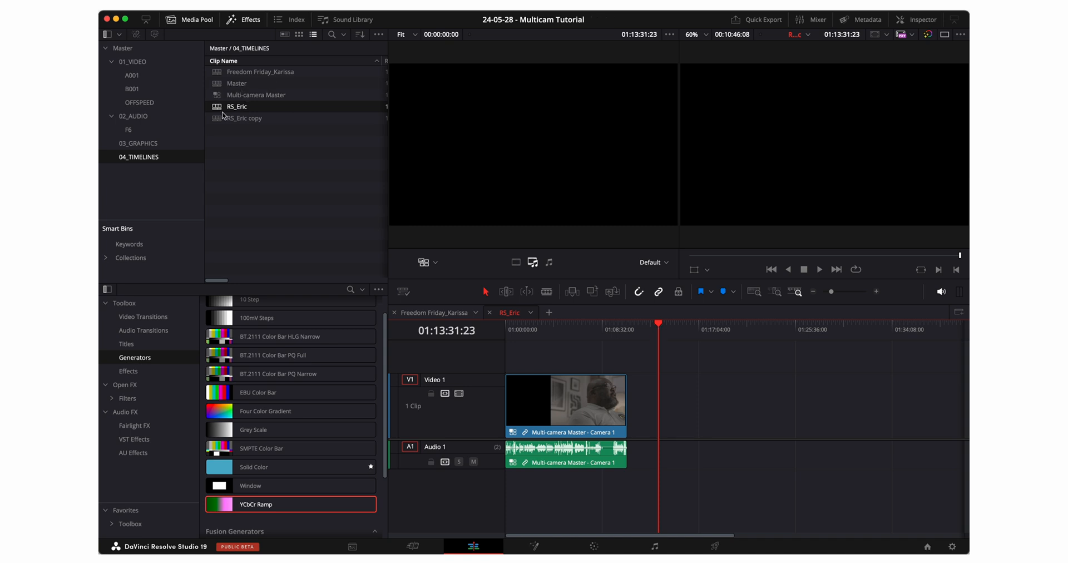
pyautogui.doubleClick(243, 118)
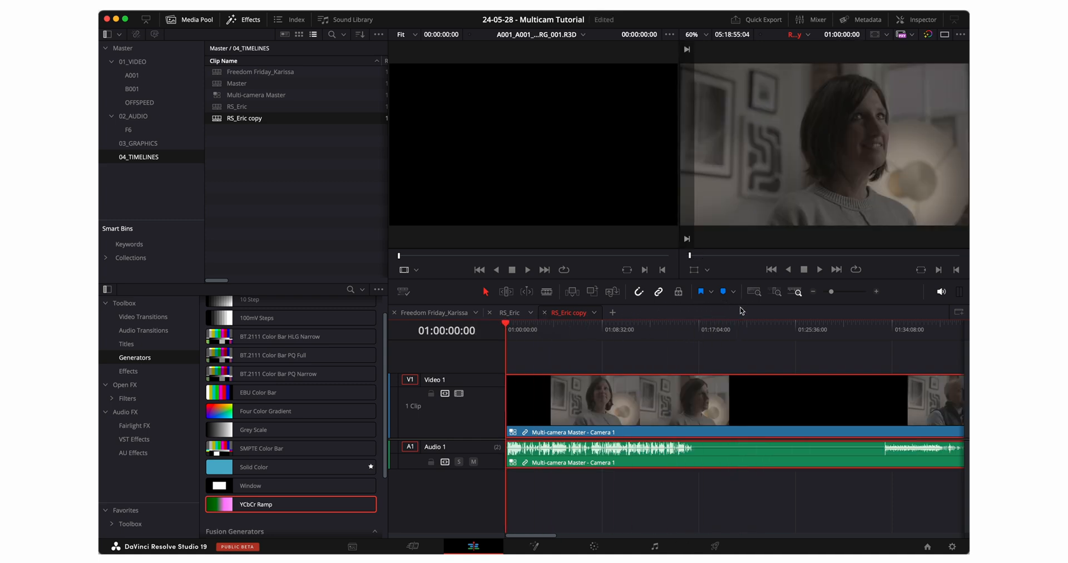
# Step: Play Freedom Friday_Karissa and cut between Camera 1 and Camera 2 in the multicam source viewer
pyautogui.click(434, 313)
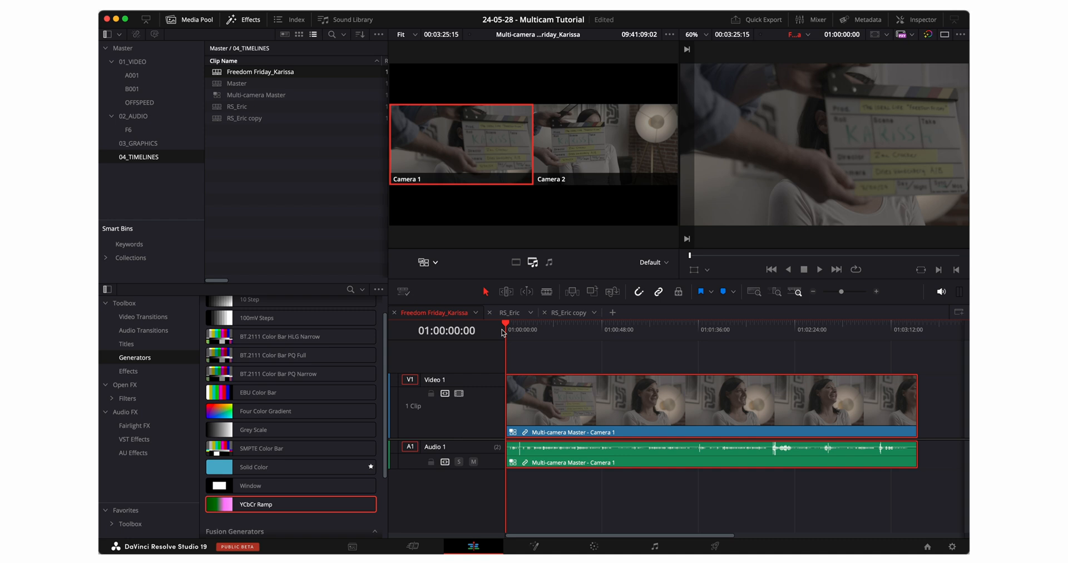
pyautogui.click(603, 143)
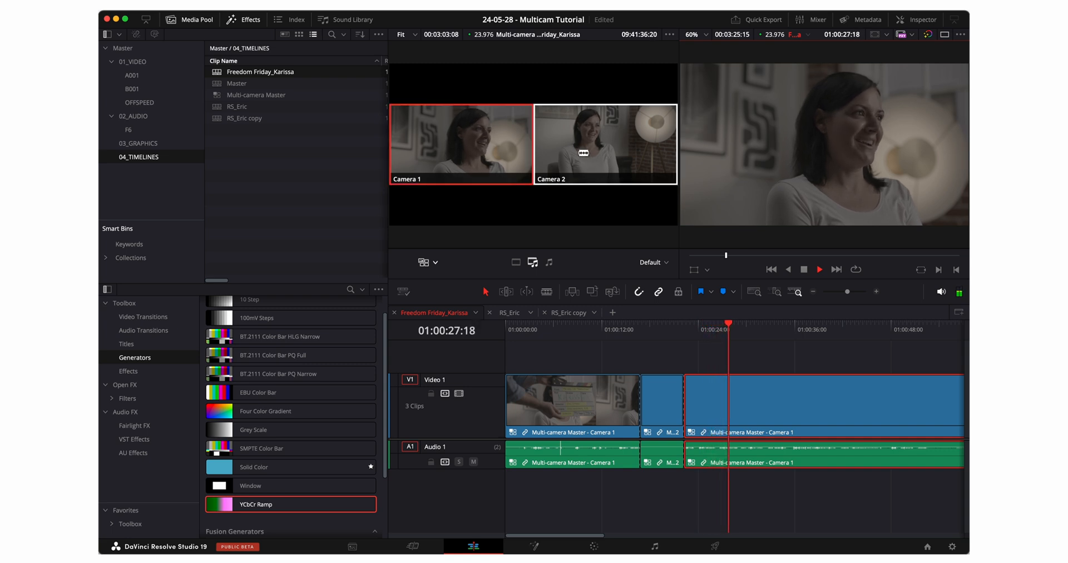
pyautogui.click(603, 143)
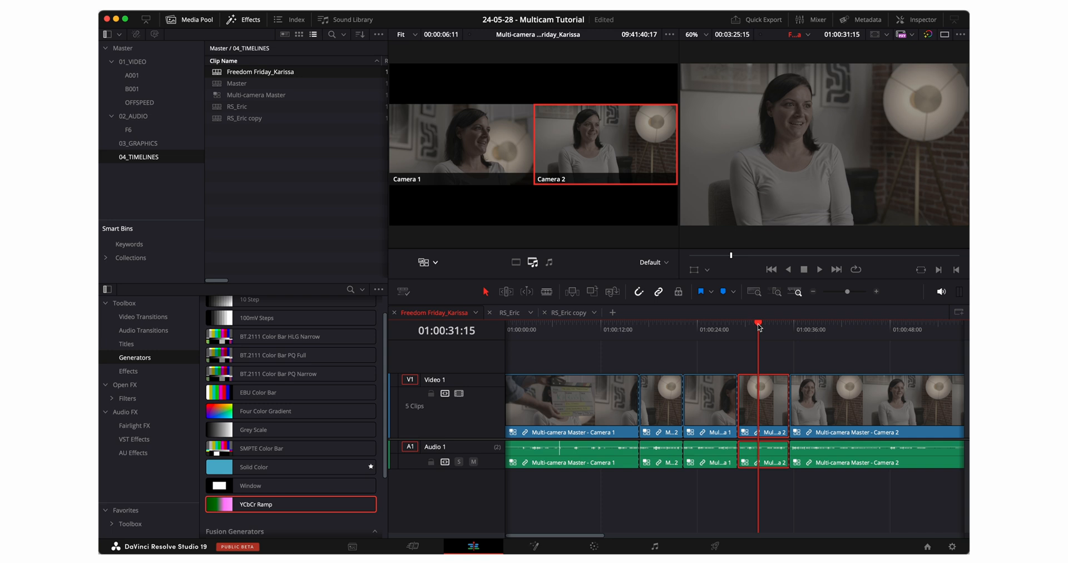
pyautogui.click(460, 144)
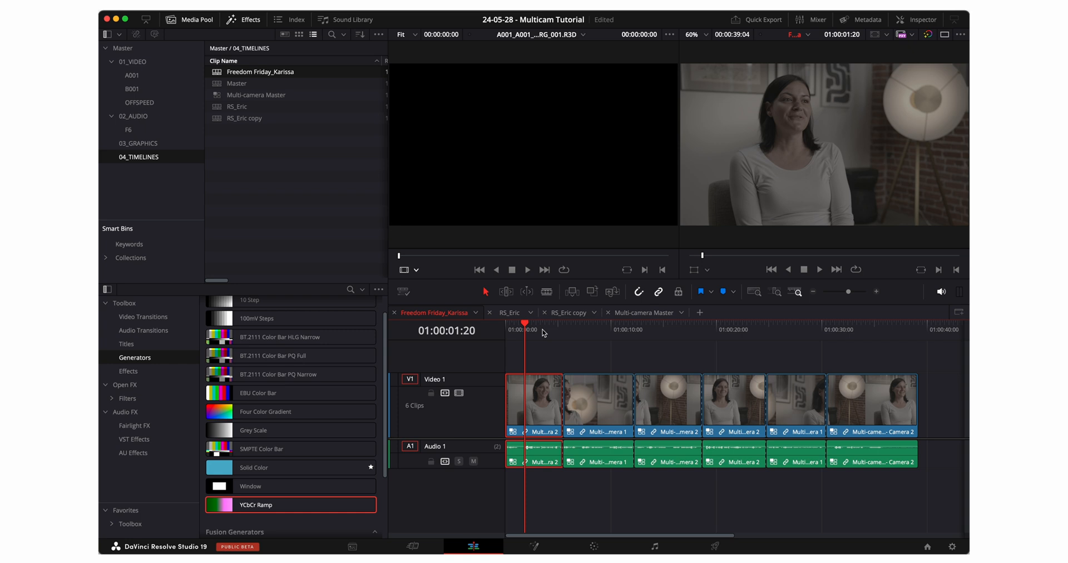
pyautogui.moveTo(596, 531)
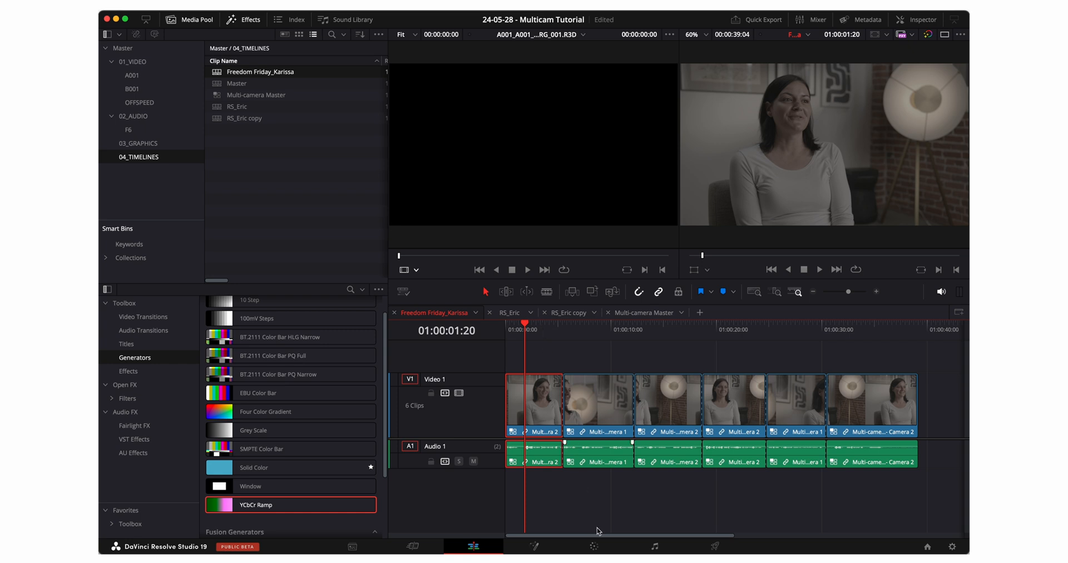
pyautogui.click(593, 546)
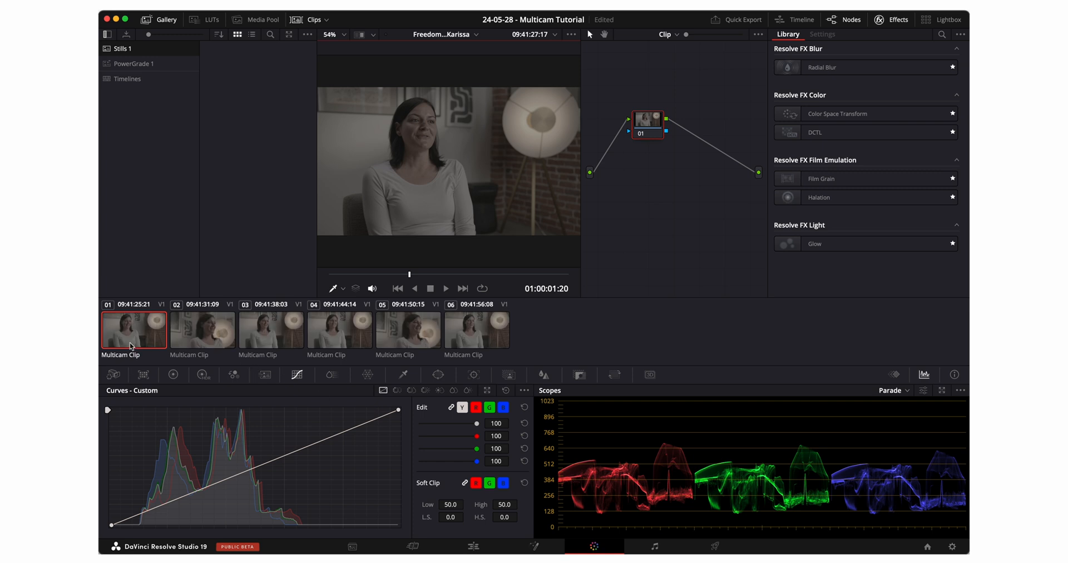
pyautogui.moveTo(452, 341)
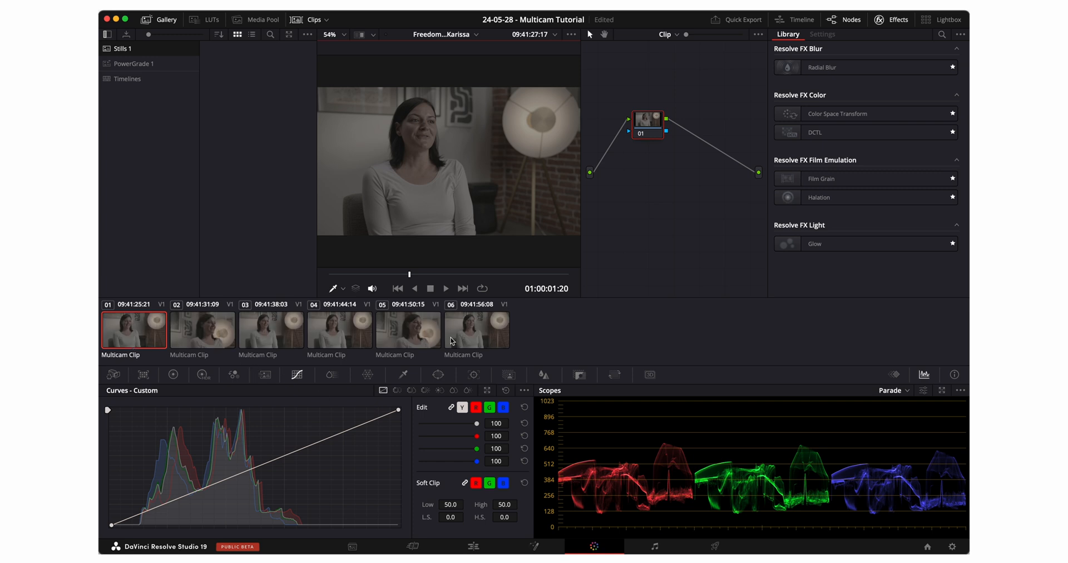
pyautogui.click(112, 374)
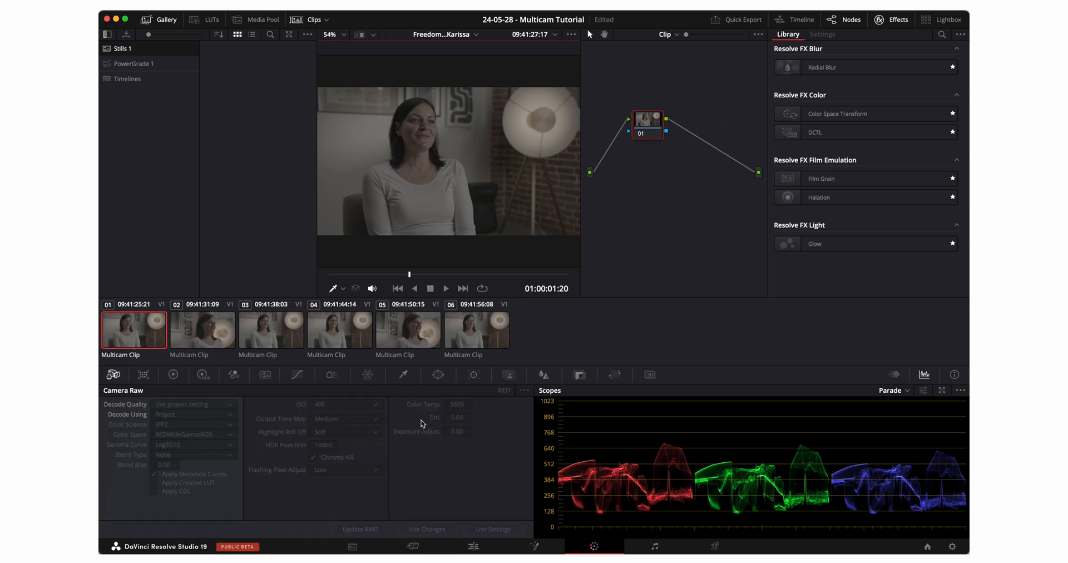
pyautogui.moveTo(212, 442)
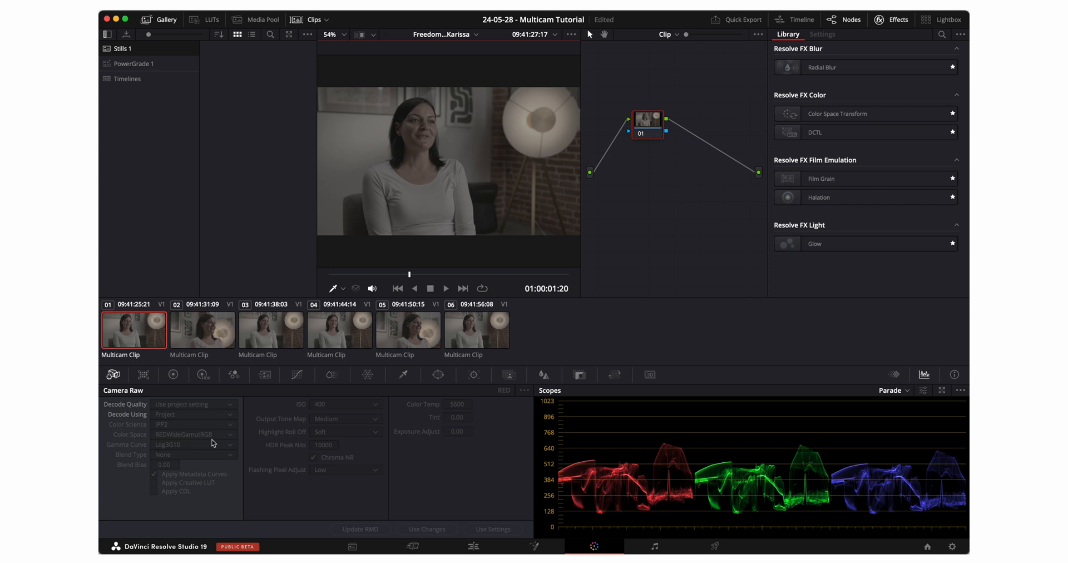
pyautogui.moveTo(474, 547)
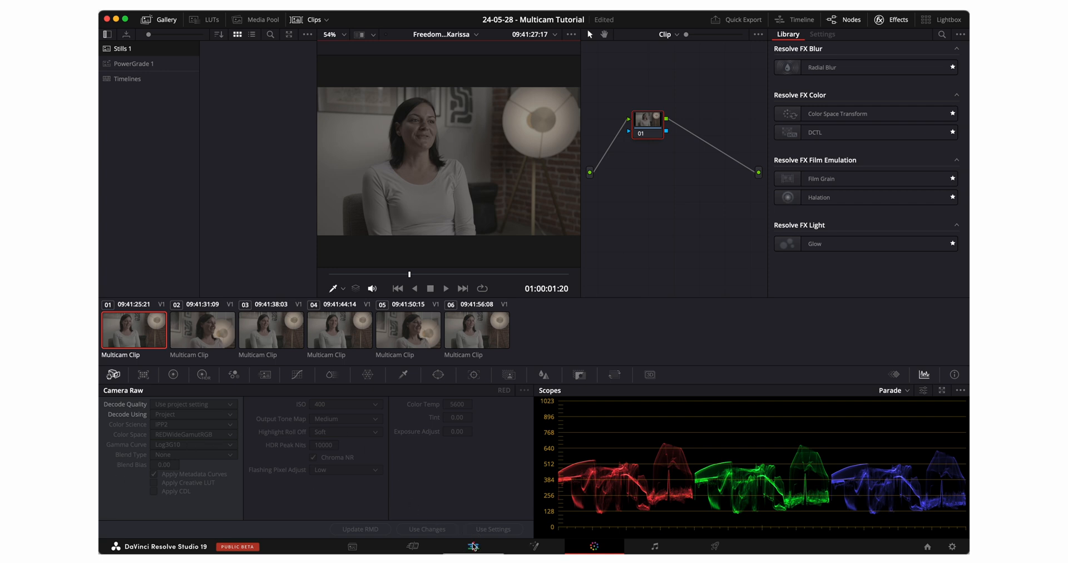
pyautogui.click(472, 546)
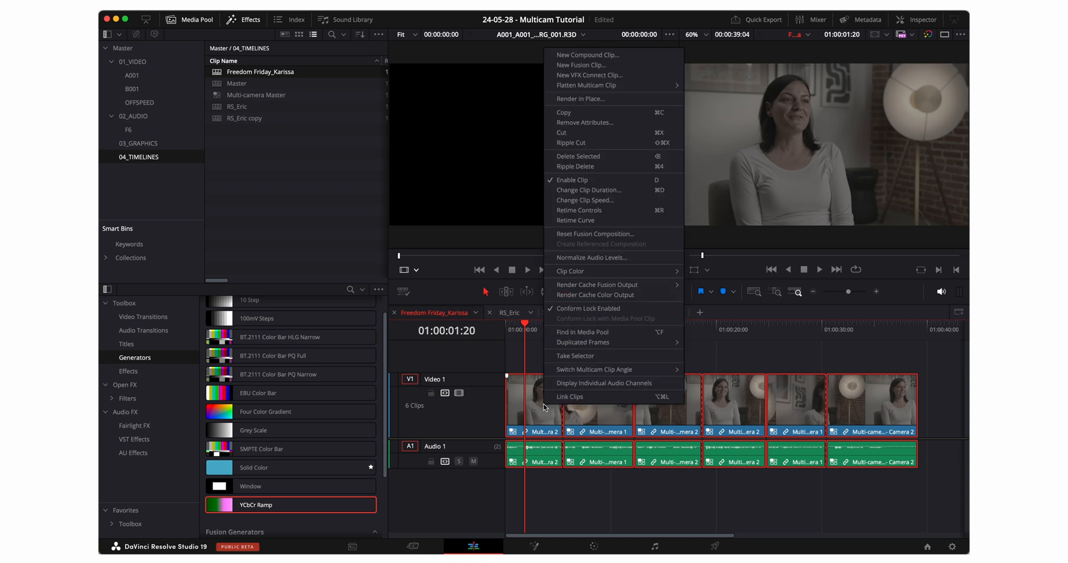
pyautogui.moveTo(579, 98)
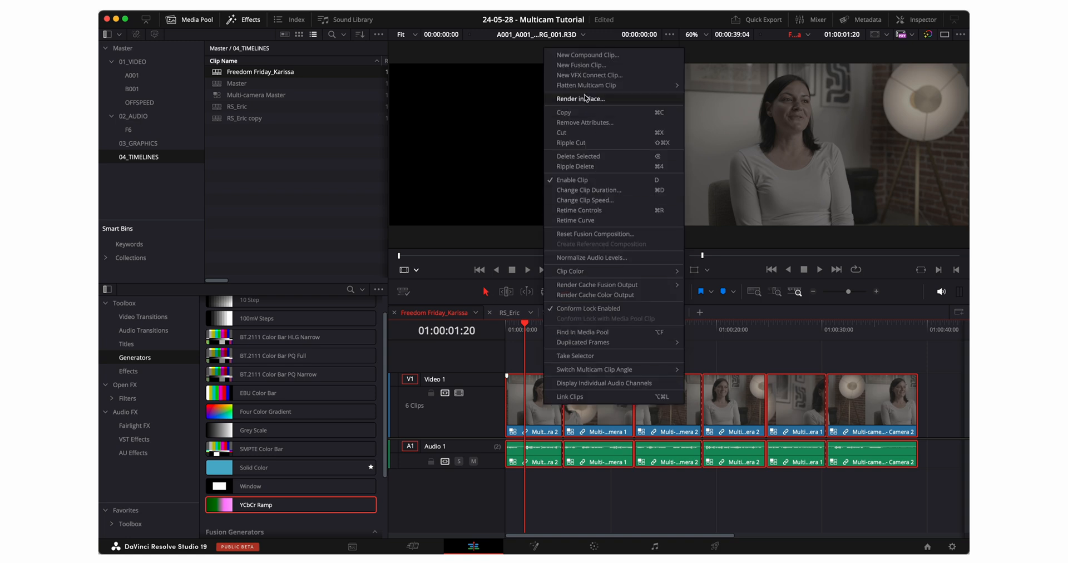
pyautogui.moveTo(587, 85)
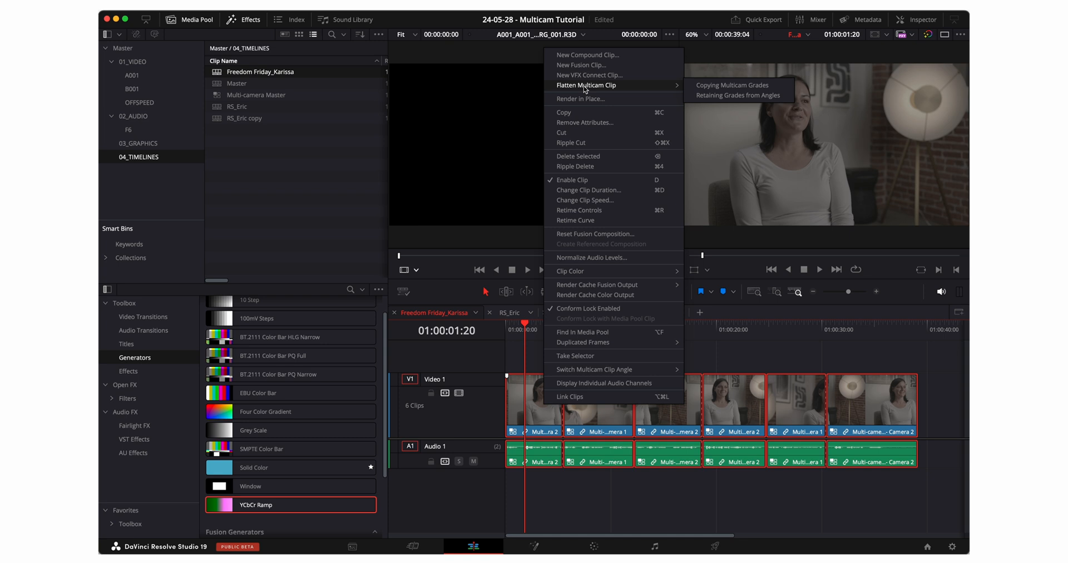
pyautogui.moveTo(738, 94)
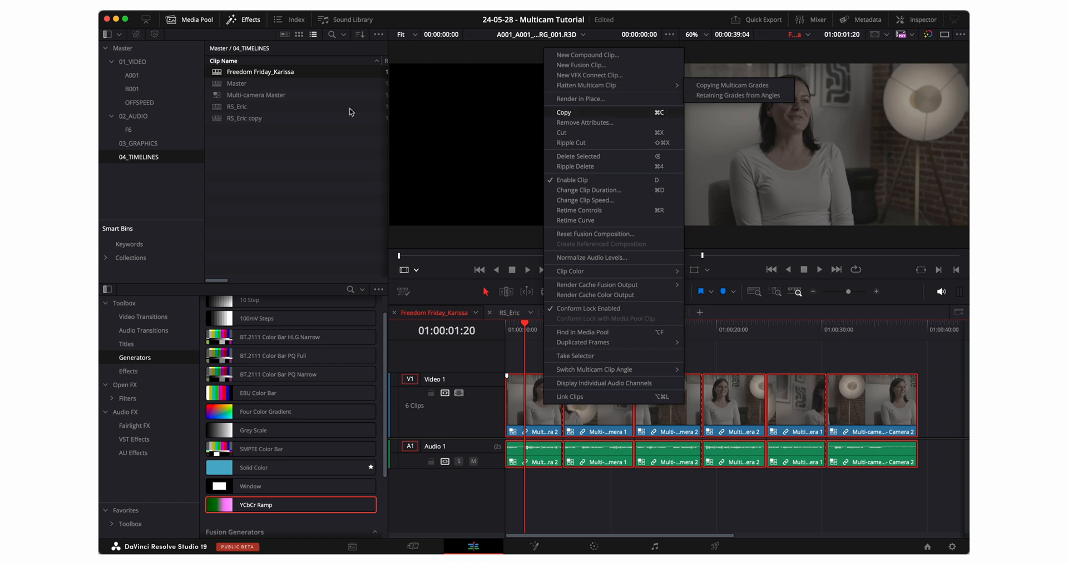
# Step: Review the Multi-camera Master clip's options, then bring up Flatten Multicam Clip choices for the selected timeline clips
pyautogui.rightClick(256, 95)
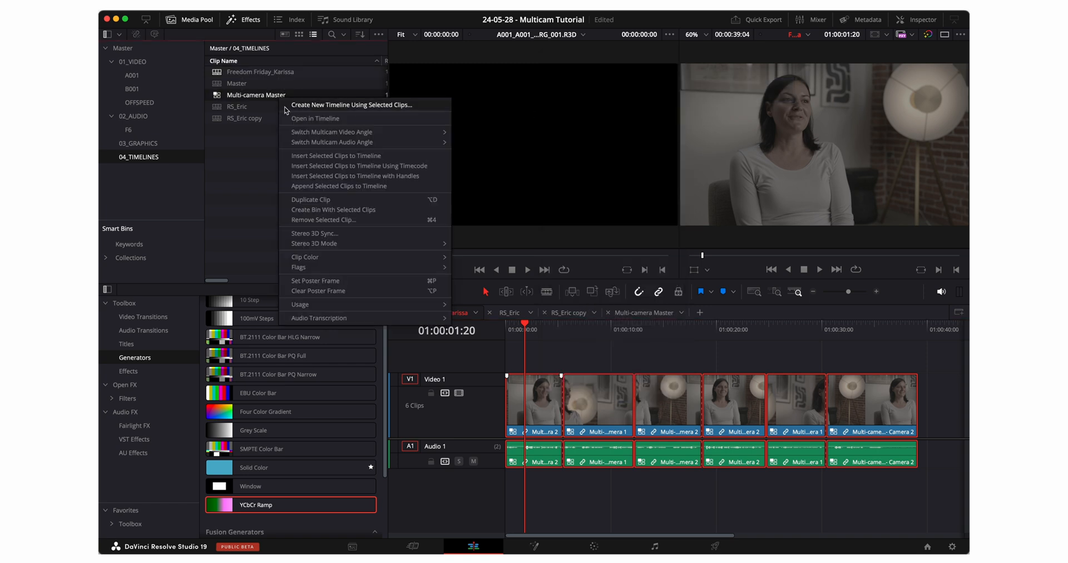
pyautogui.click(315, 118)
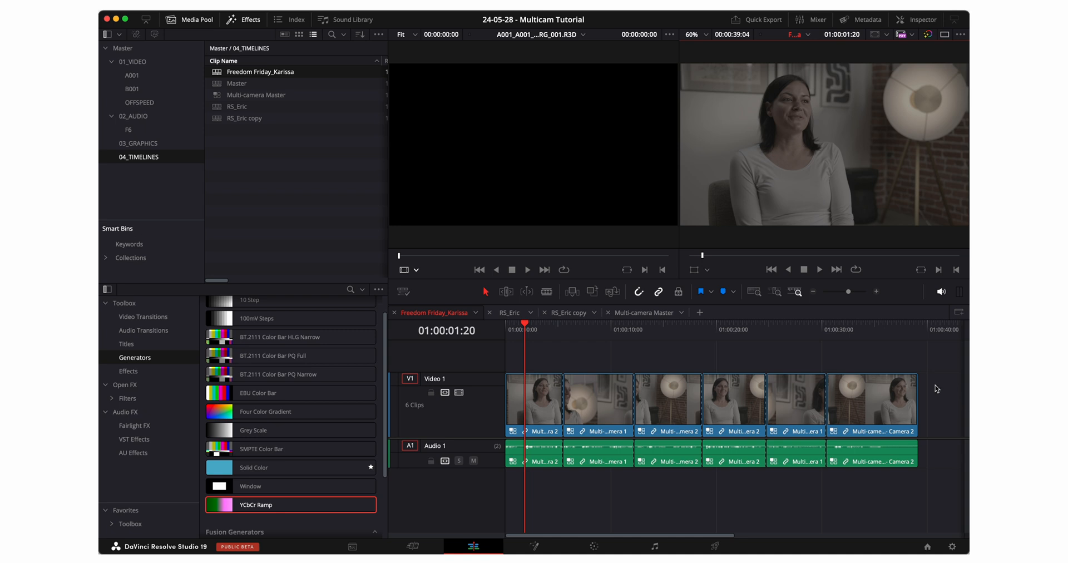
pyautogui.rightClick(533, 404)
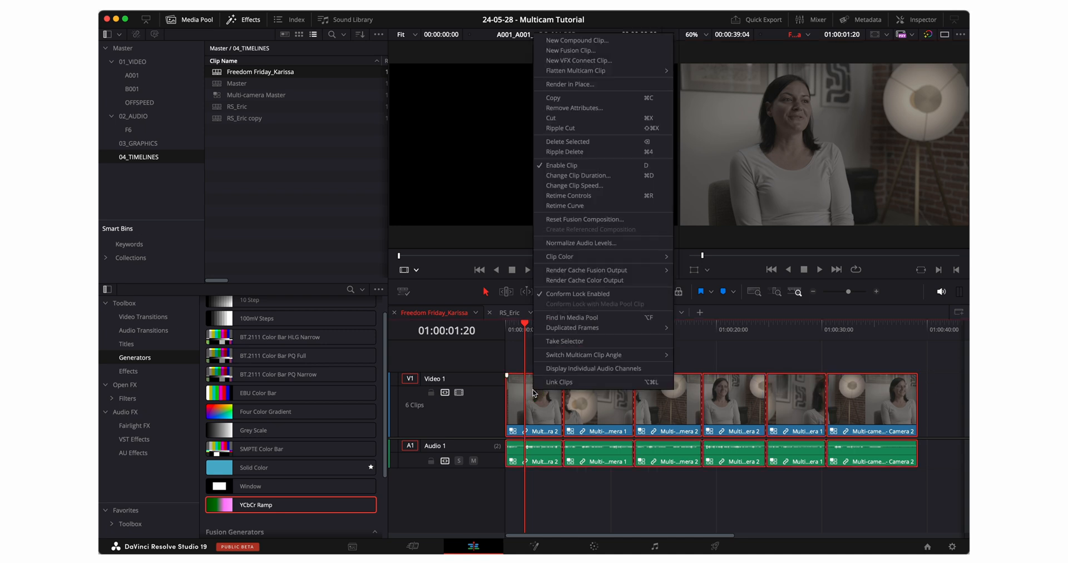
pyautogui.moveTo(575, 70)
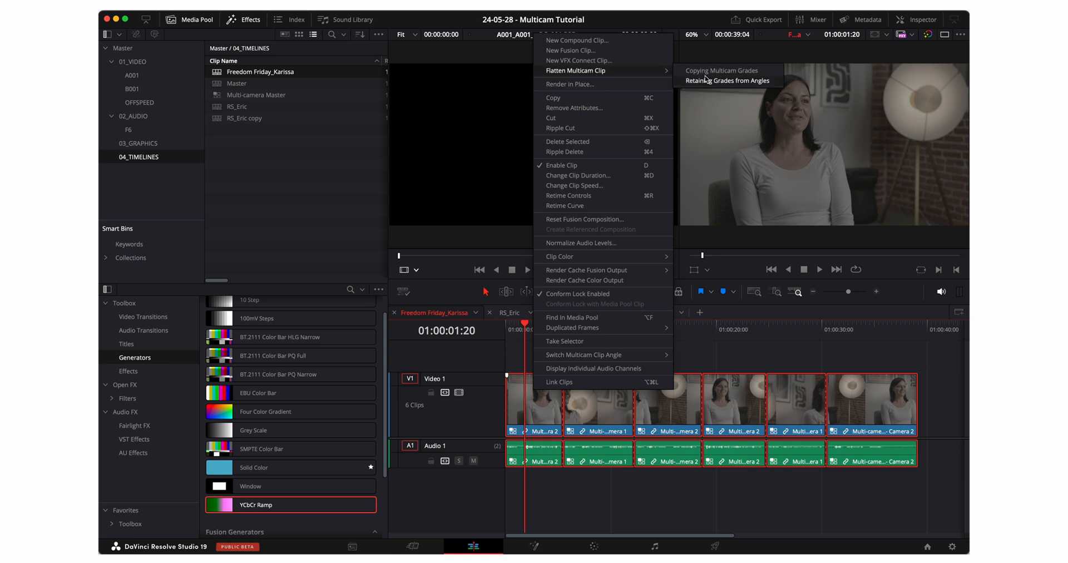
pyautogui.moveTo(727, 80)
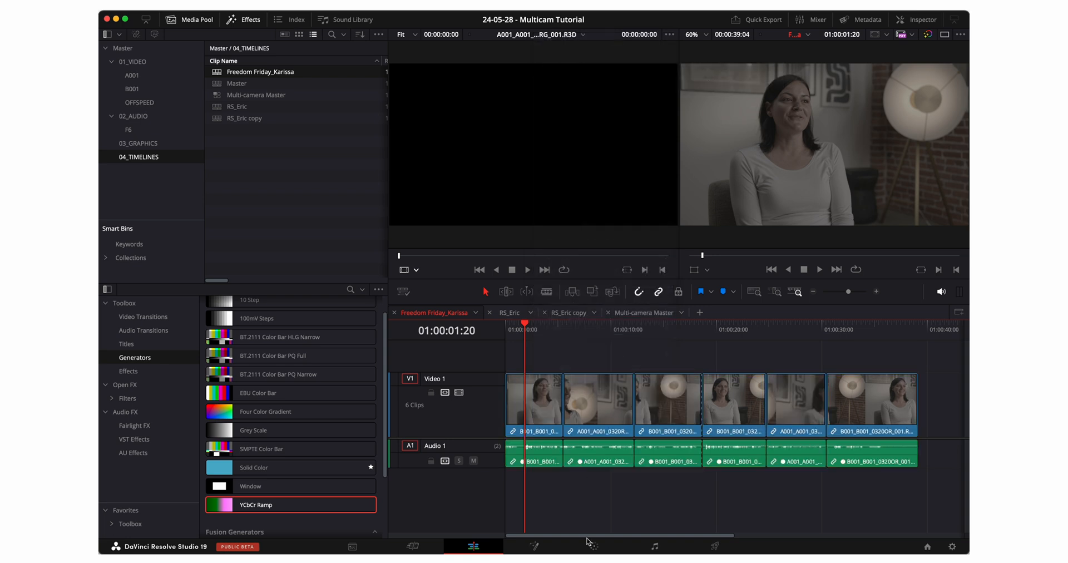
# Step: On the Color page, set clip 01's Camera Raw to Decode Using Clip with Apply Metadata Curves off
pyautogui.click(594, 547)
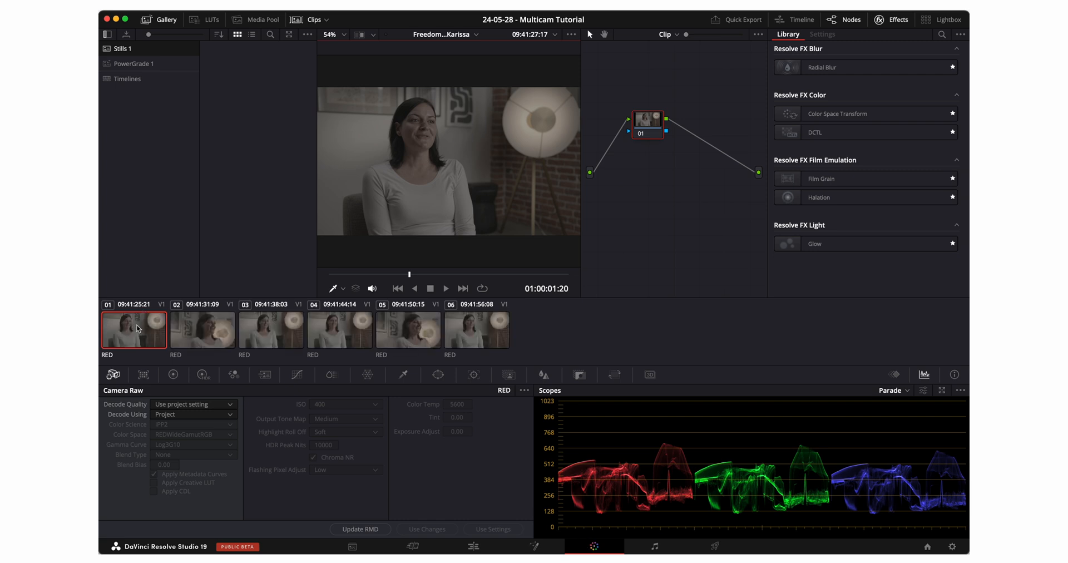
pyautogui.click(270, 330)
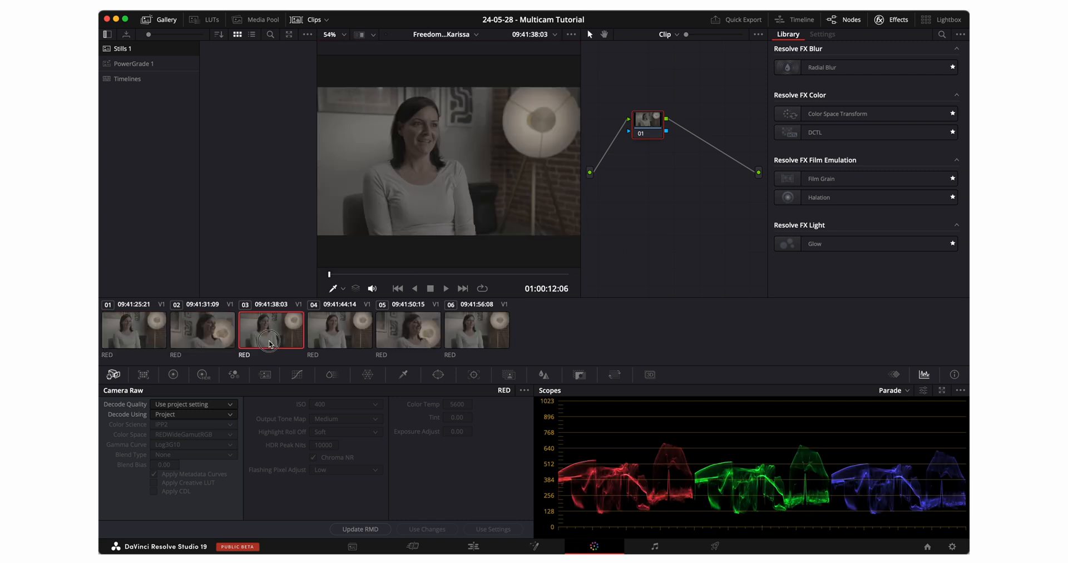
pyautogui.click(133, 331)
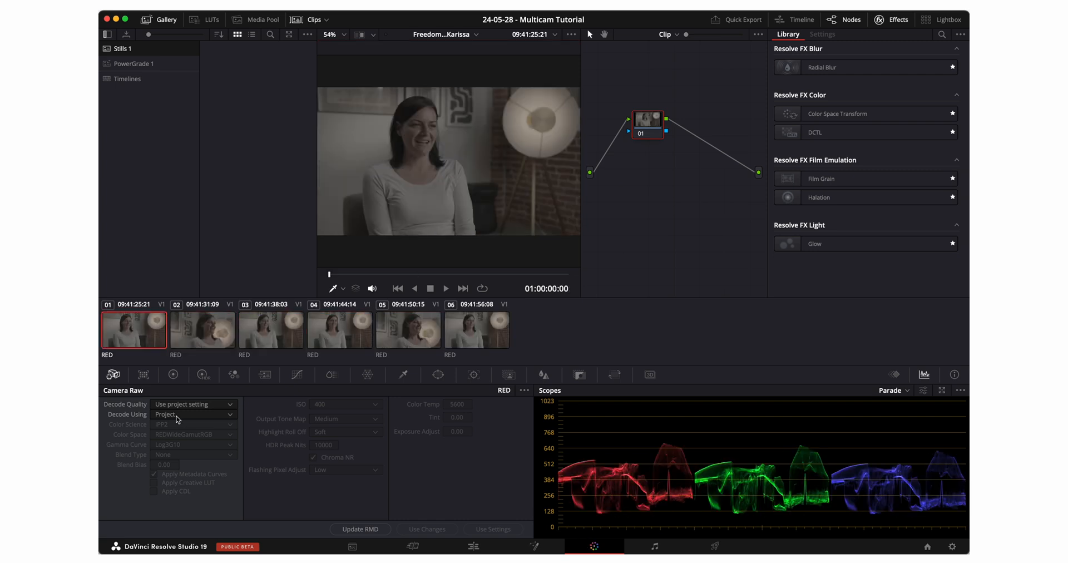
pyautogui.click(193, 413)
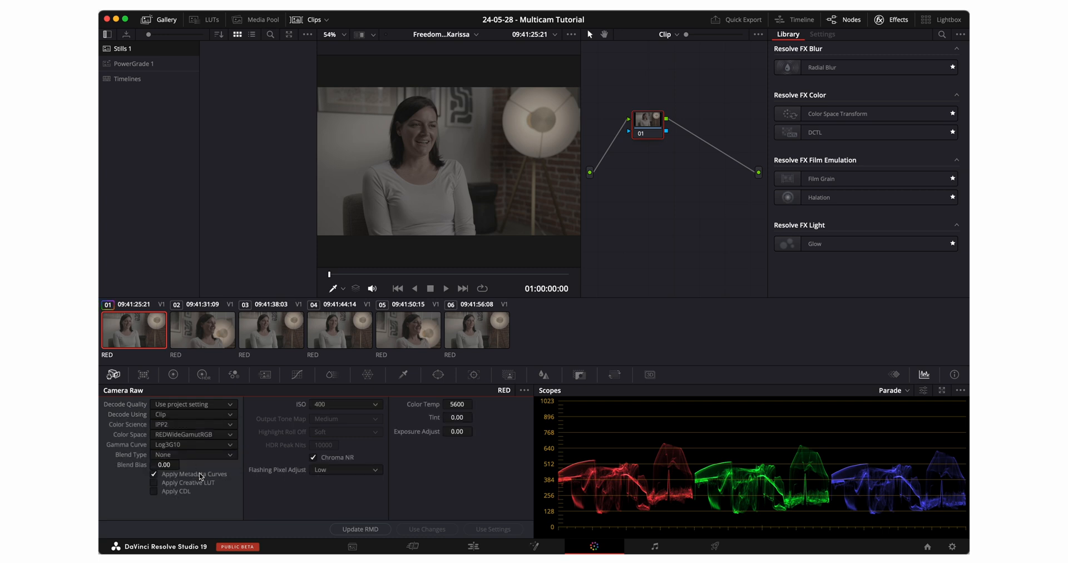
pyautogui.click(154, 473)
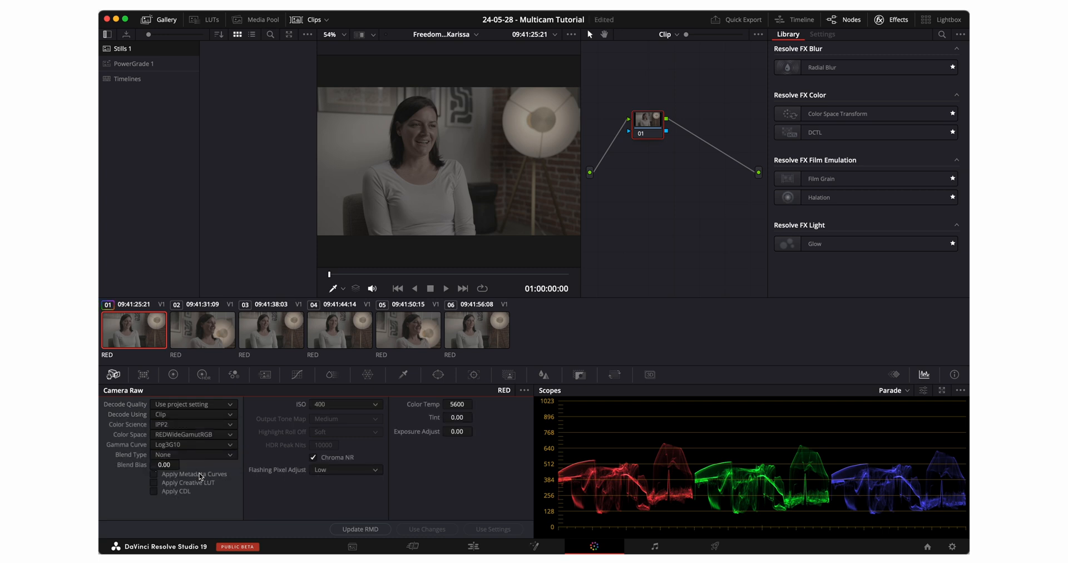